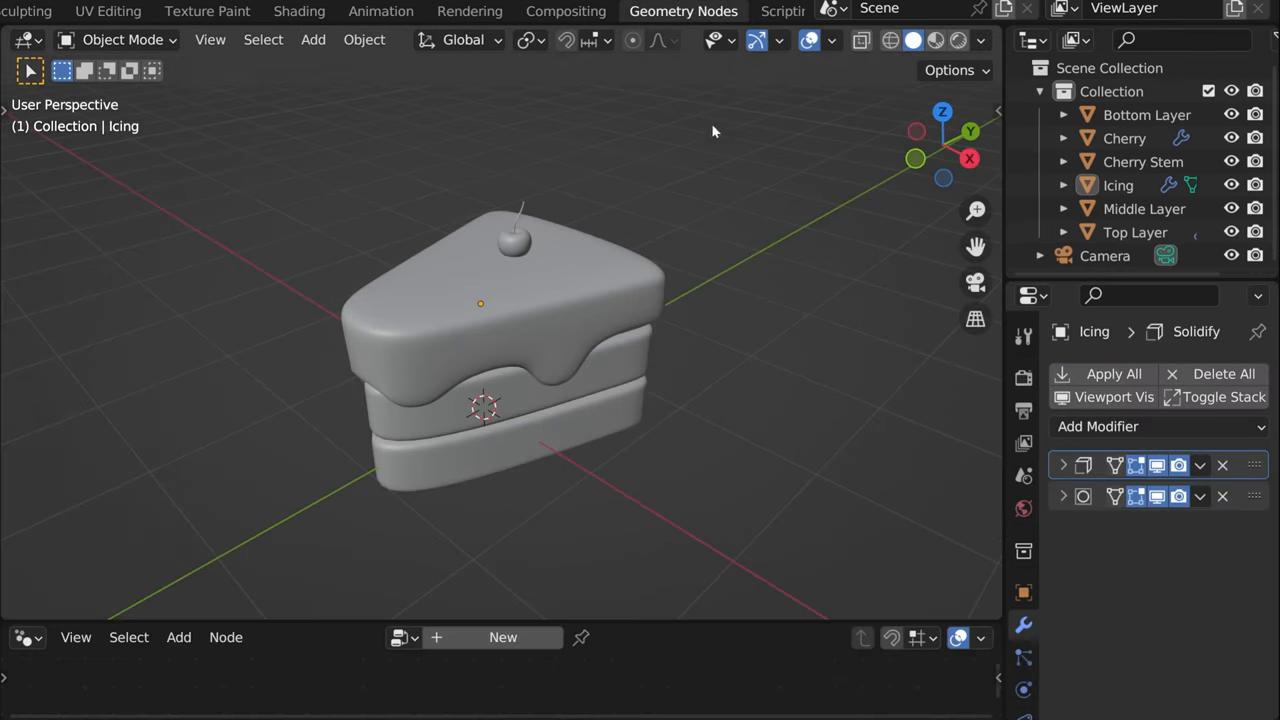
mouse_move(512, 310)
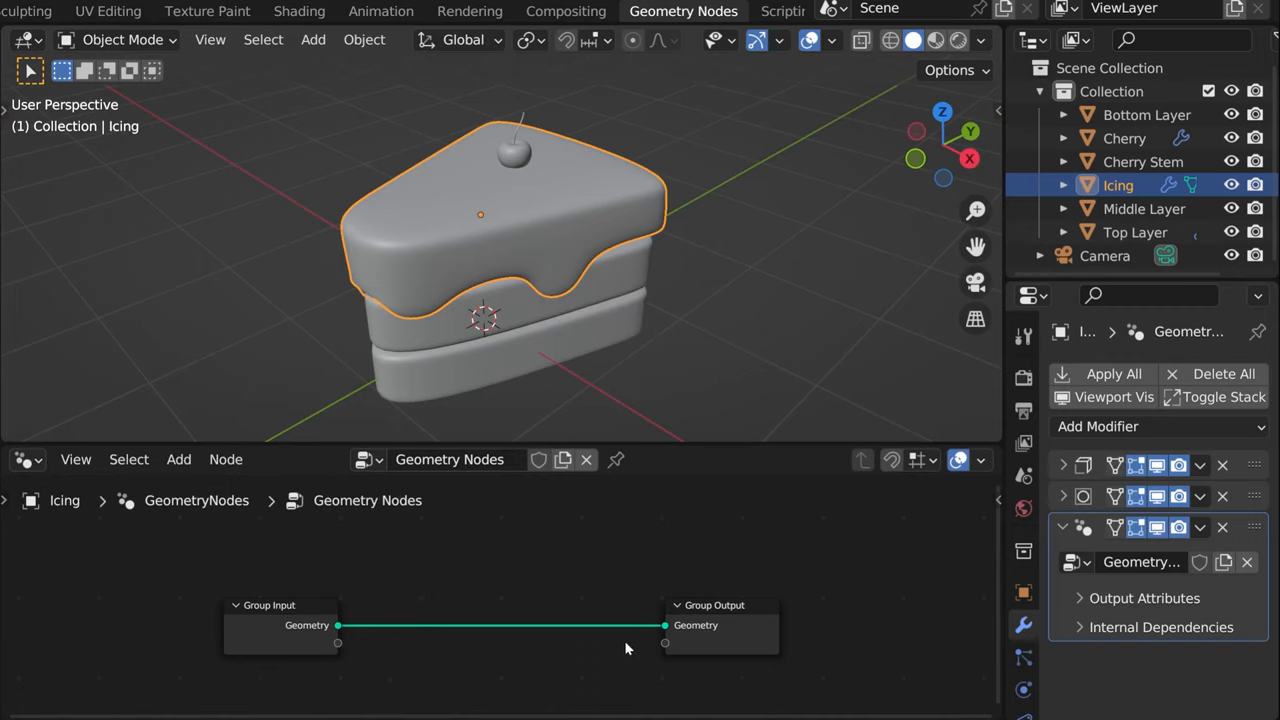
mouse_move(522, 416)
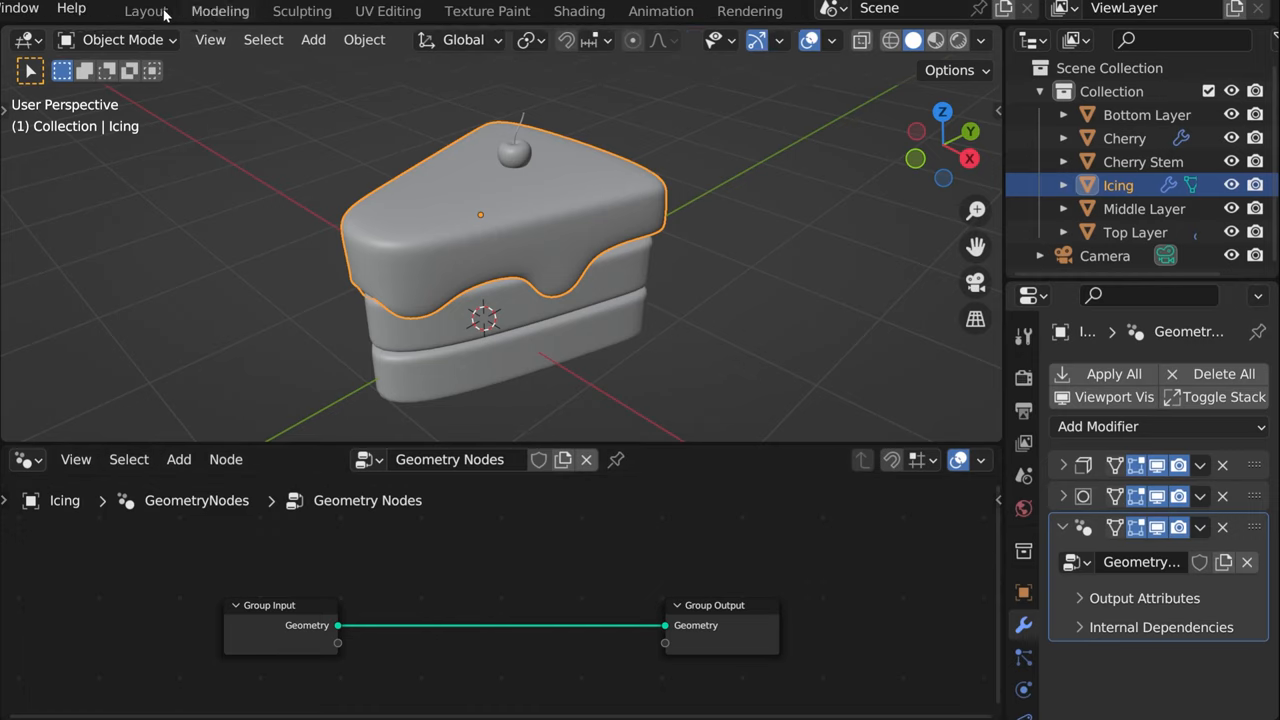
Enable the Node Wrangler add-on in Preferences (search 'no') and close the window
click(92, 8)
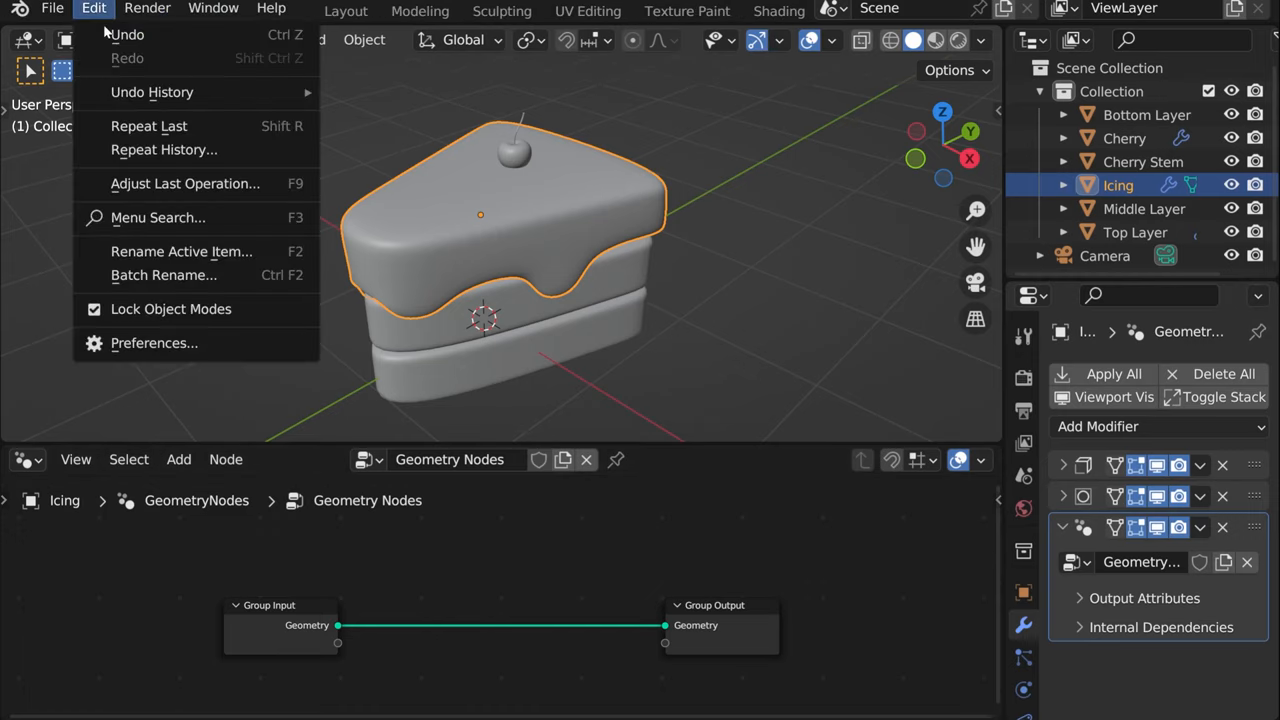
click(154, 342)
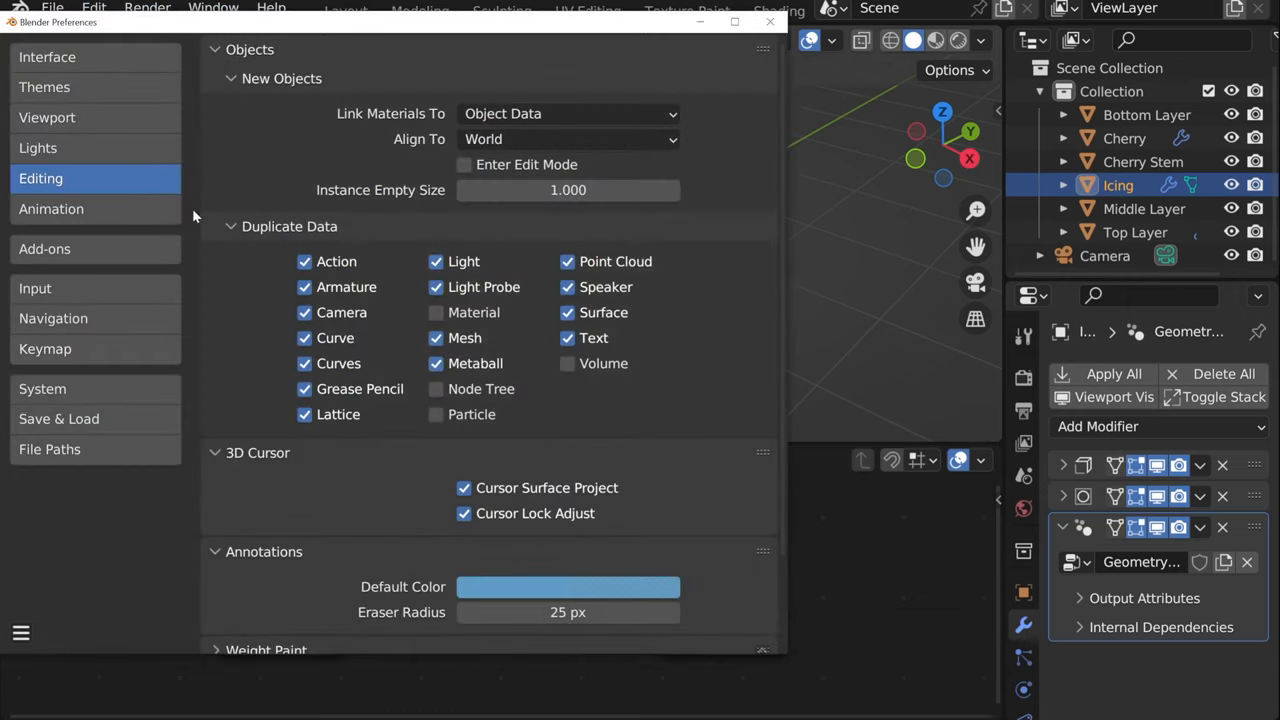
mouse_move(108, 308)
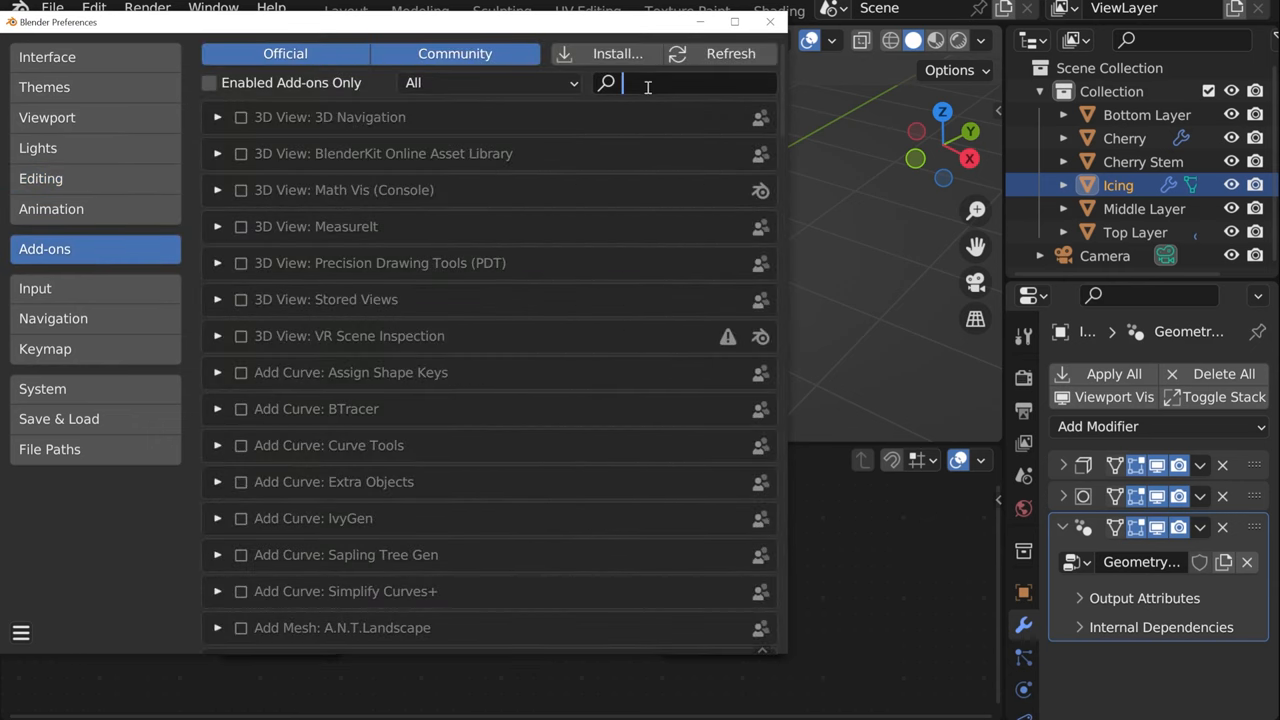
text(node)
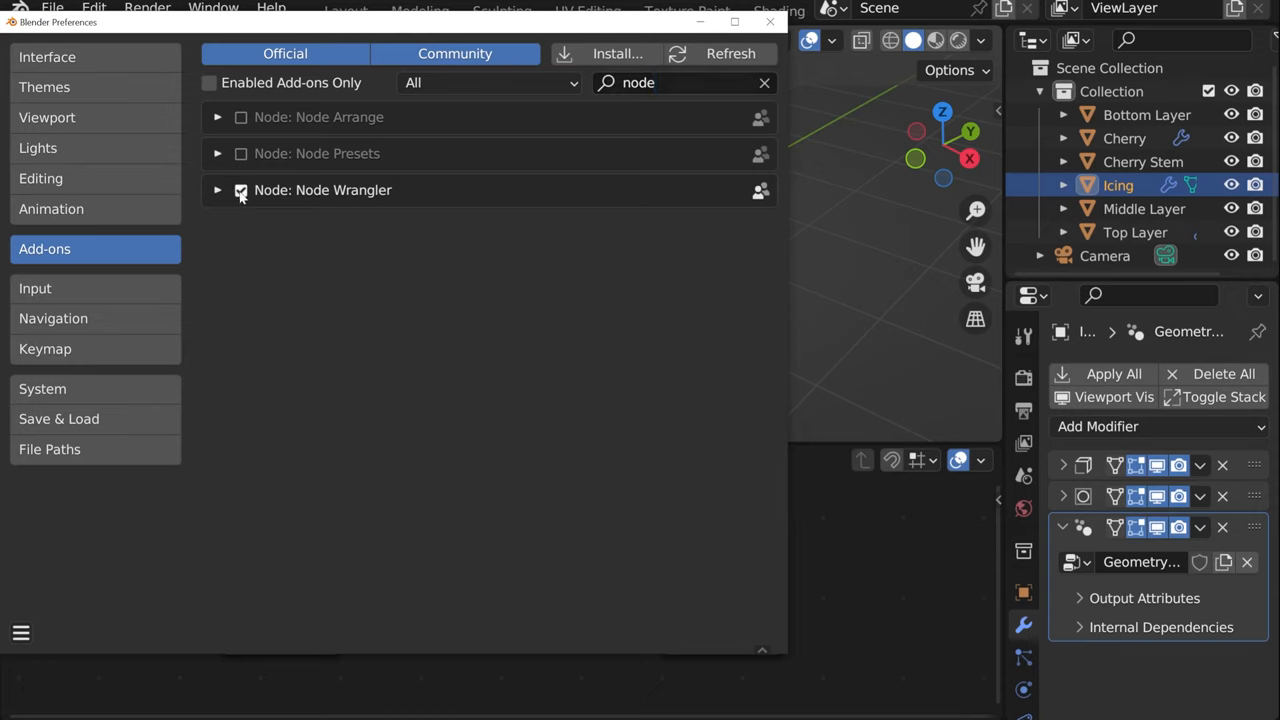
mouse_move(240, 190)
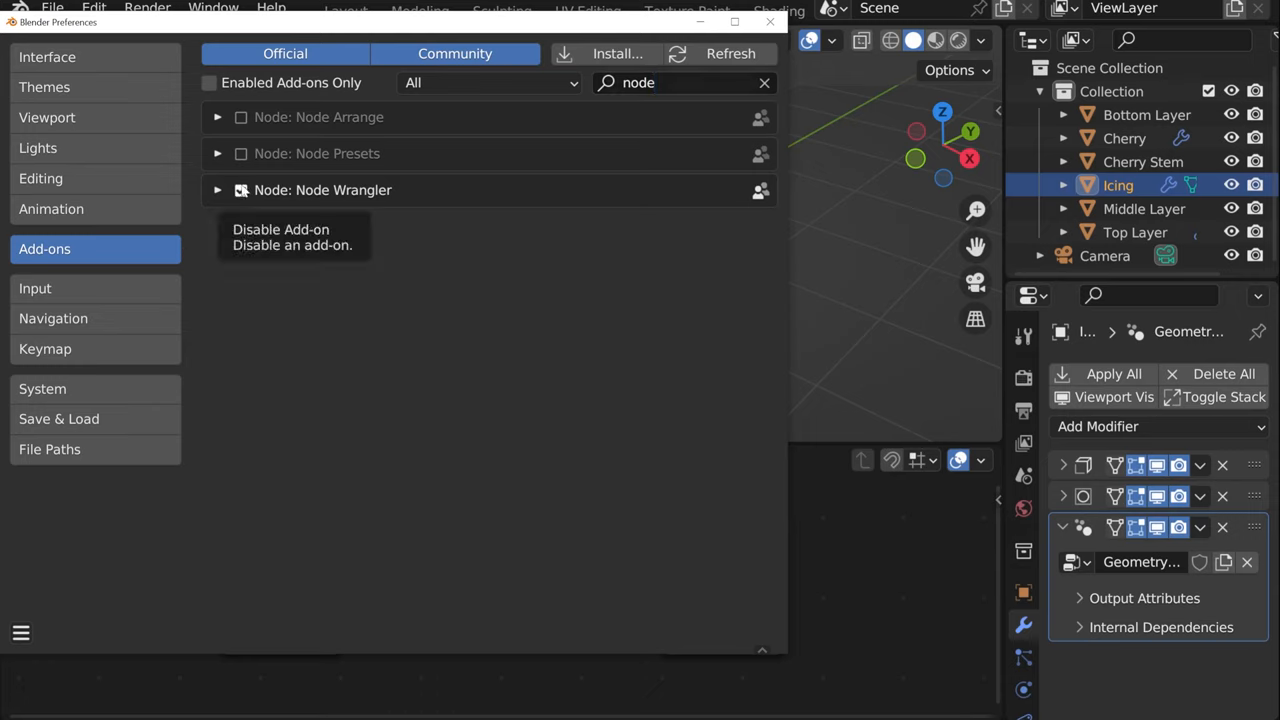
click(240, 190)
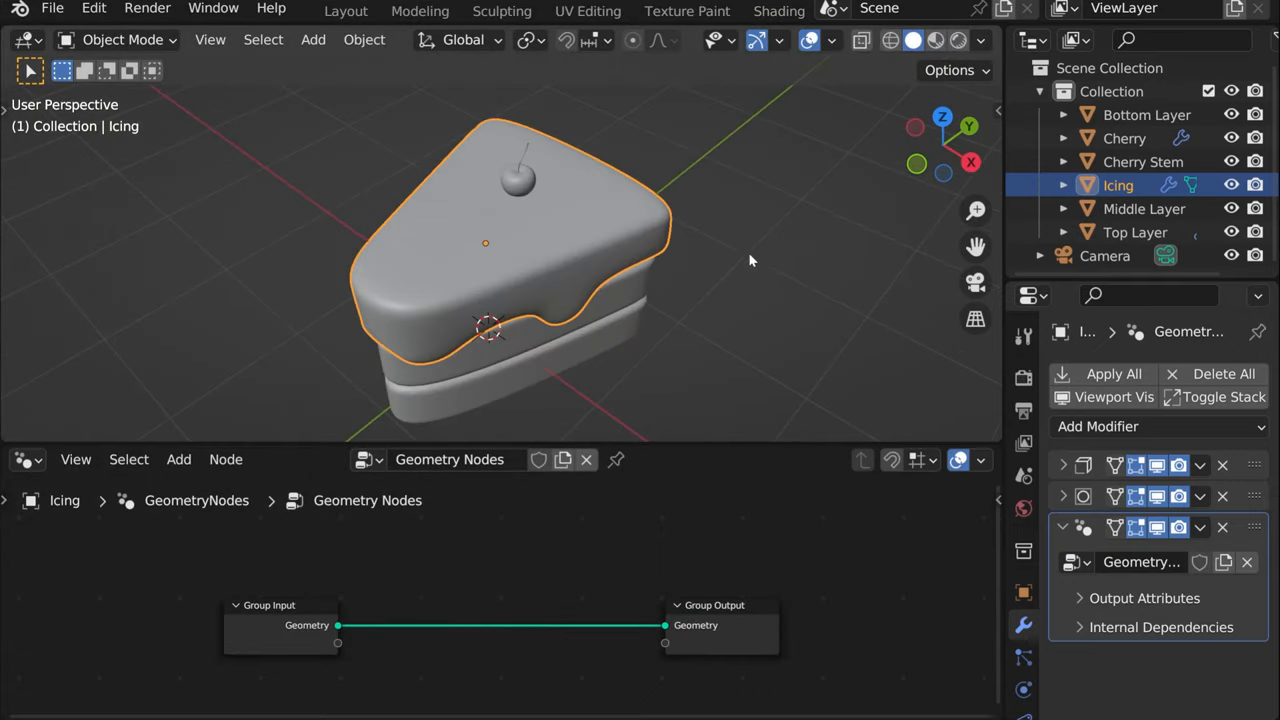
mouse_move(224, 132)
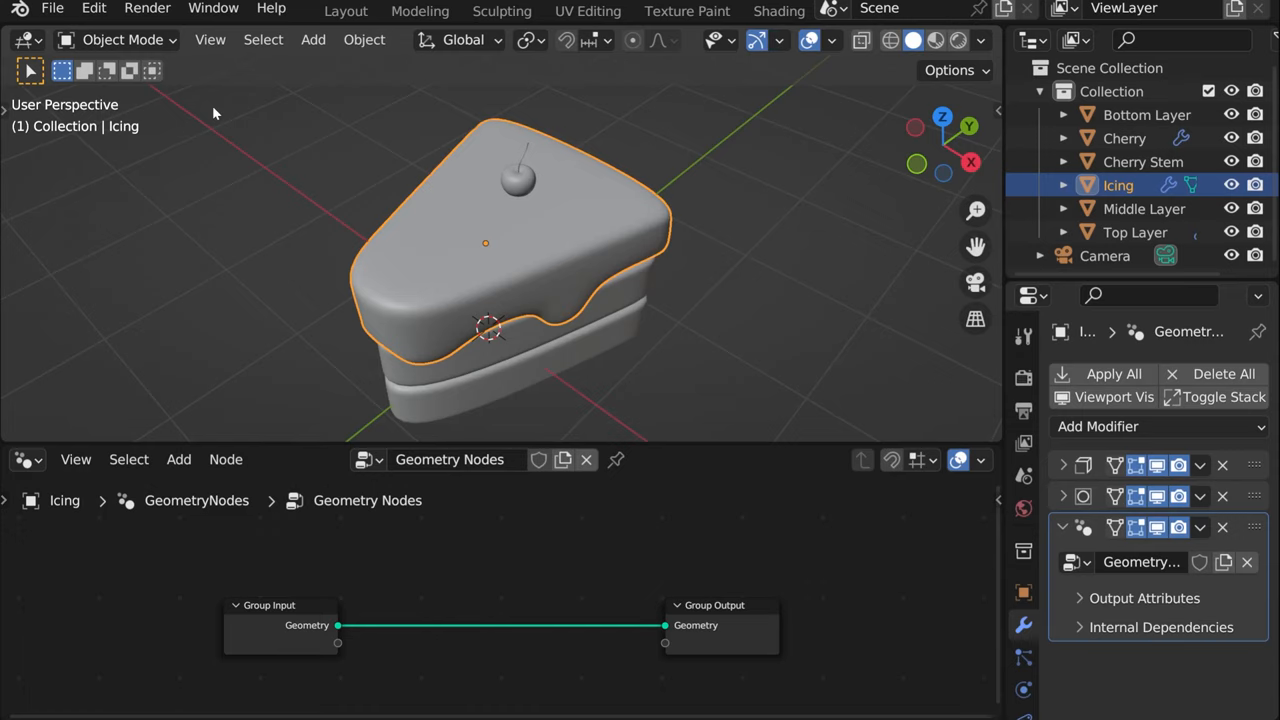
mouse_move(190, 98)
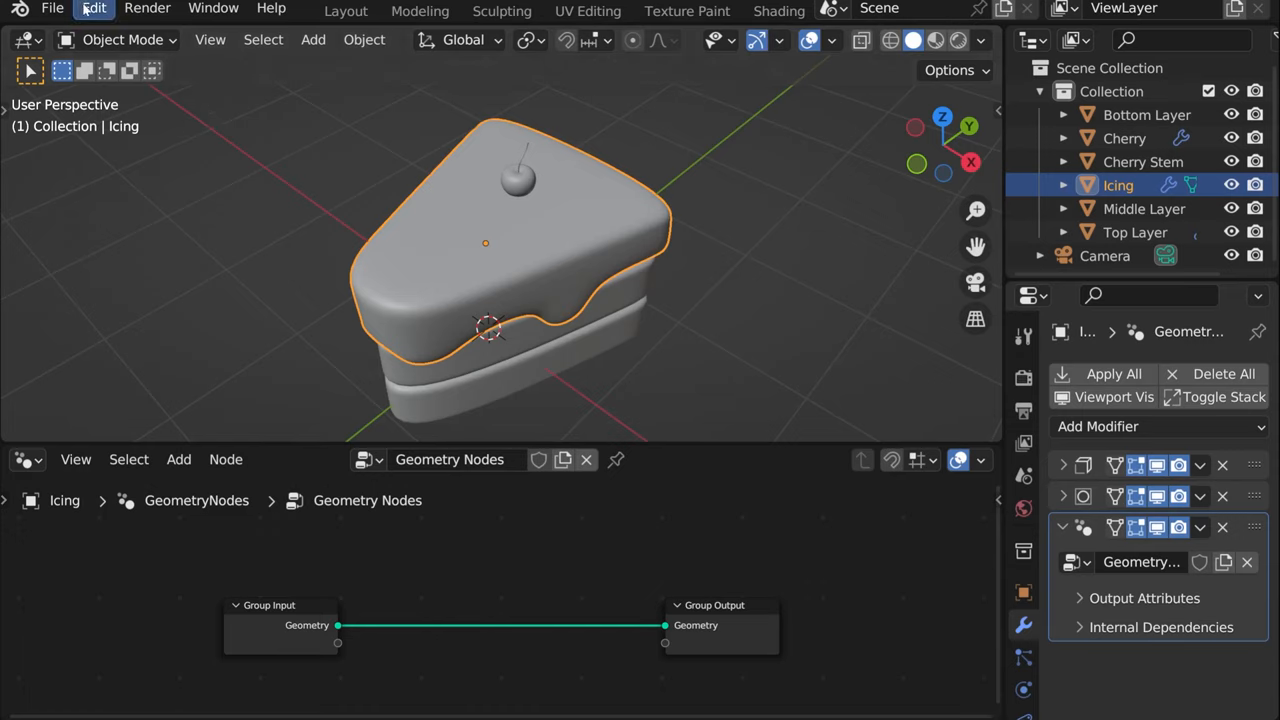
click(92, 8)
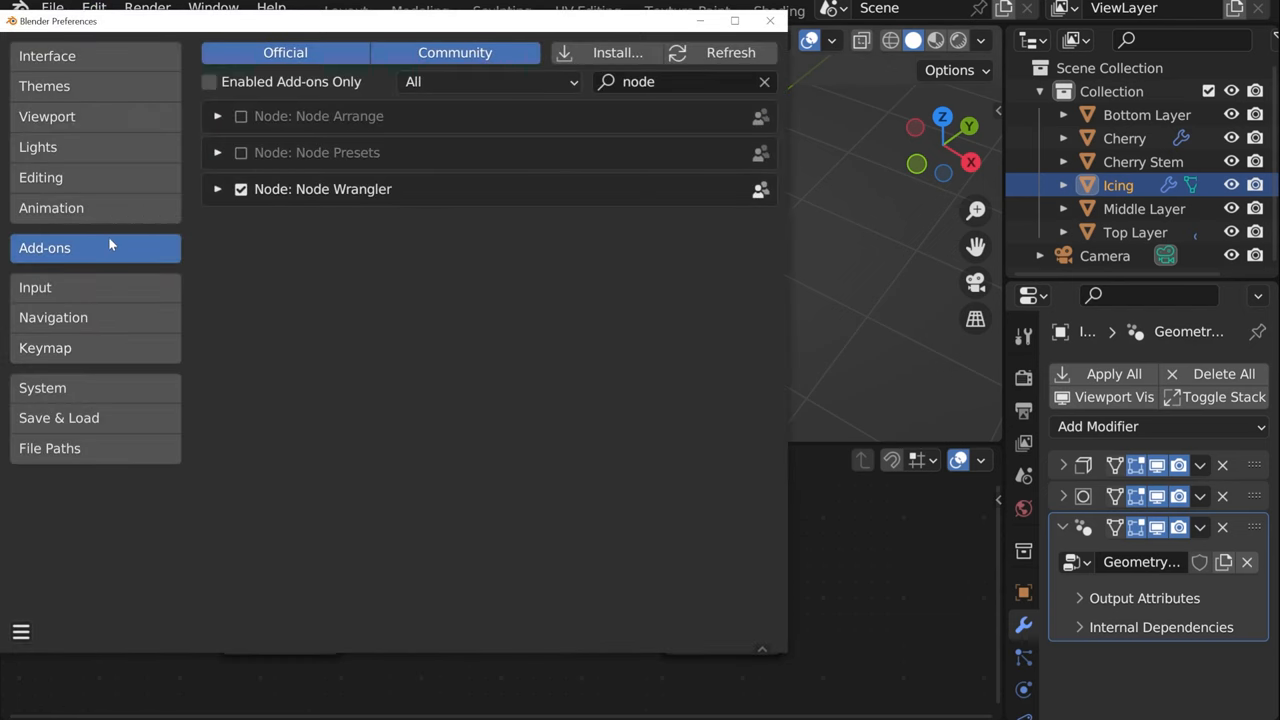
click(44, 348)
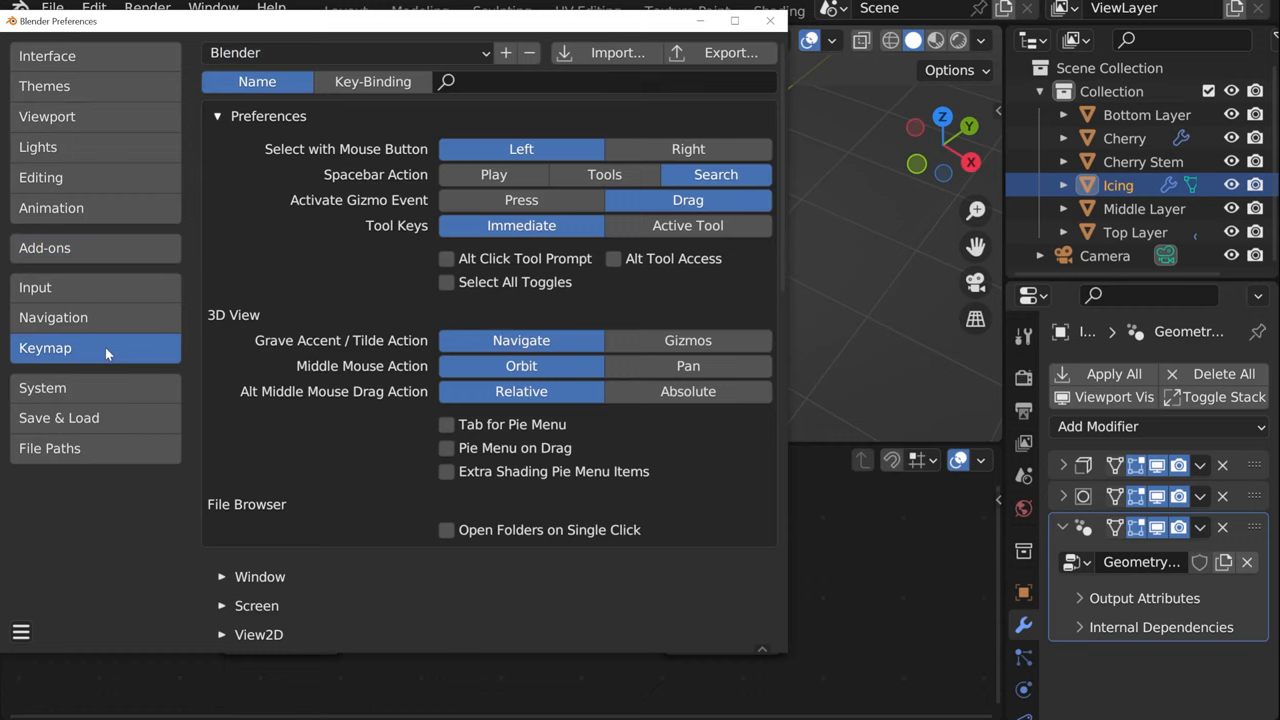
mouse_move(420, 304)
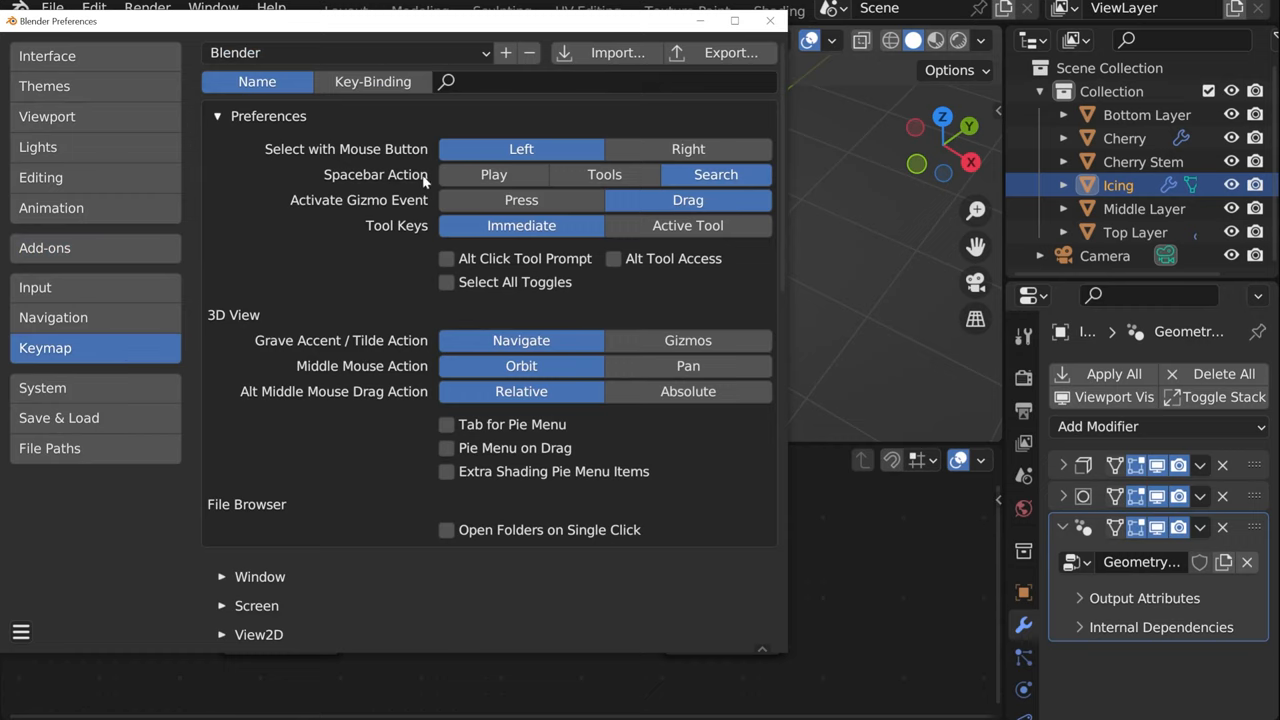
mouse_move(716, 174)
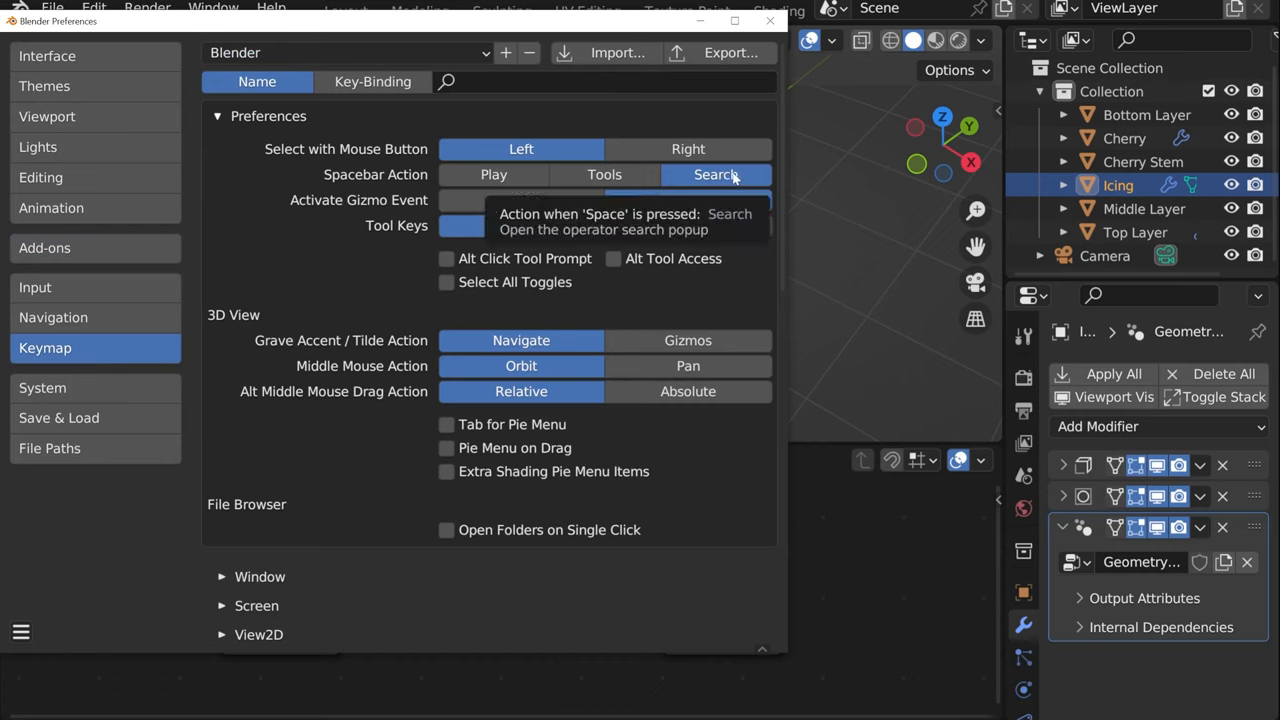
mouse_move(752, 180)
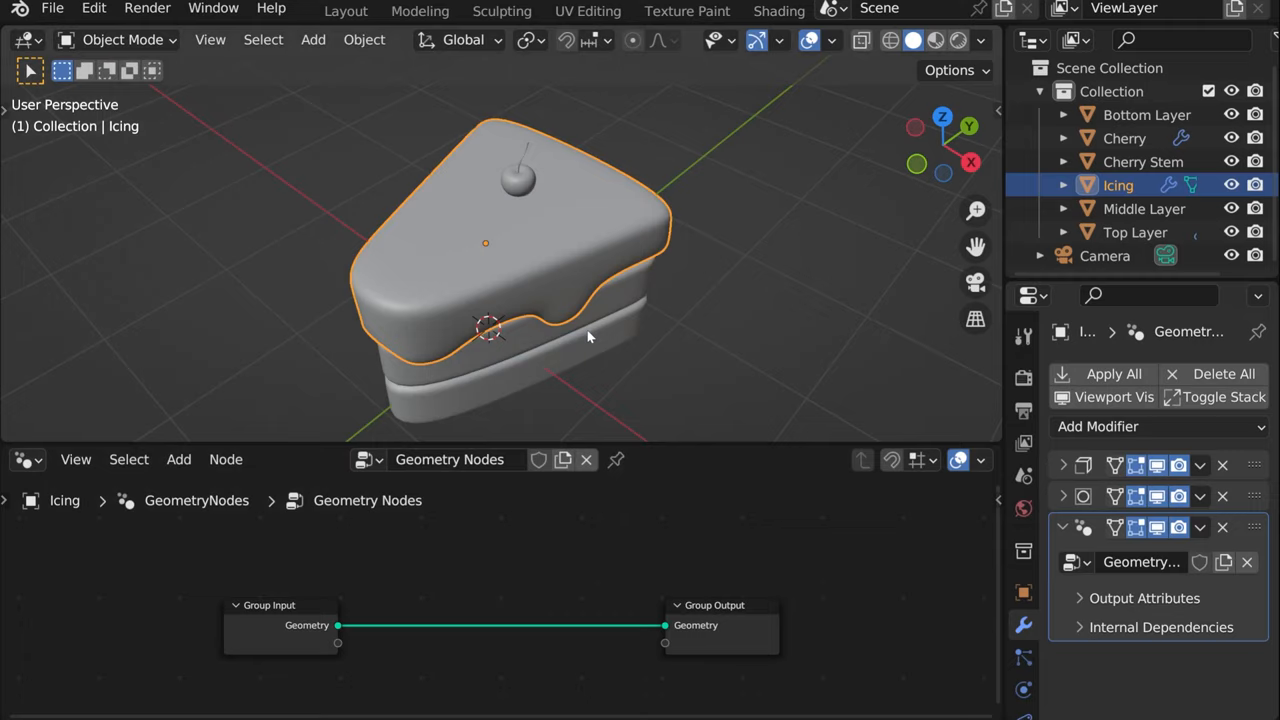
Add a Distribute Points on Faces node onto the Group Input–Output link
drag(588, 336, 520, 316)
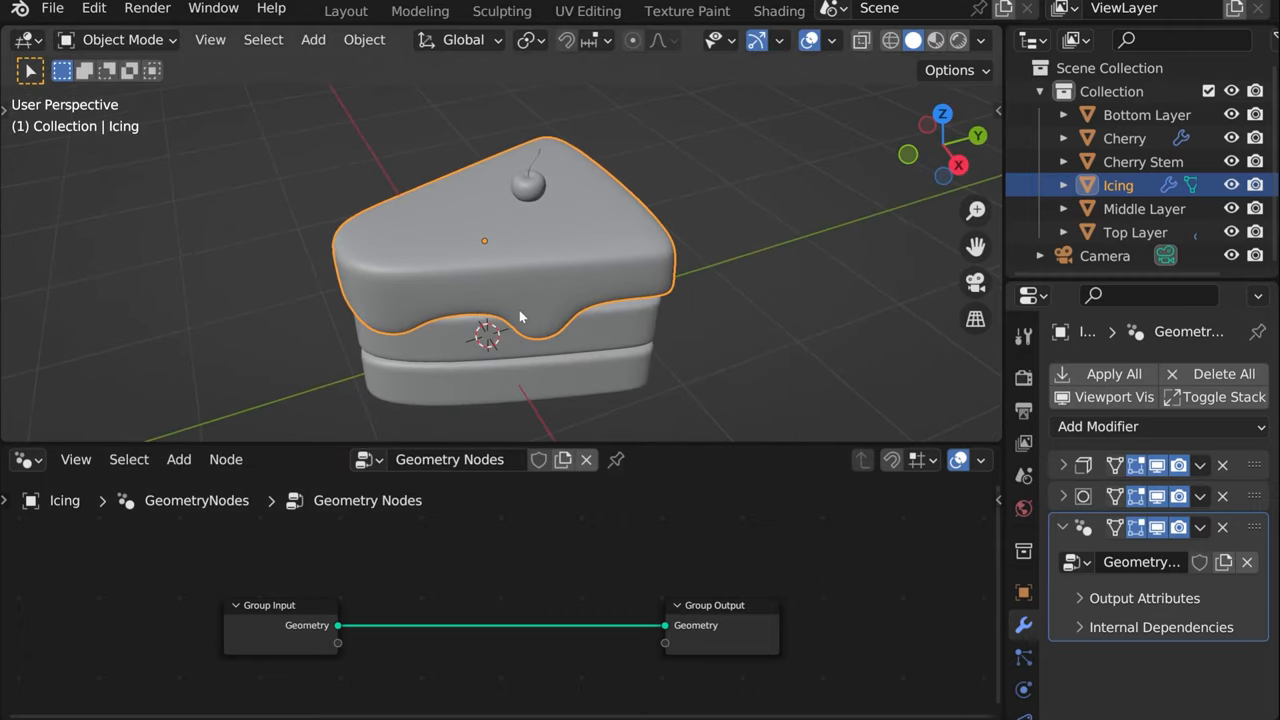
mouse_move(378, 240)
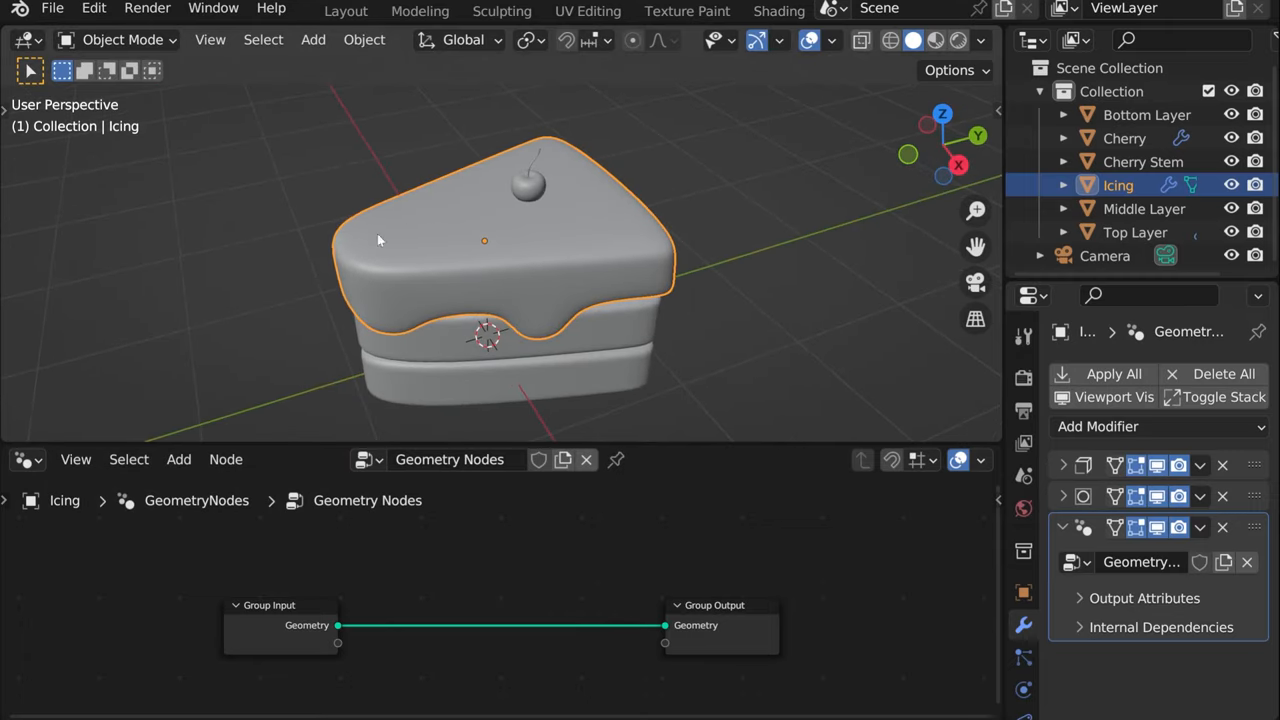
mouse_move(560, 258)
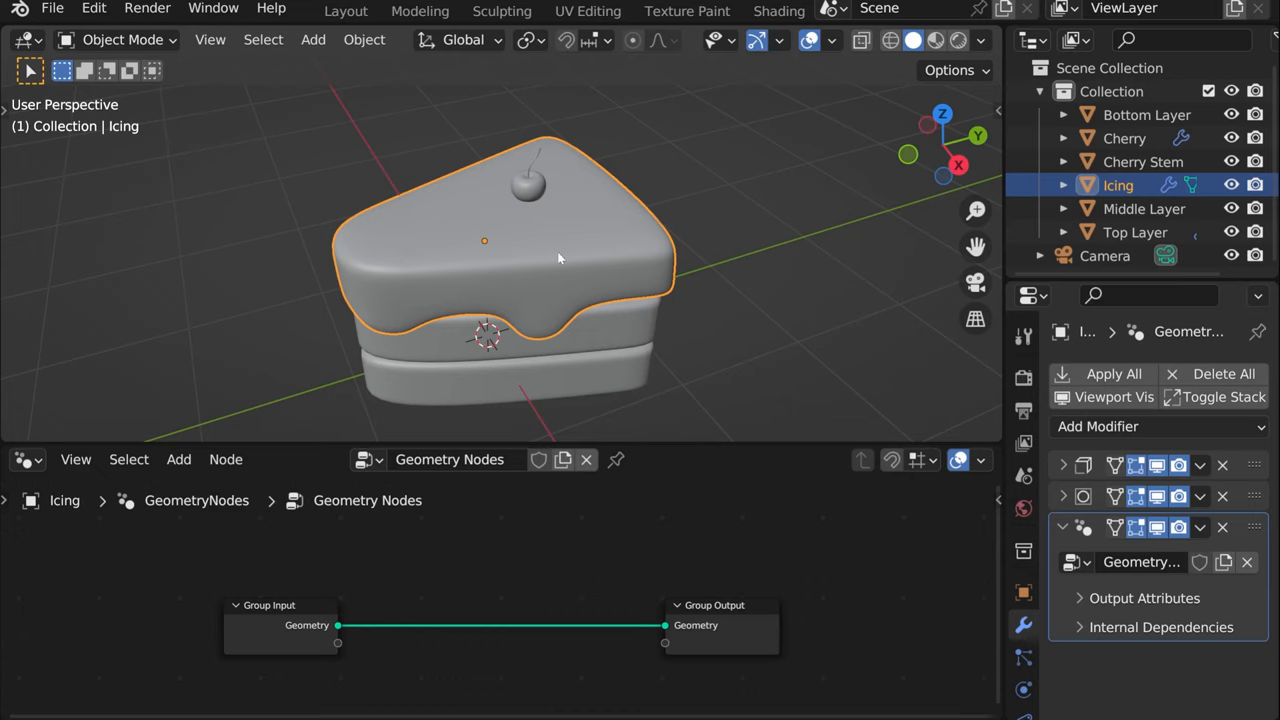
mouse_move(488, 572)
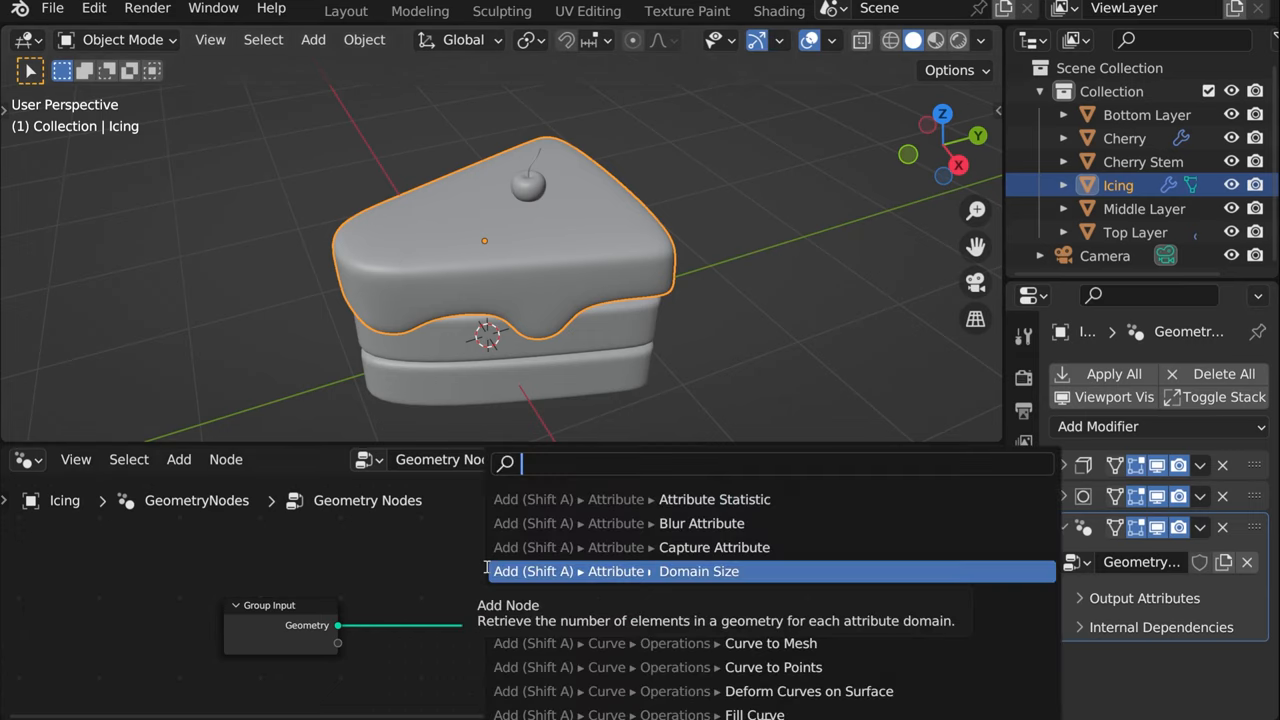
text(po)
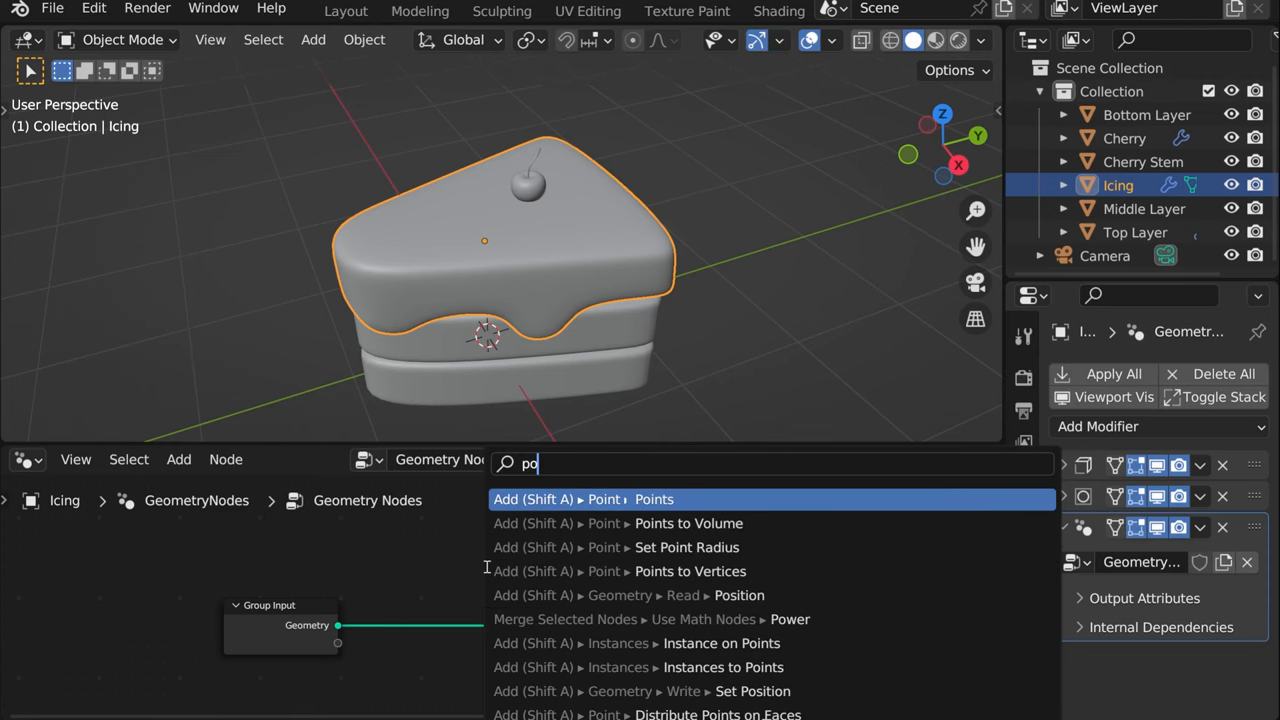
text(int)
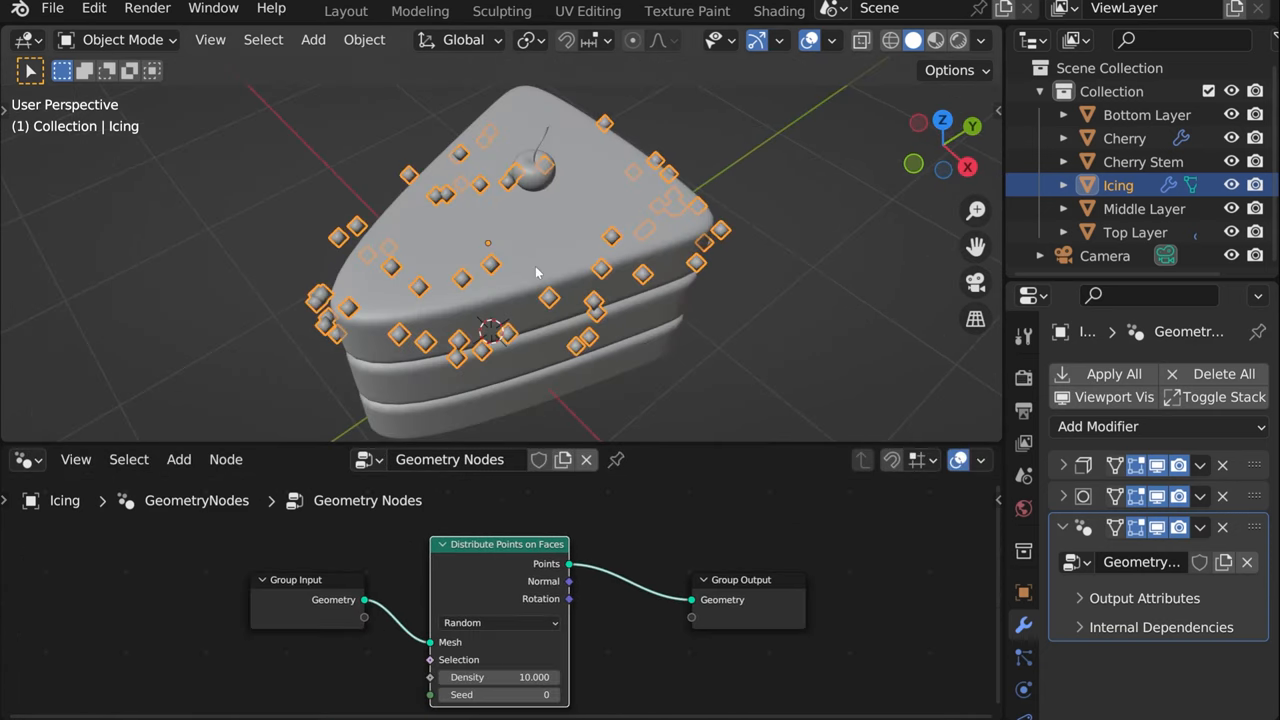
drag(536, 272, 516, 232)
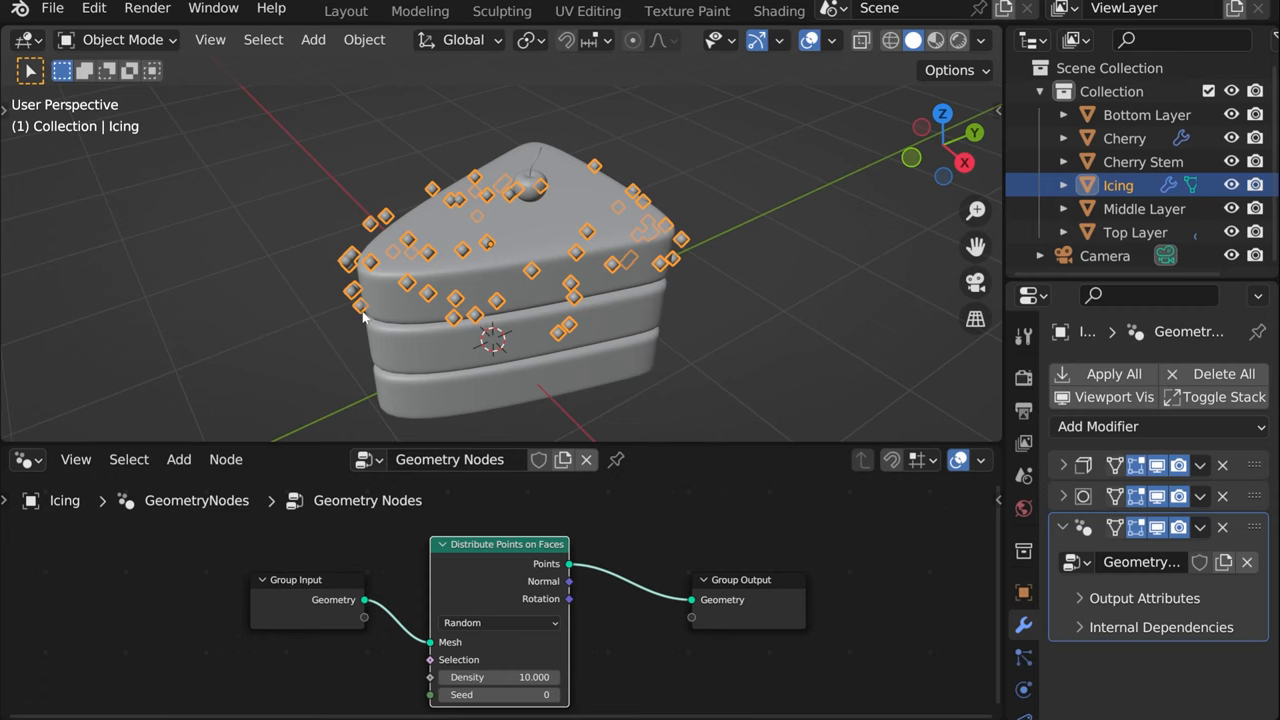
mouse_move(472, 578)
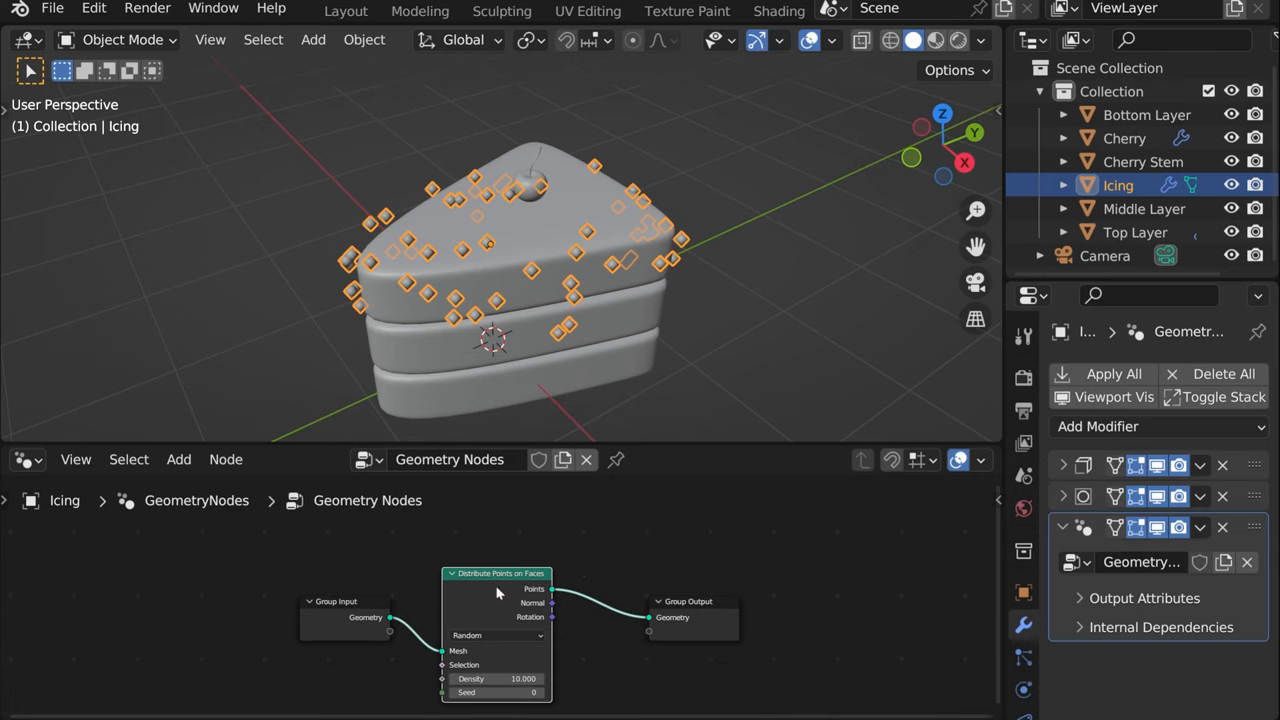
mouse_move(702, 564)
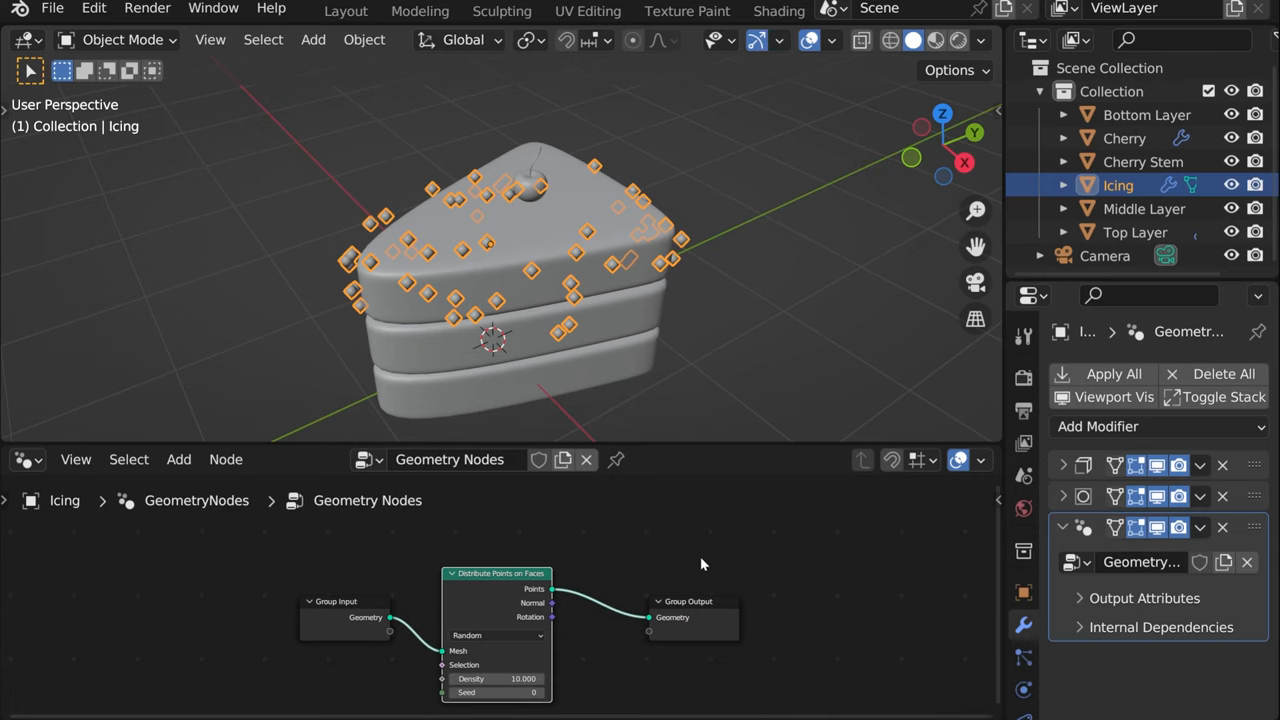
mouse_move(642, 554)
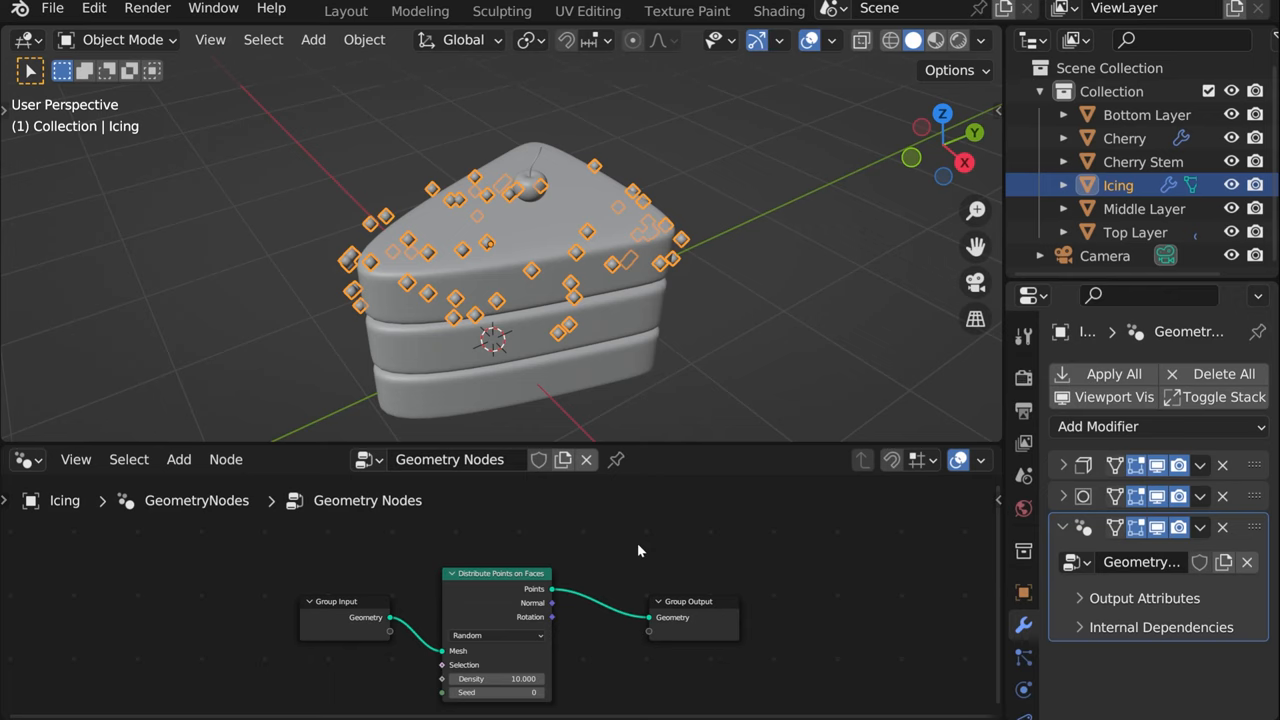
Add a Join Geometry node merging the icing mesh with the scattered points before Group Output
text(jo)
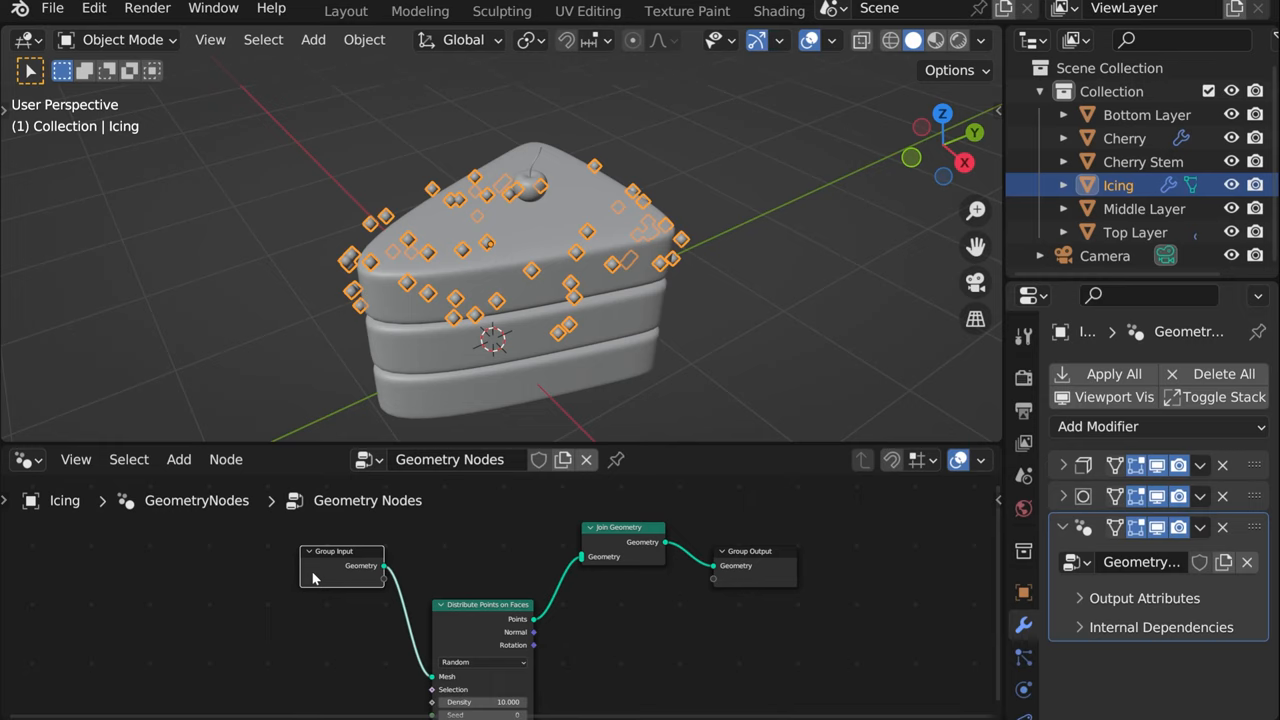
mouse_move(578, 550)
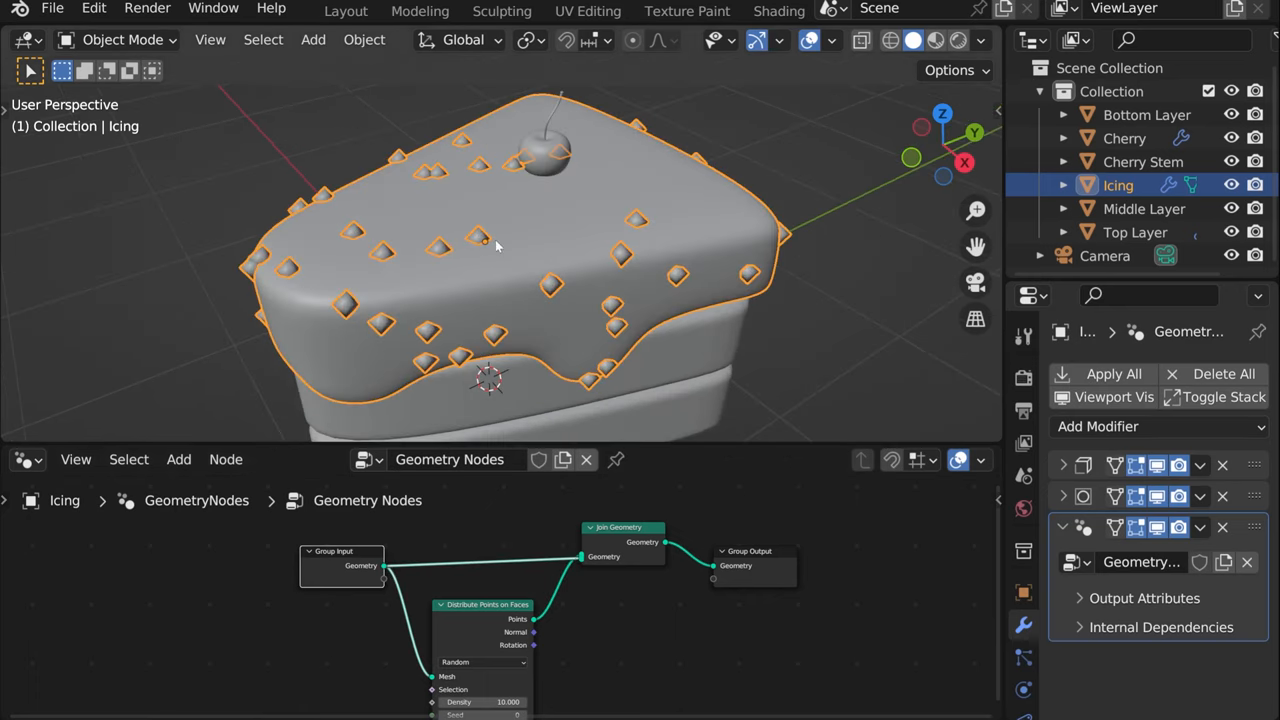
mouse_move(484, 240)
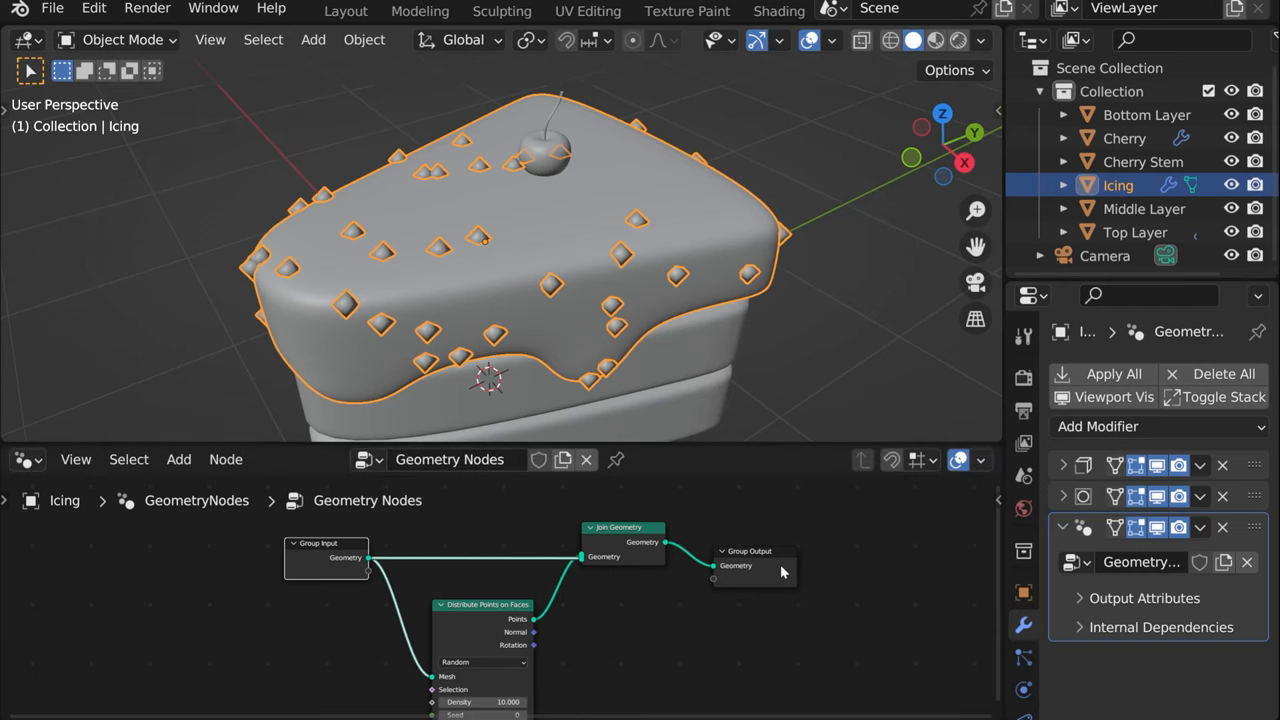
drag(750, 564, 728, 542)
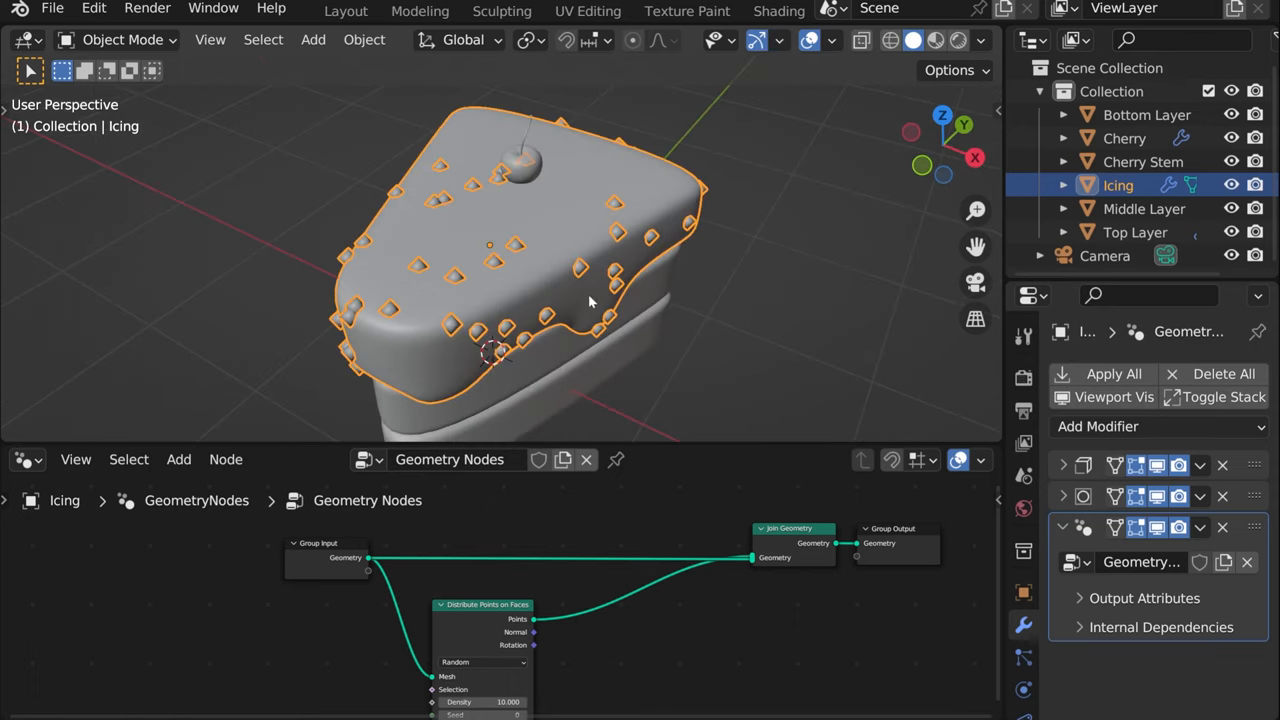
drag(590, 300, 550, 316)
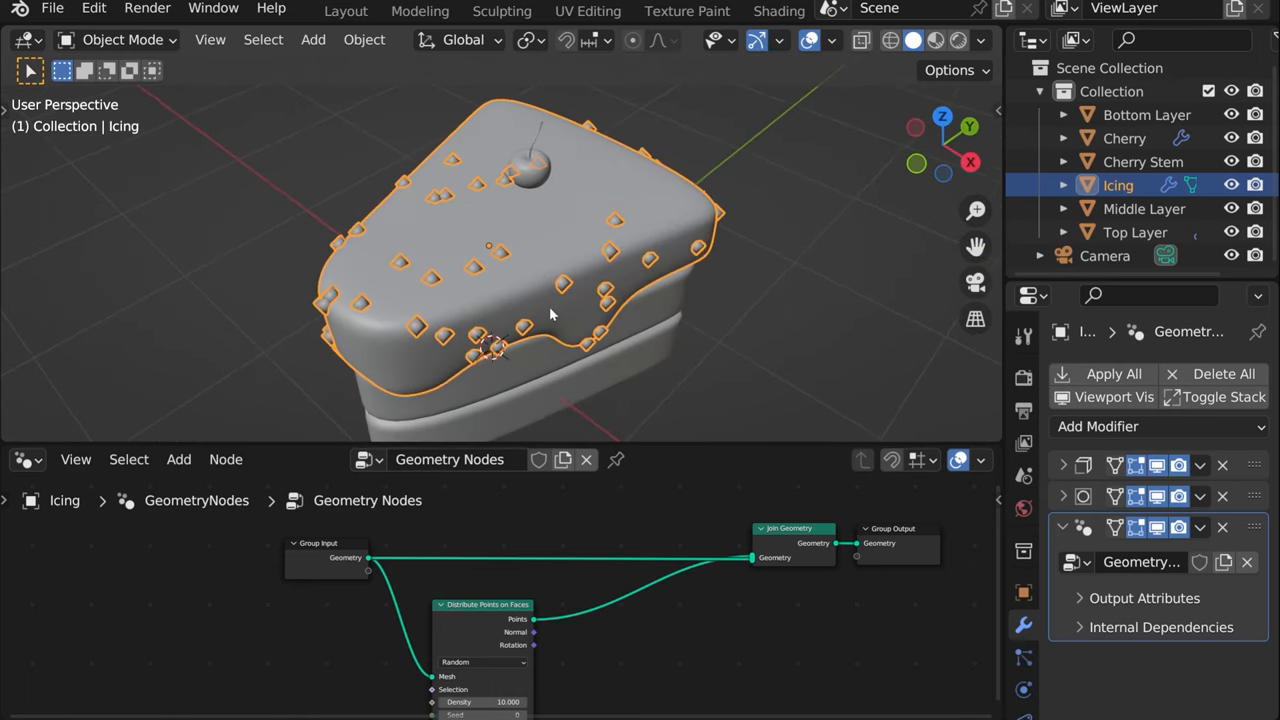
drag(550, 316, 730, 196)
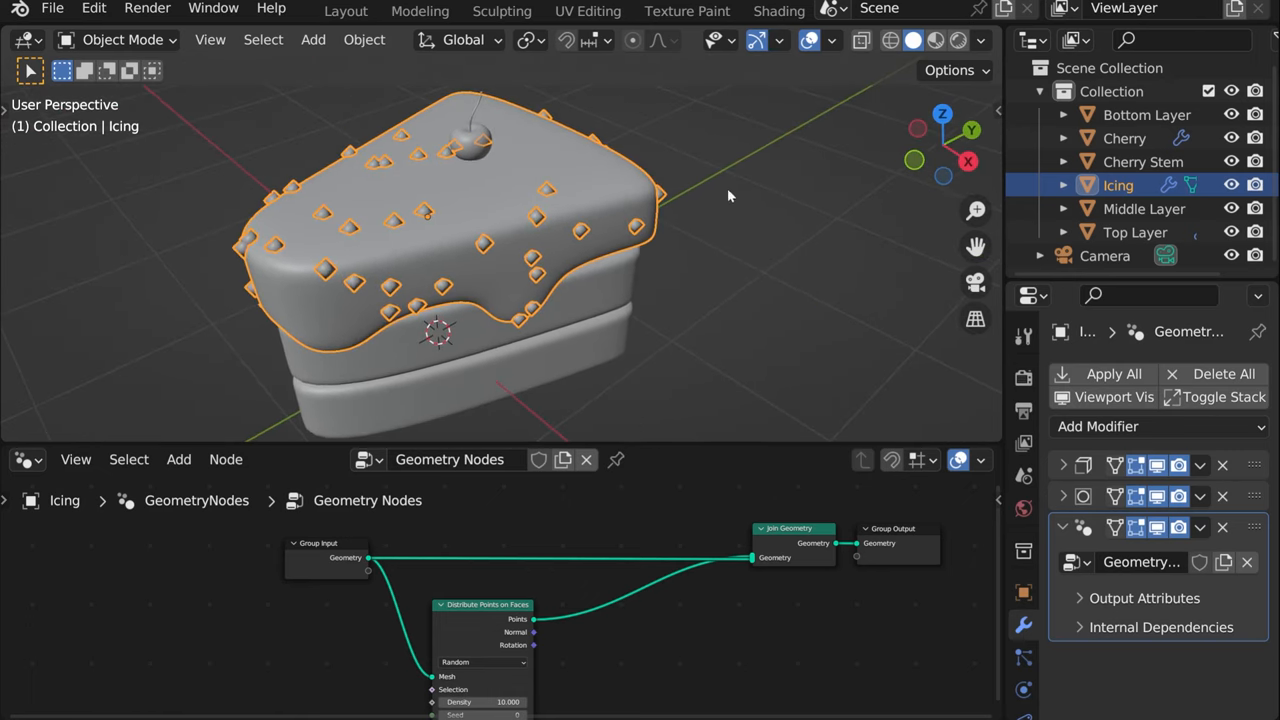
click(1112, 92)
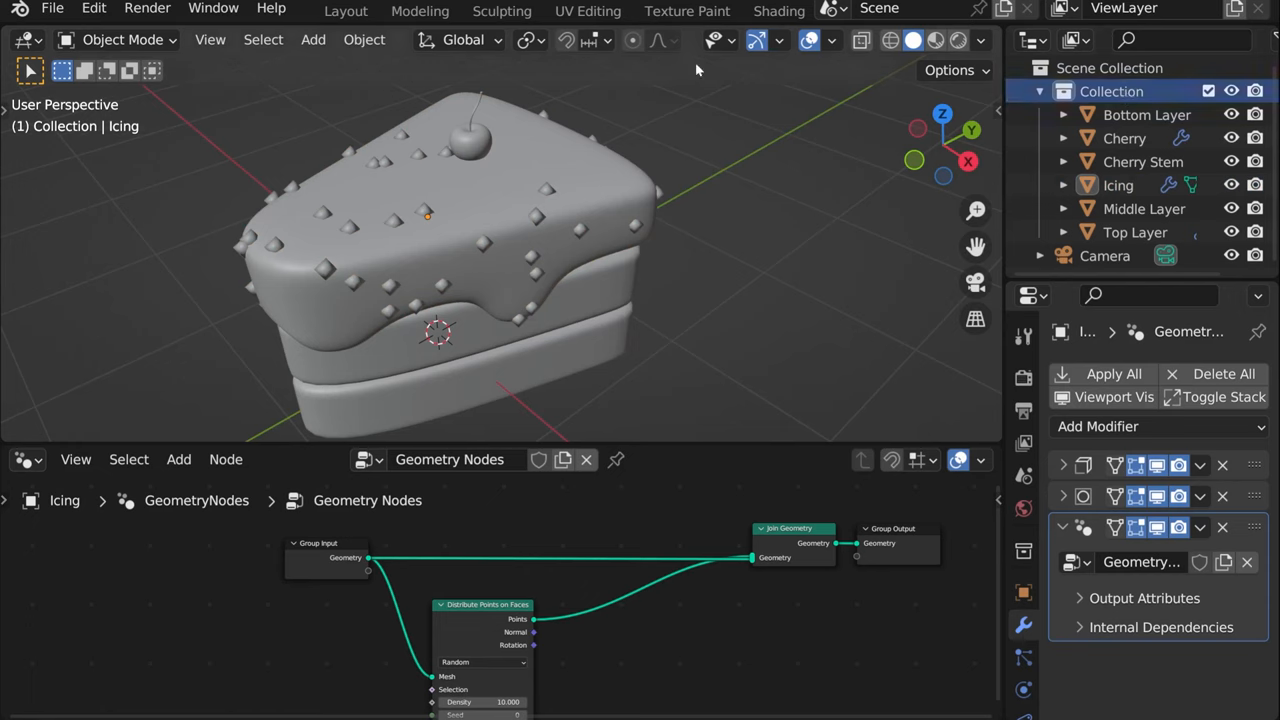
Add a new cube mesh and enter Edit Mode on it
key(shift+a)
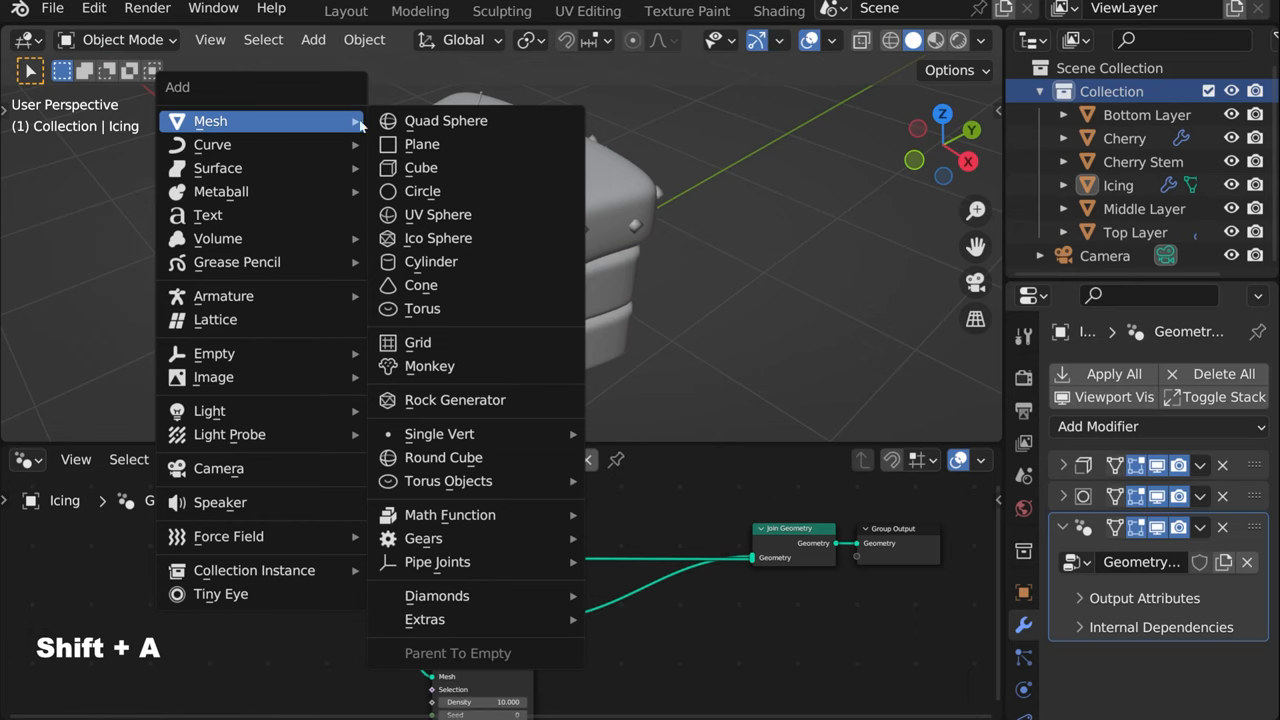
click(420, 168)
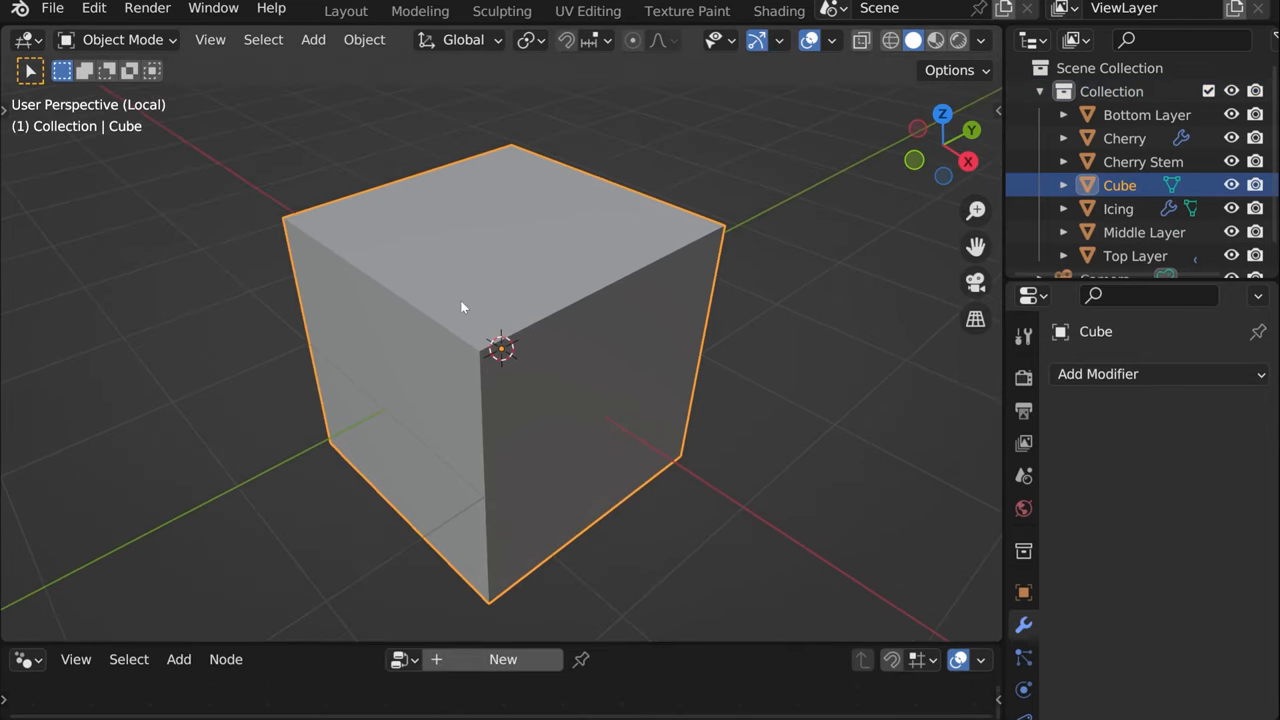
key(Tab)
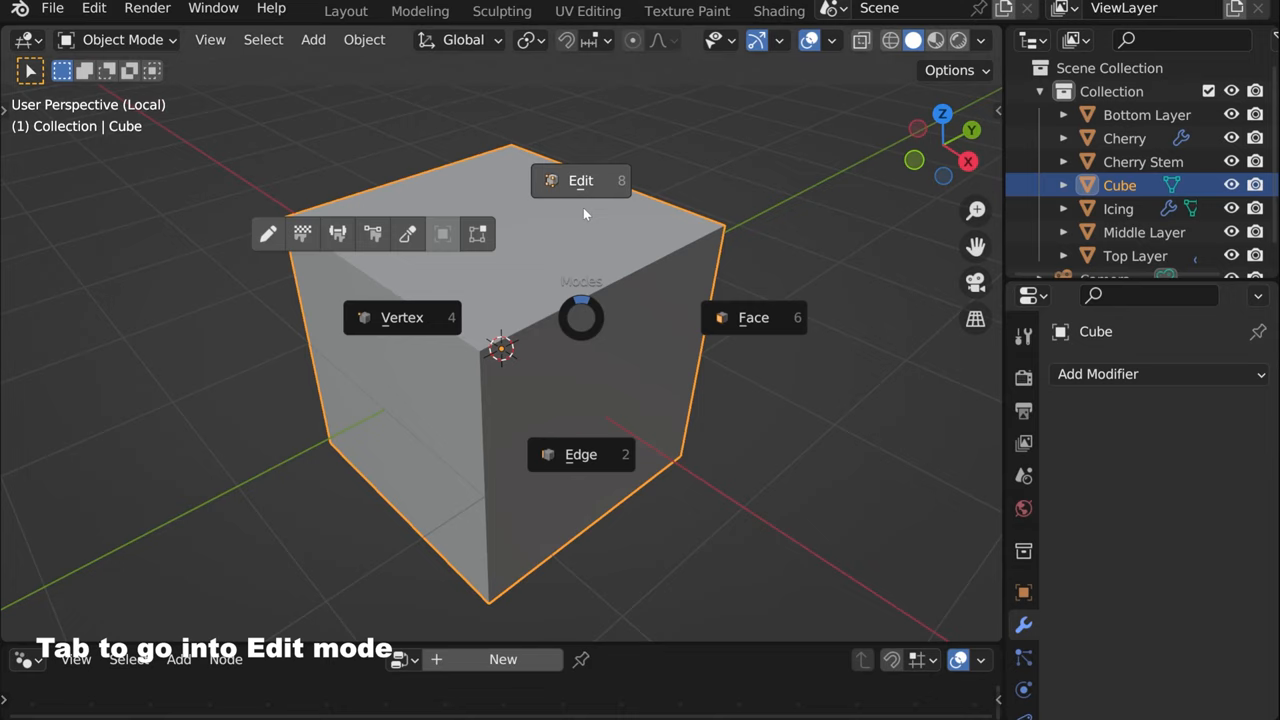
mouse_move(580, 184)
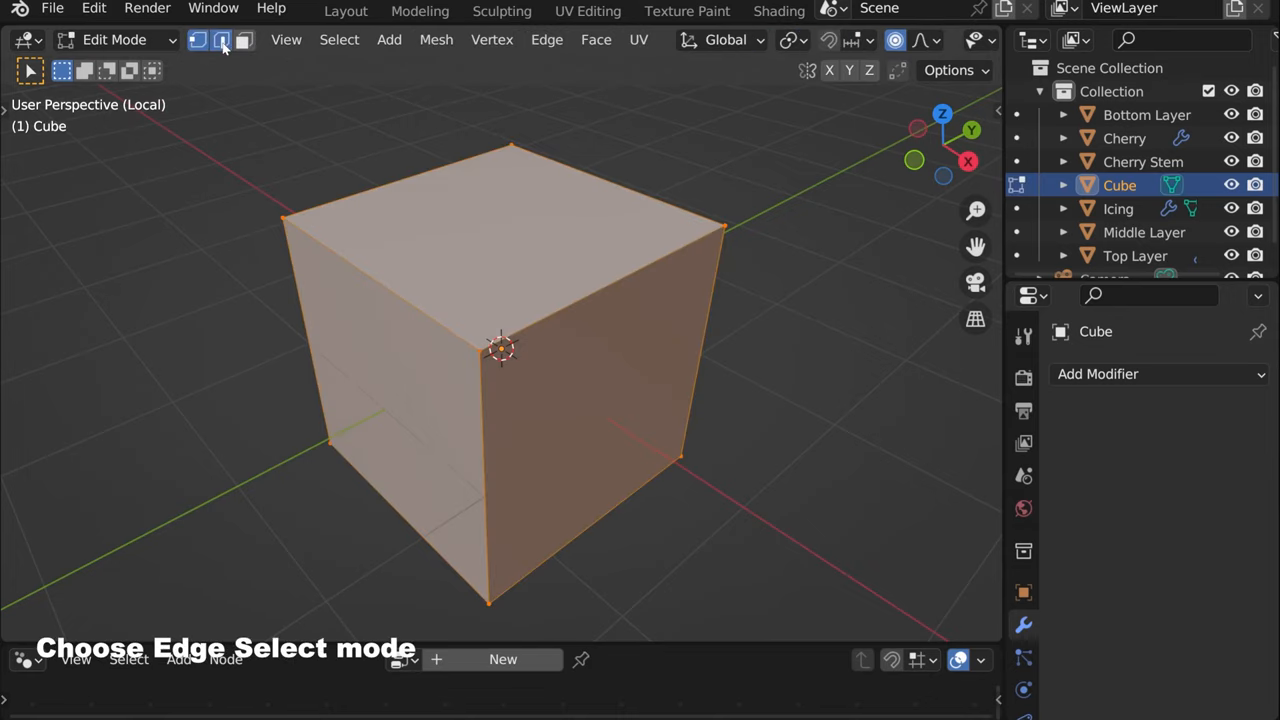
Bevel the cube's edges (Ctrl+B twice) into a faceted sprinkle chunk and leave Edit Mode
click(220, 40)
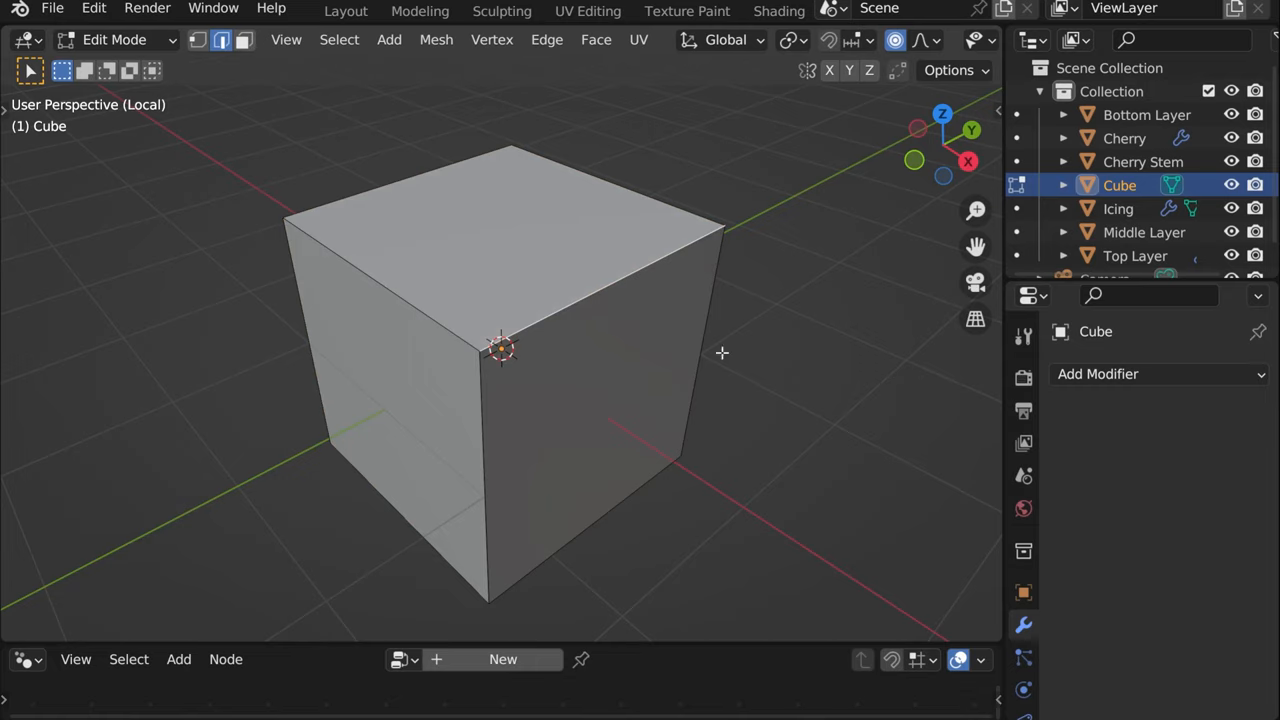
key(ctrl+b)
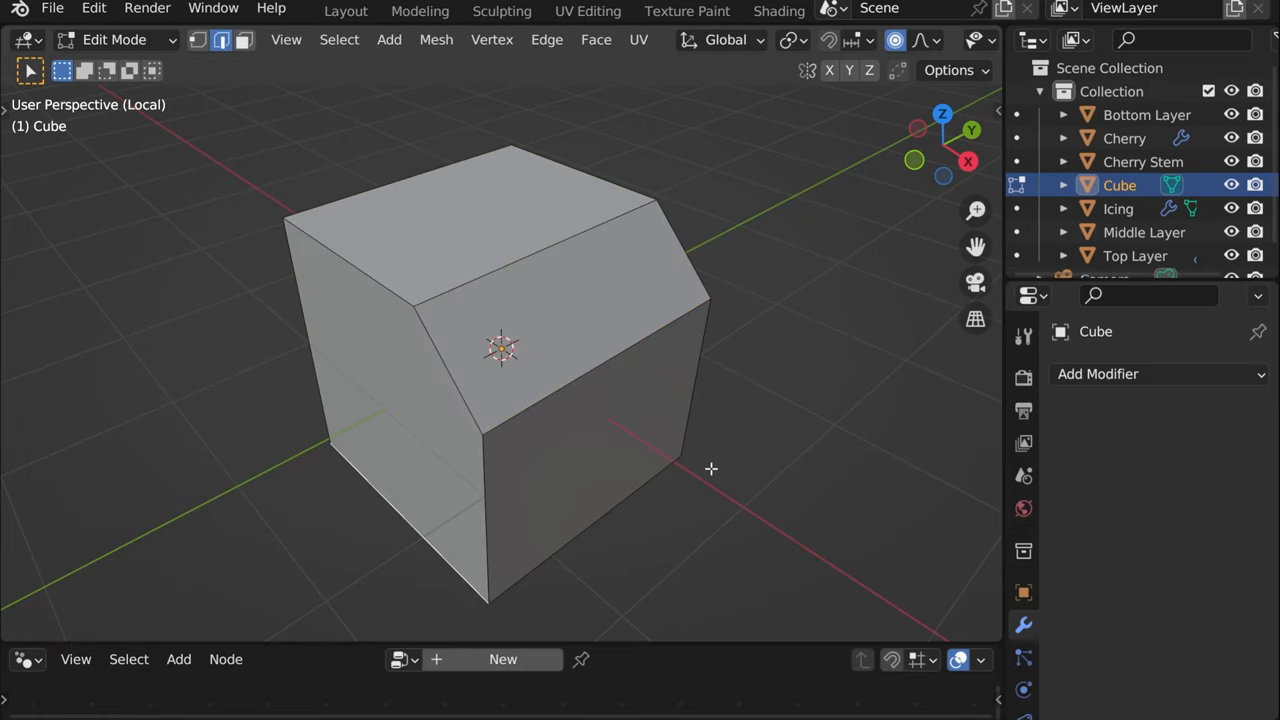
key(ctrl+b)
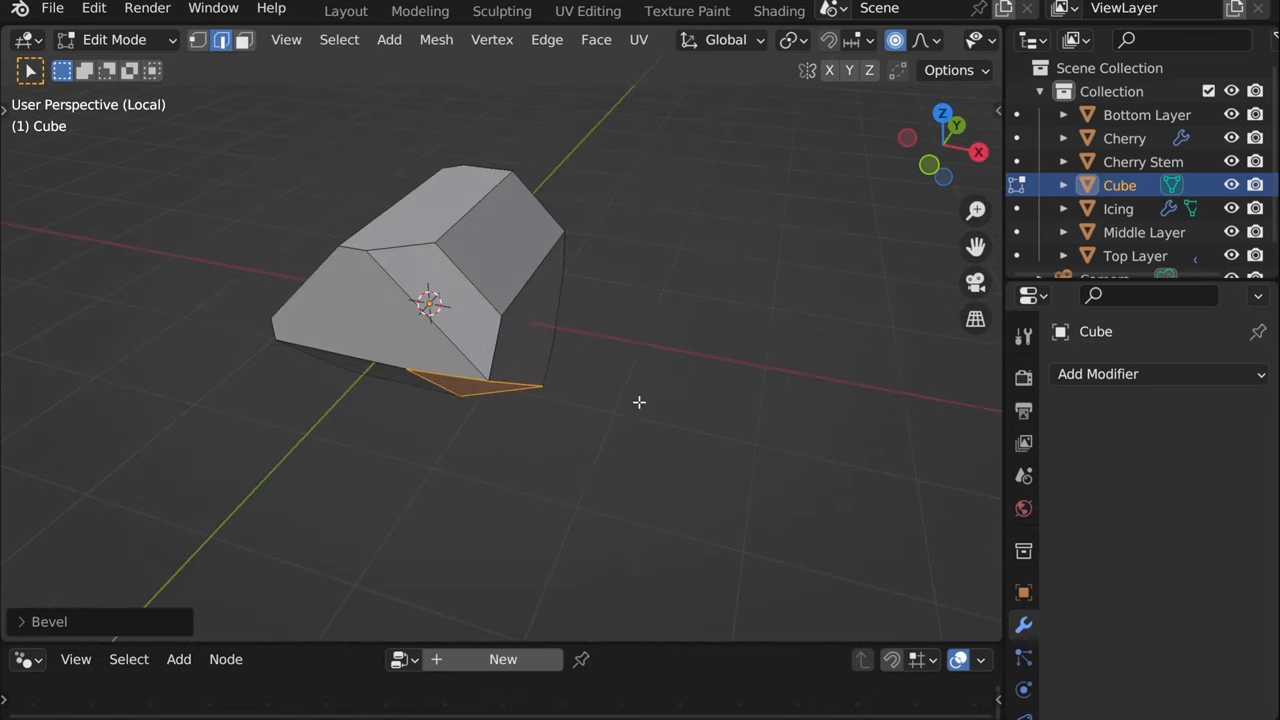
key(Tab)
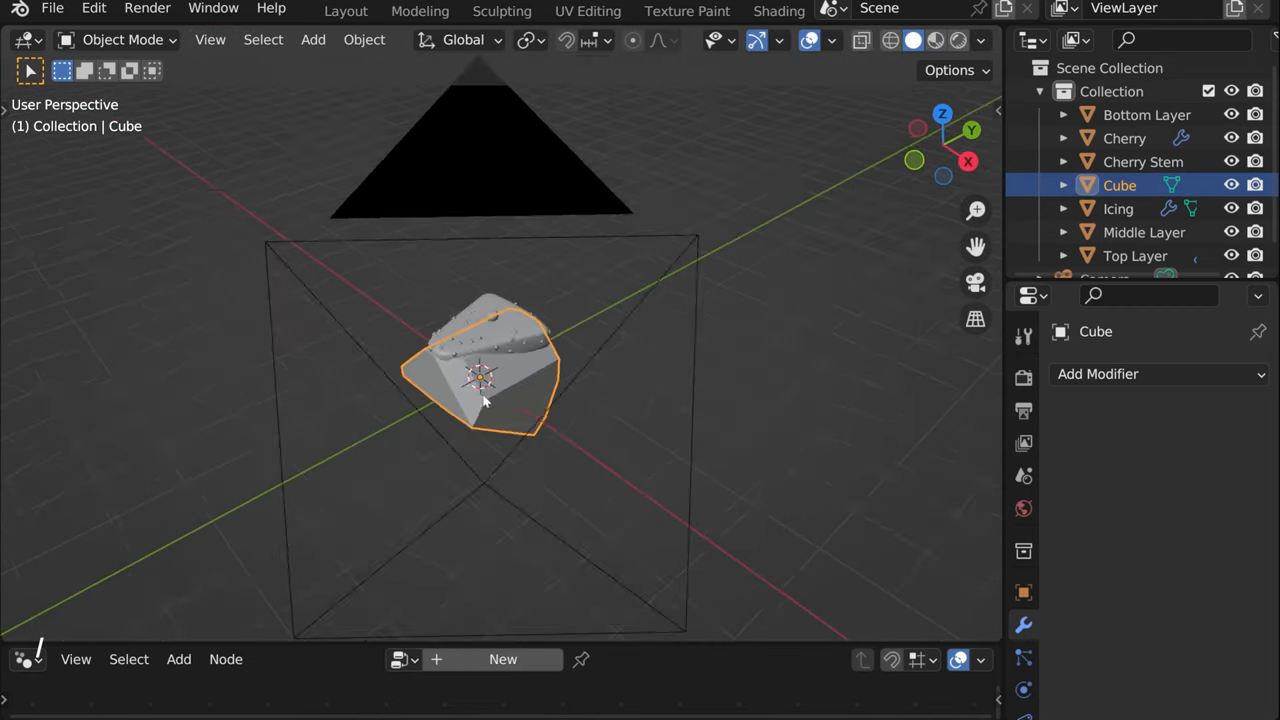
Give the faceted cube a new material named Sprinkle with a dark base colour
key(Tab)
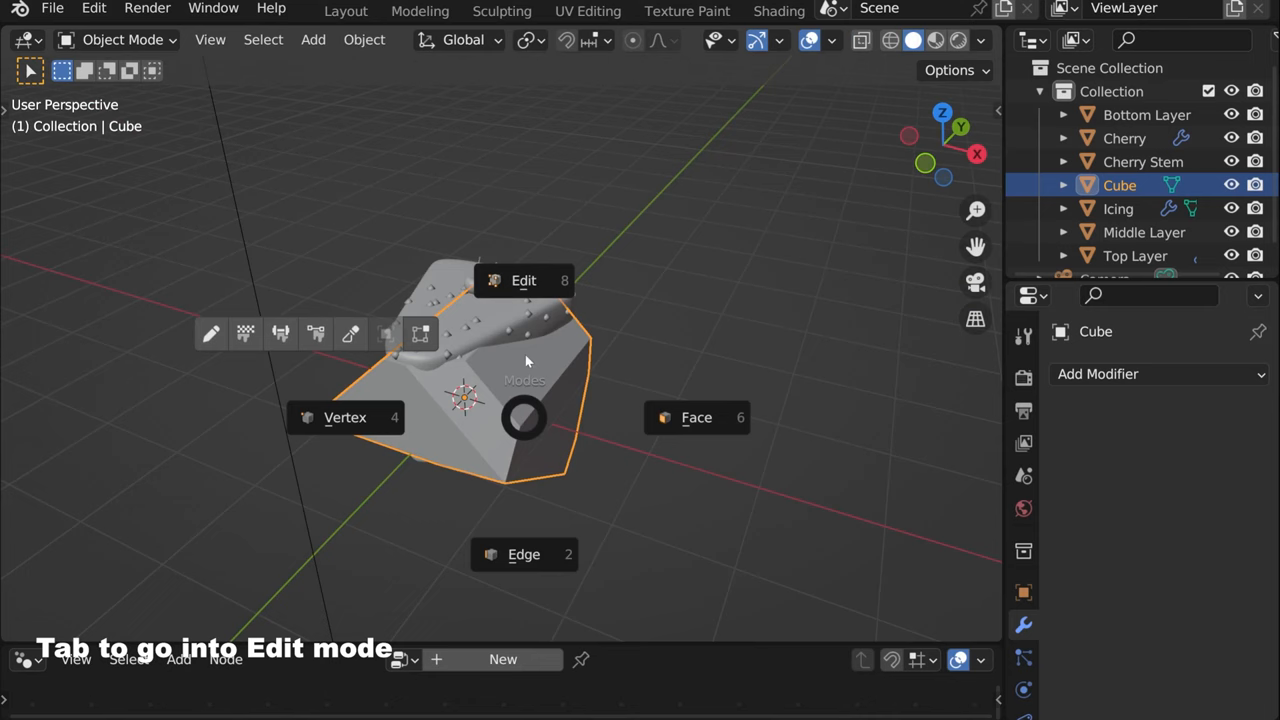
key(Tab)
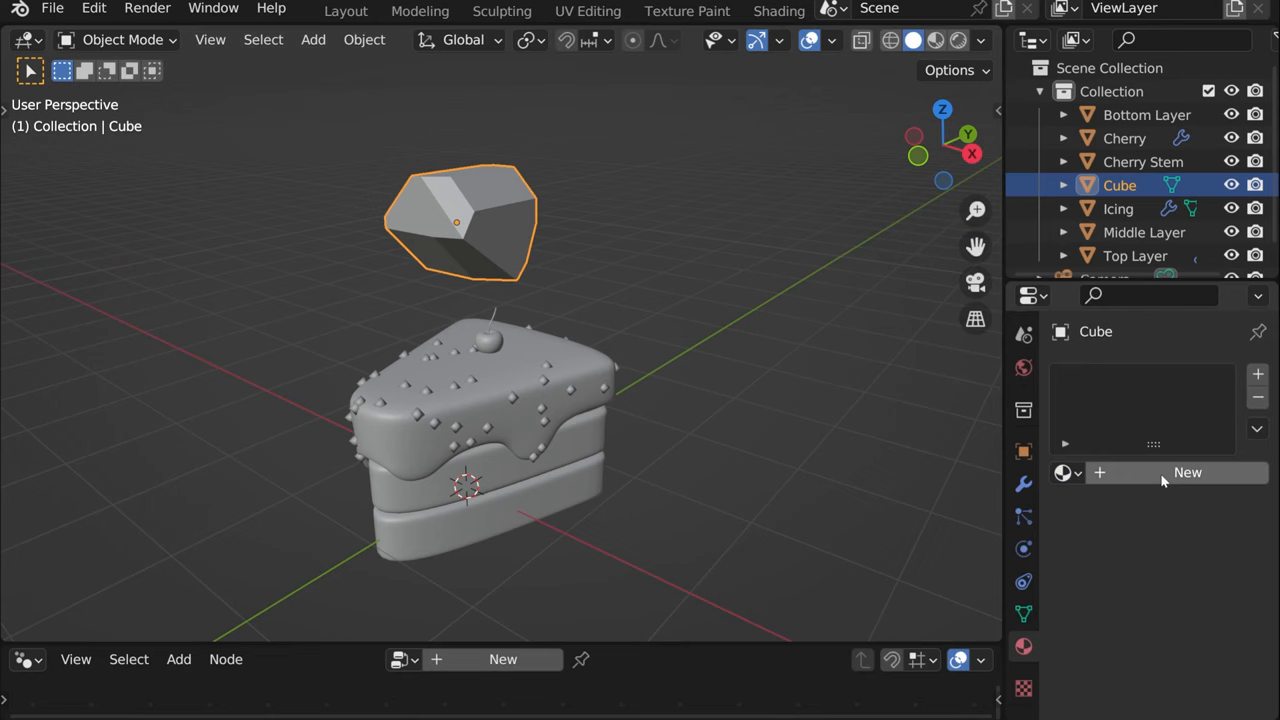
click(1188, 472)
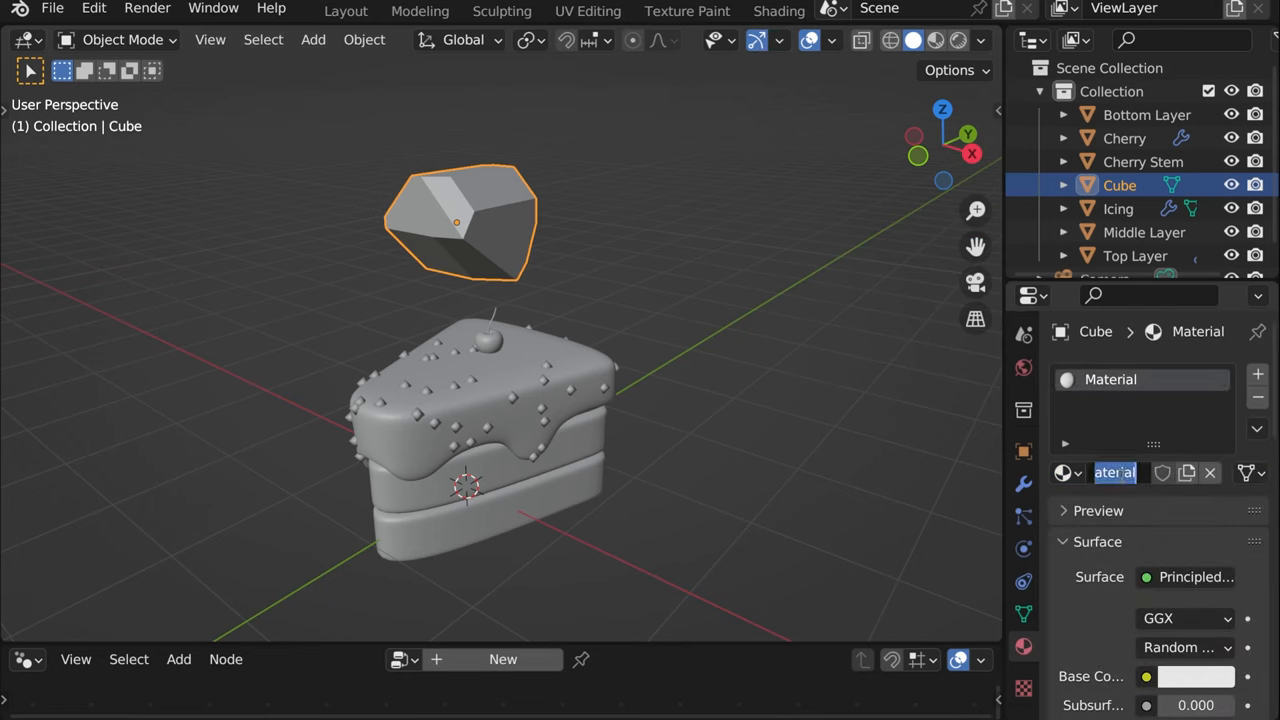
text(Sprinkle)
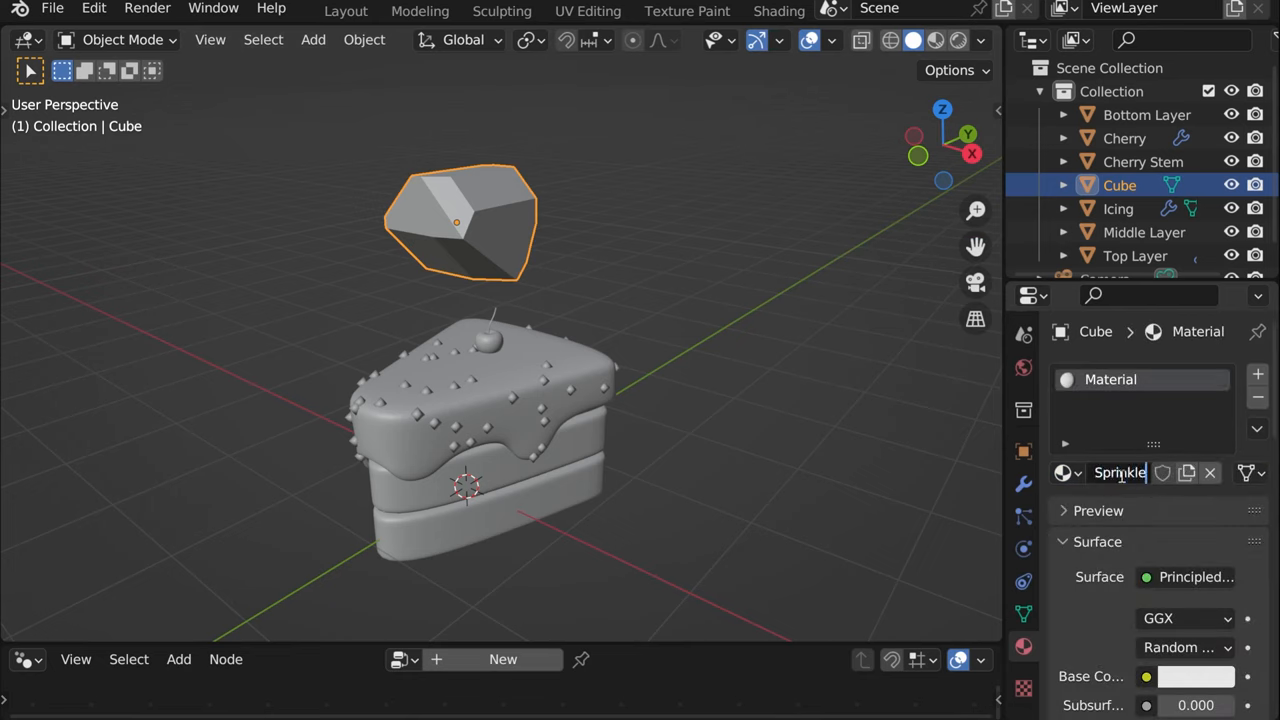
click(1196, 676)
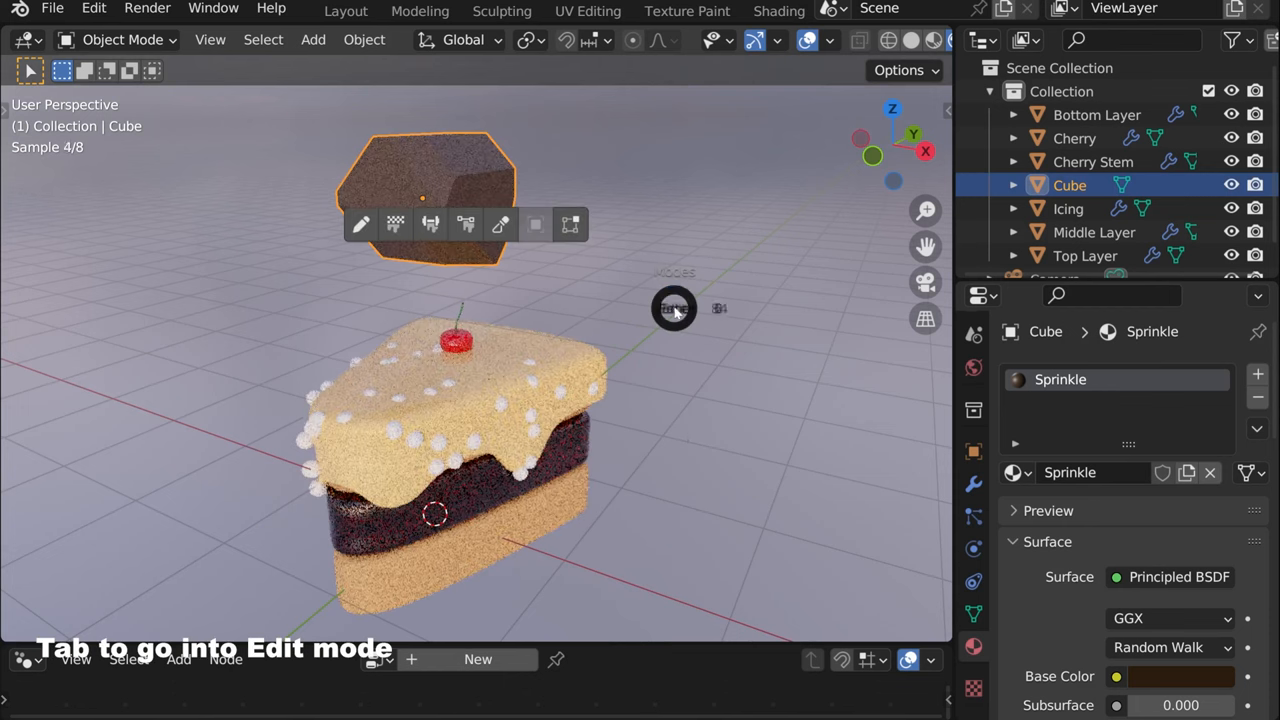
Scale the Sprinkle cube down in Edit Mode to a tiny sprinkle-sized piece
key(Tab)
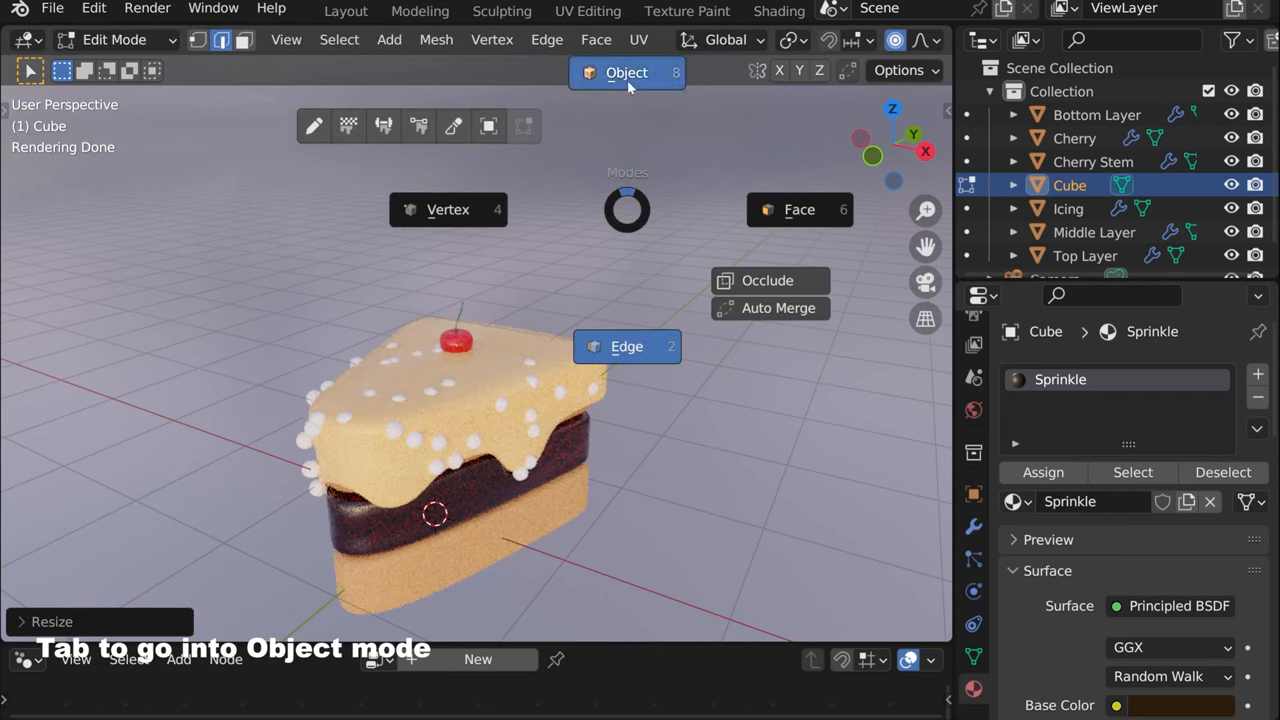
key(Tab)
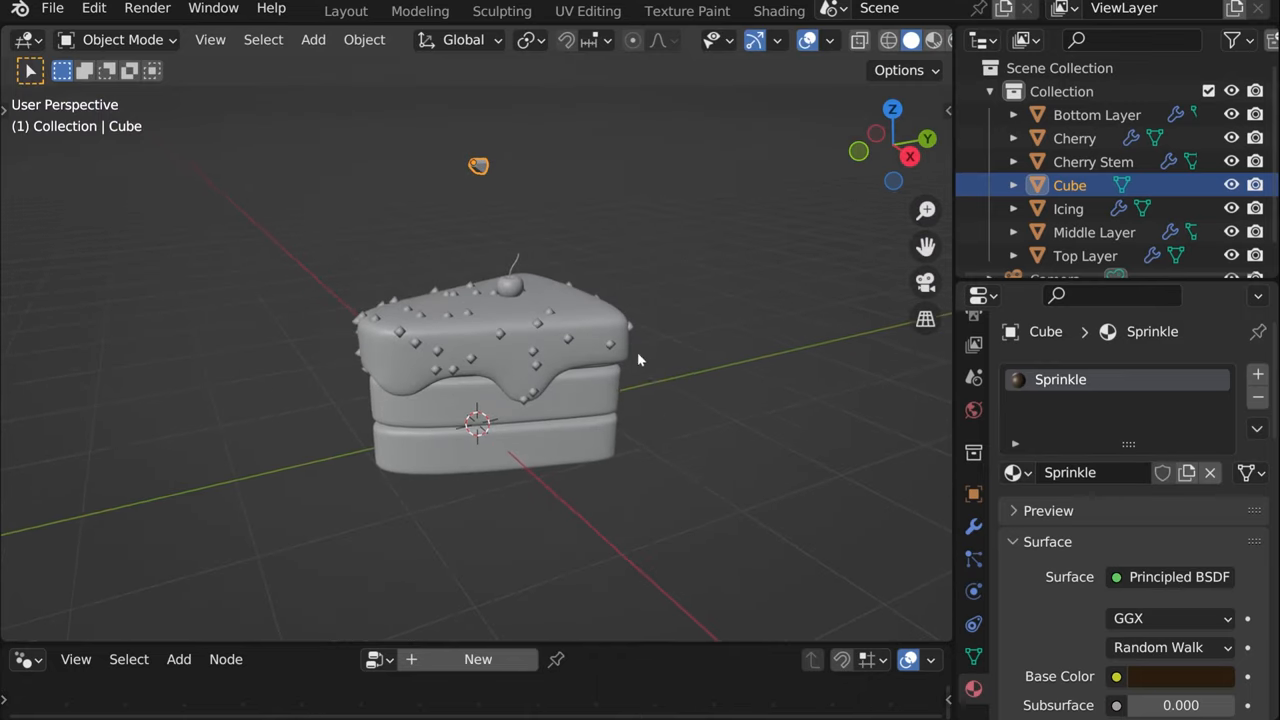
drag(640, 360, 696, 578)
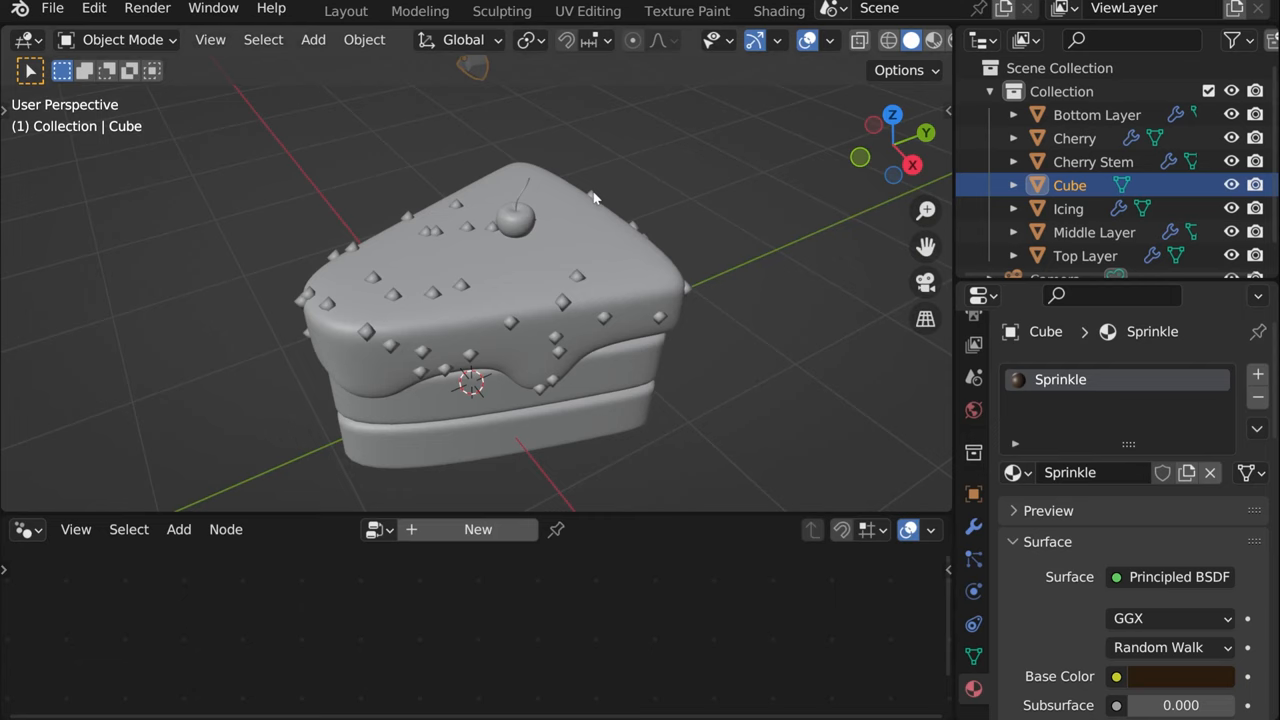
Select Icing and add Instance on Points and Object Info nodes to its node tree
click(1068, 208)
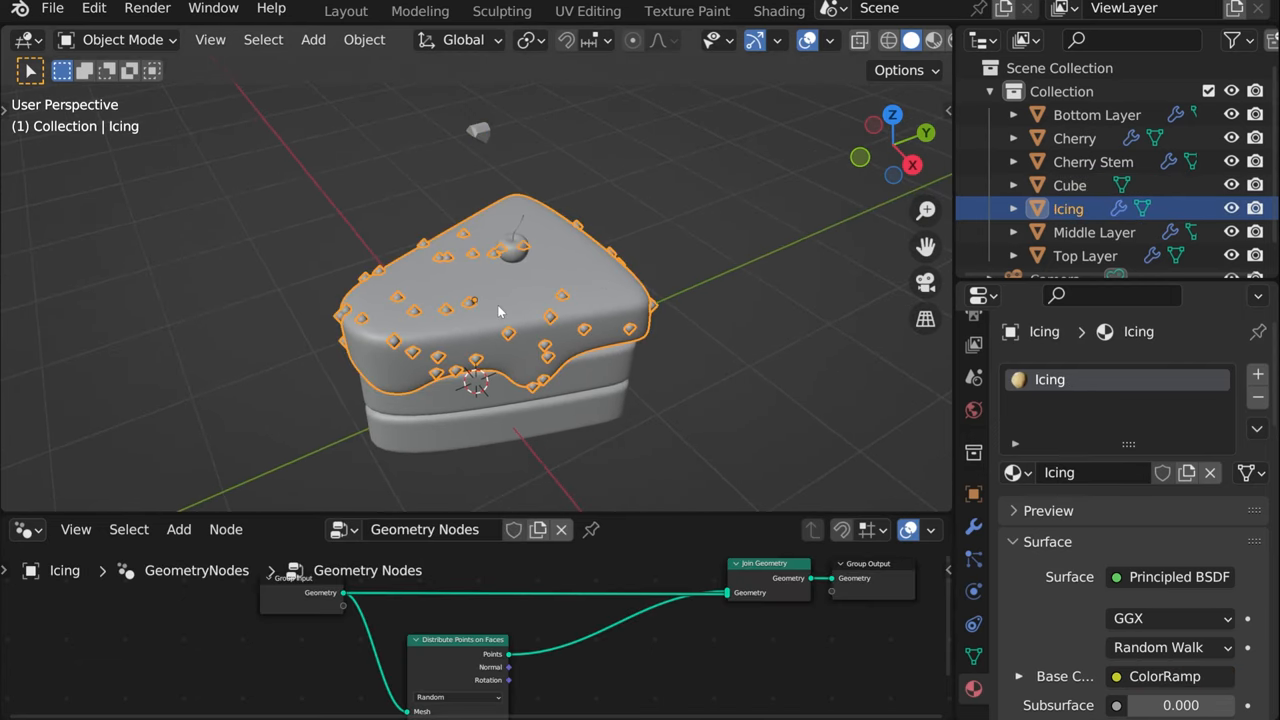
mouse_move(508, 300)
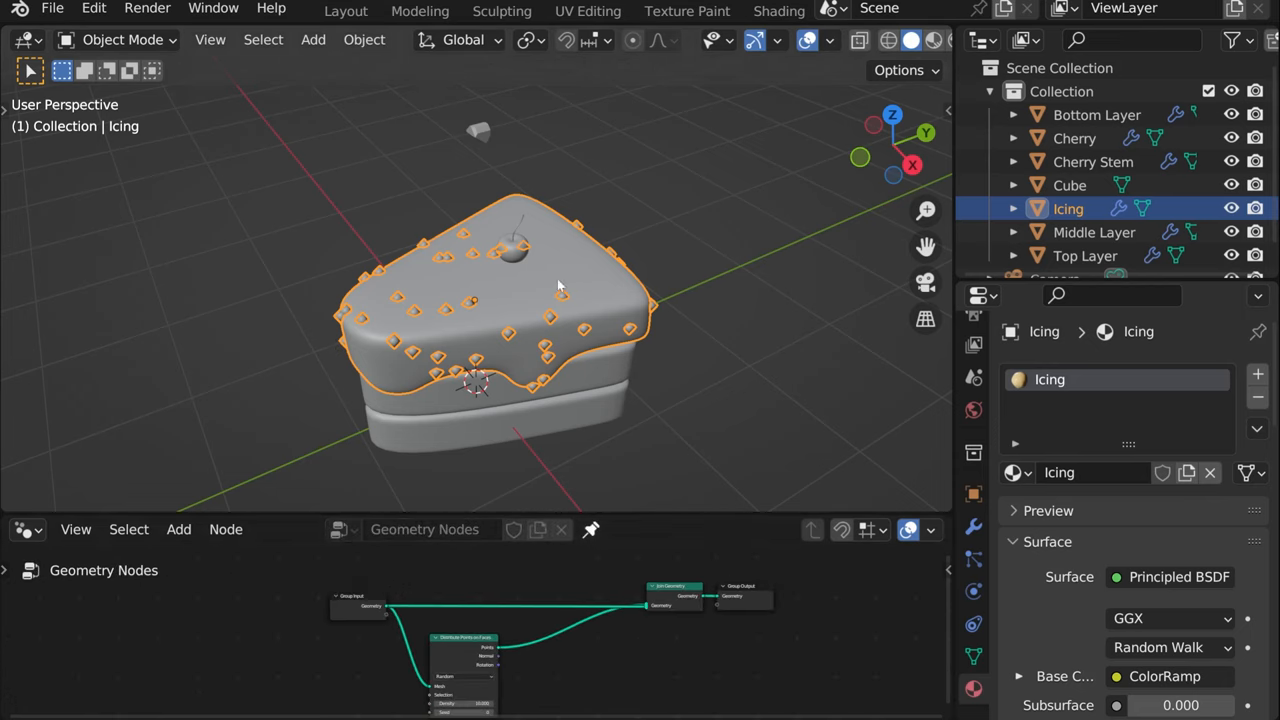
mouse_move(528, 336)
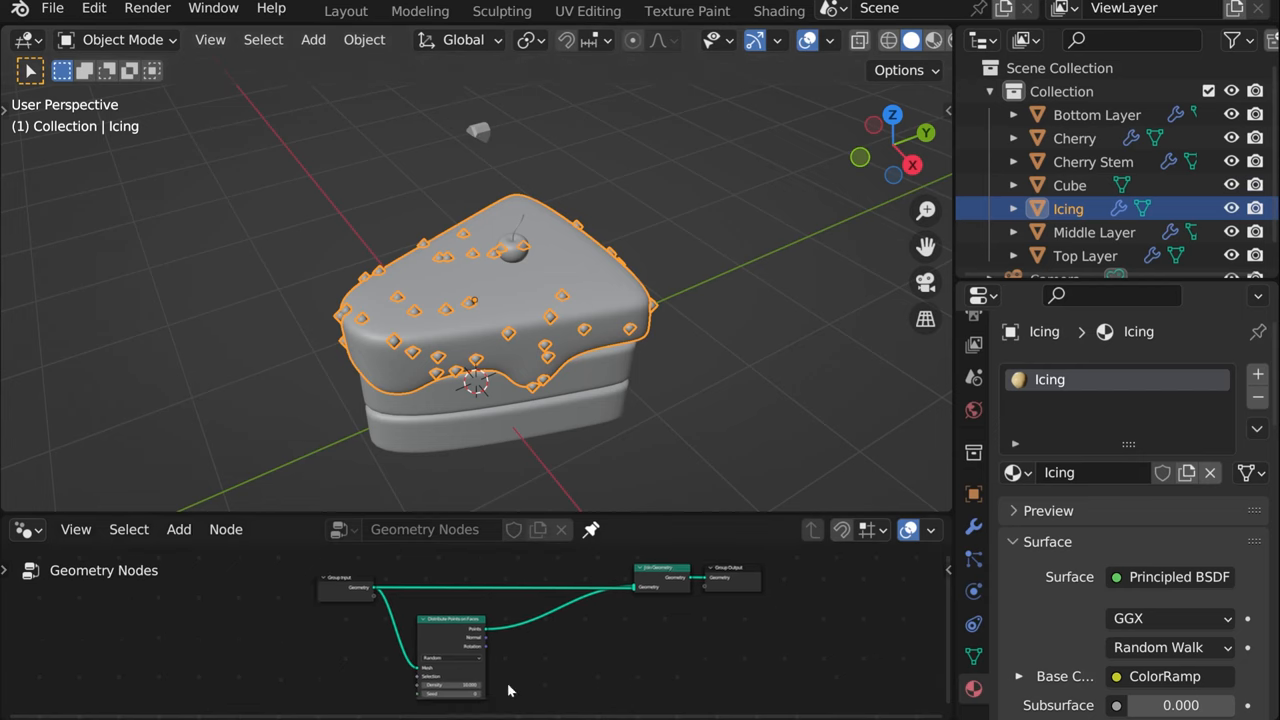
mouse_move(560, 236)
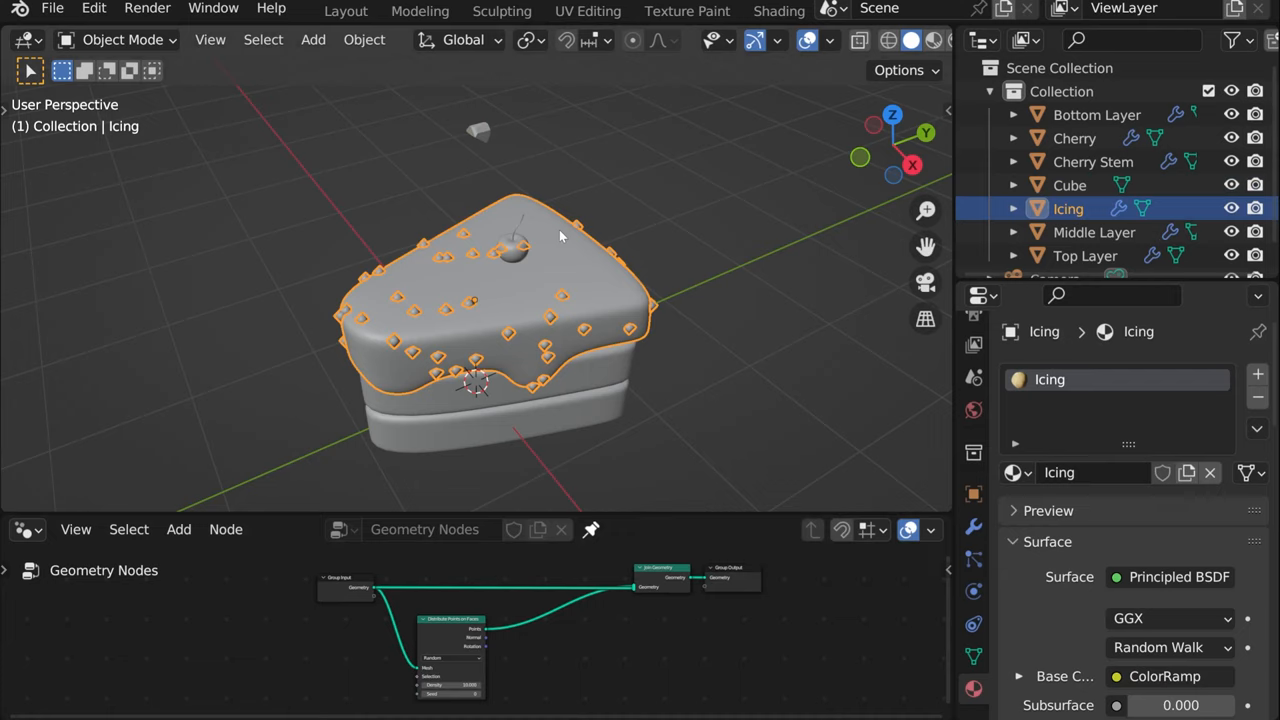
mouse_move(490, 122)
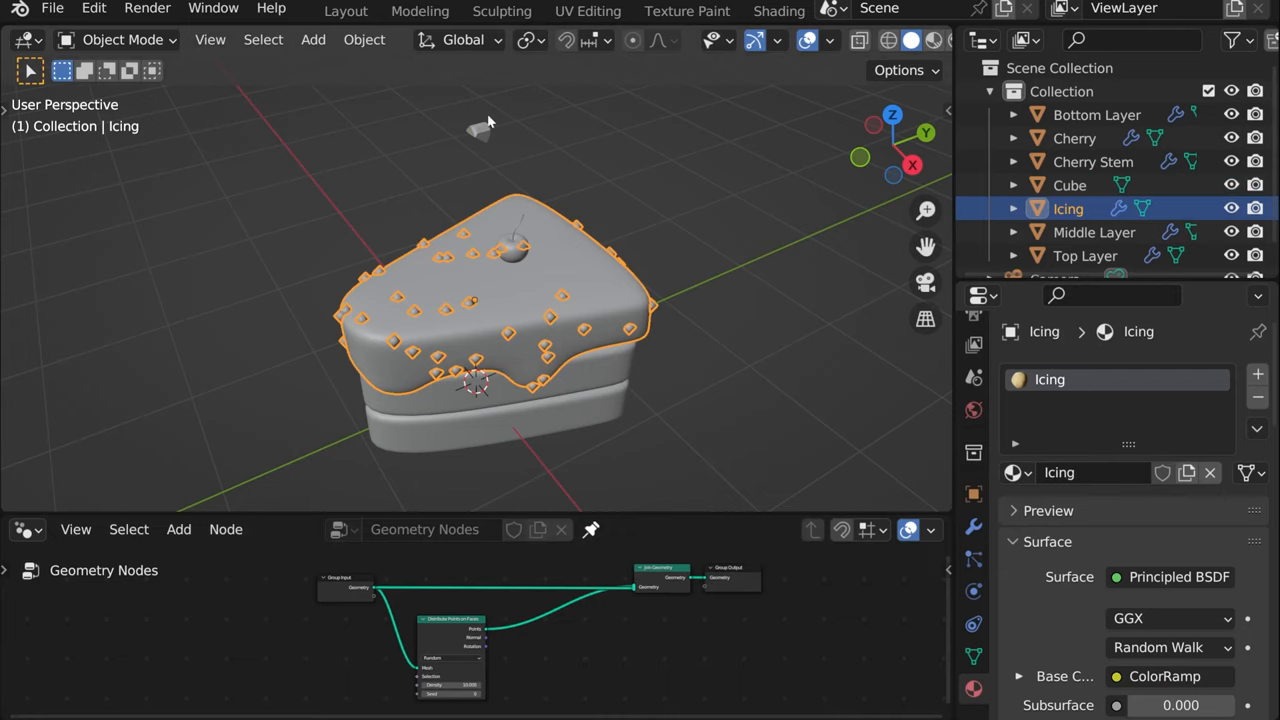
click(1068, 184)
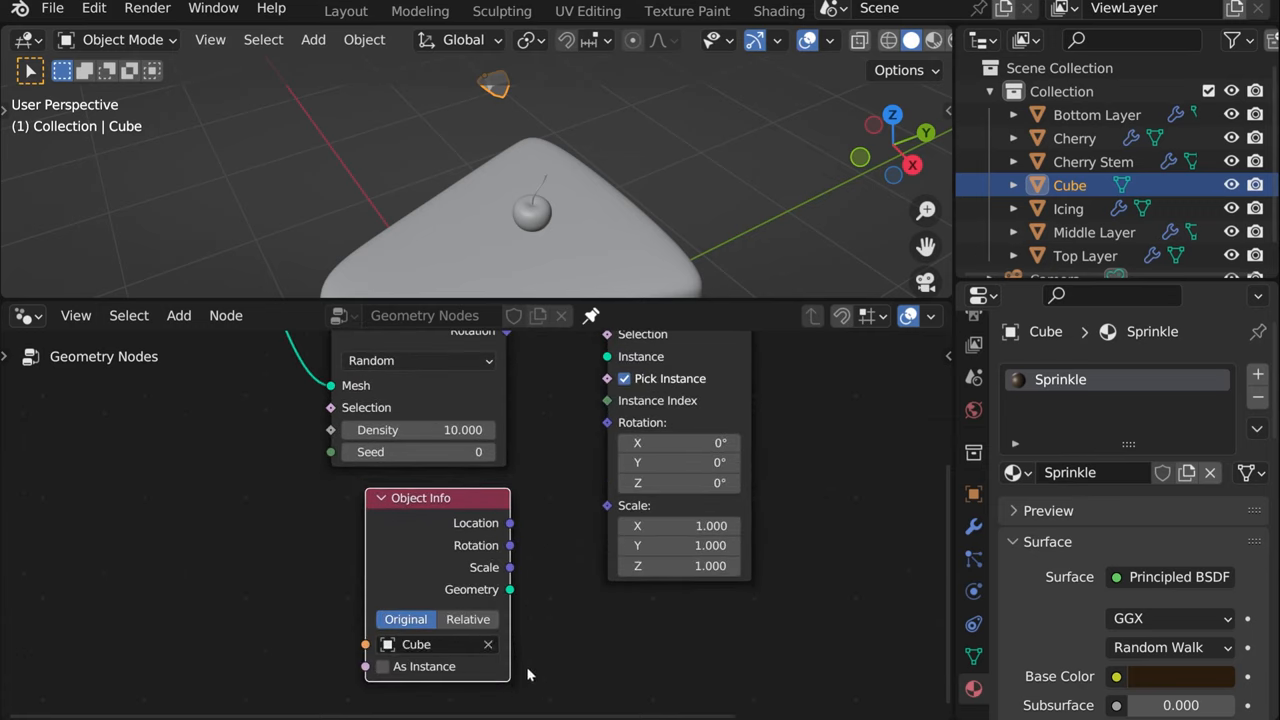
Set Object Info to Cube, feed its geometry into the Instance socket and hide the Cube
click(488, 644)
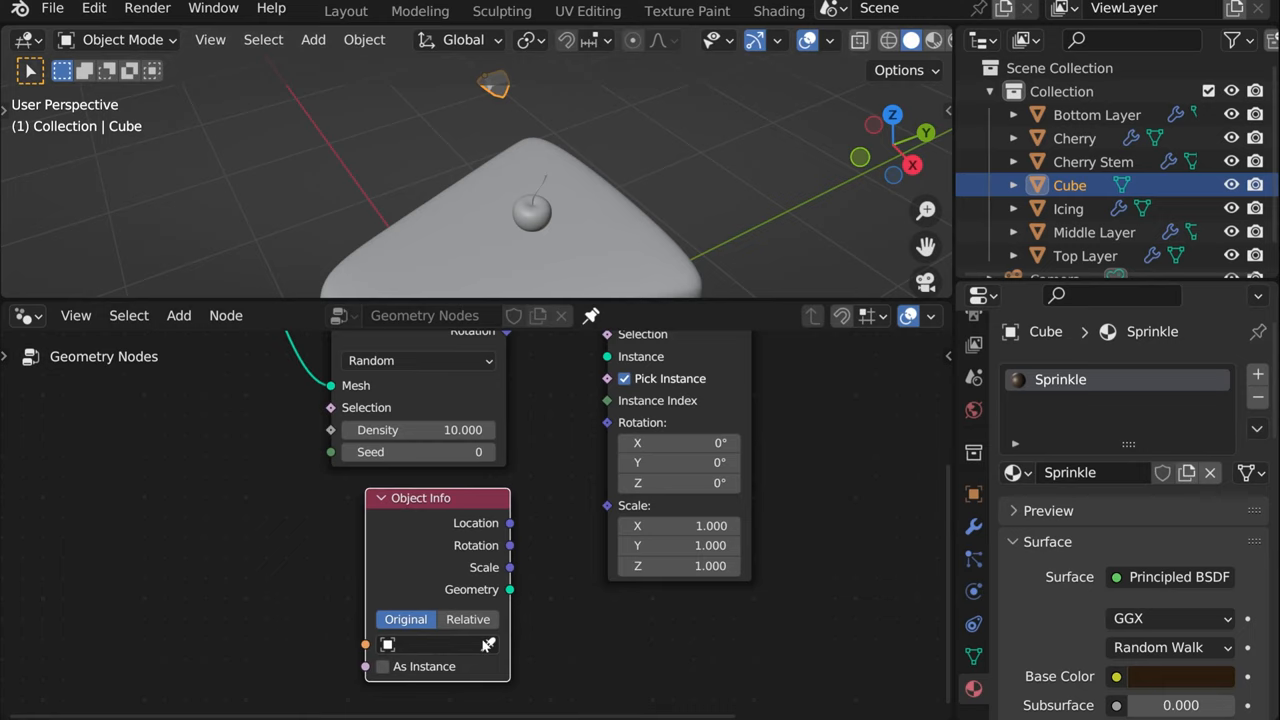
click(430, 644)
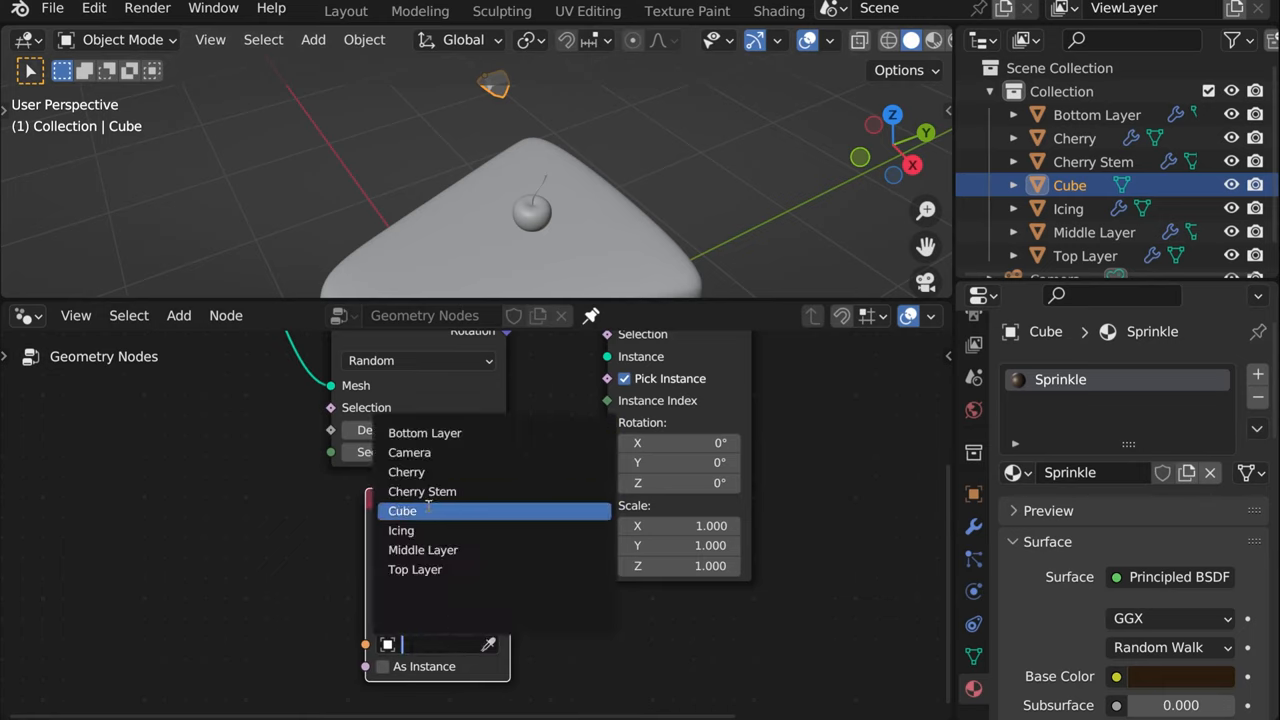
click(402, 512)
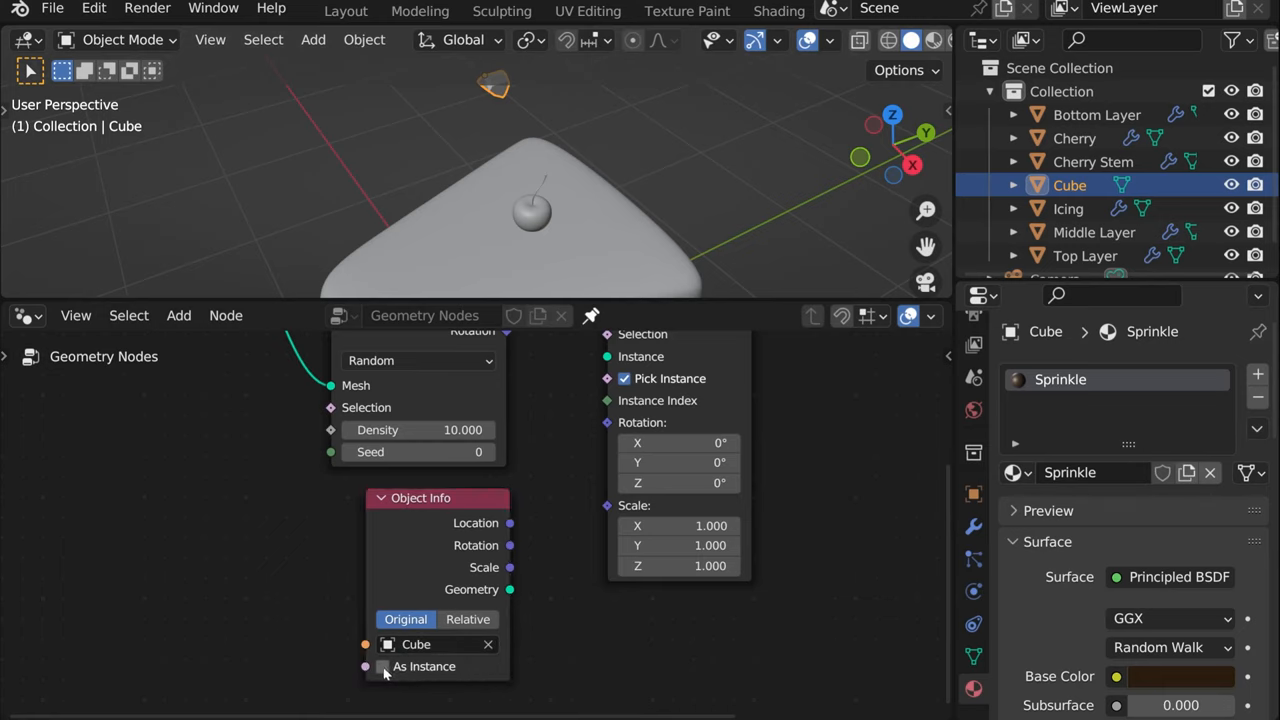
click(382, 666)
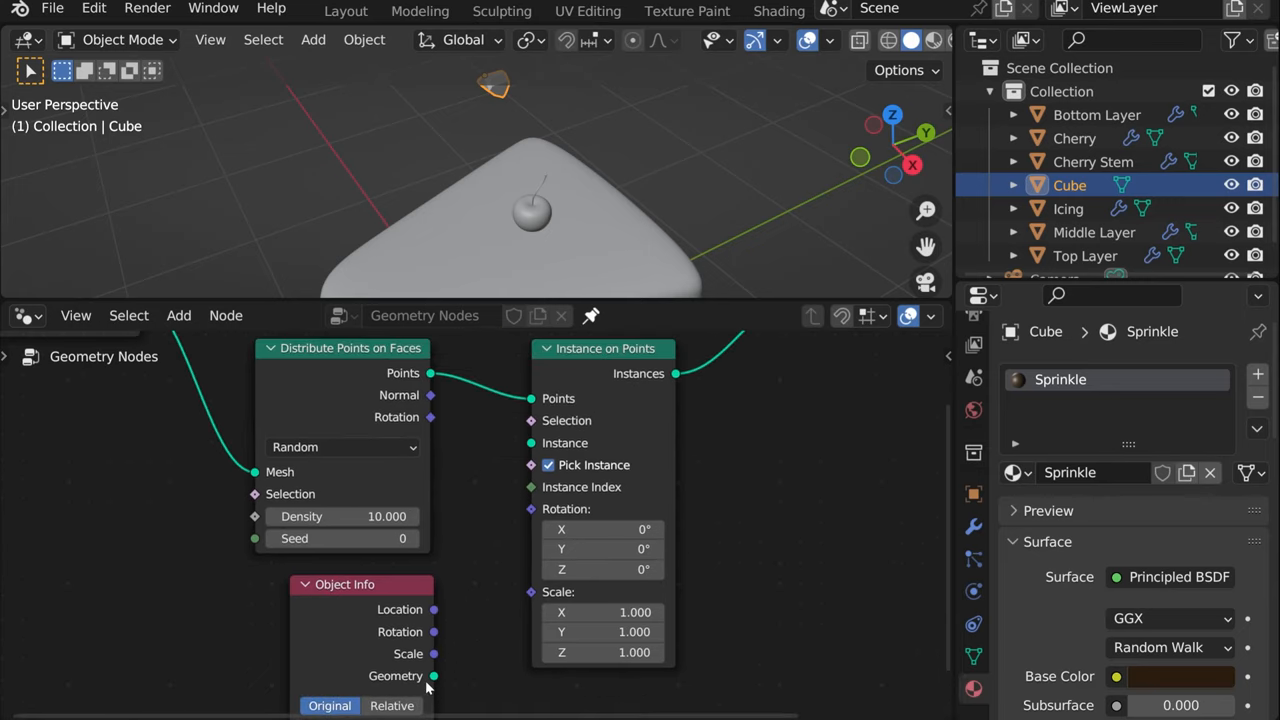
drag(434, 676, 530, 464)
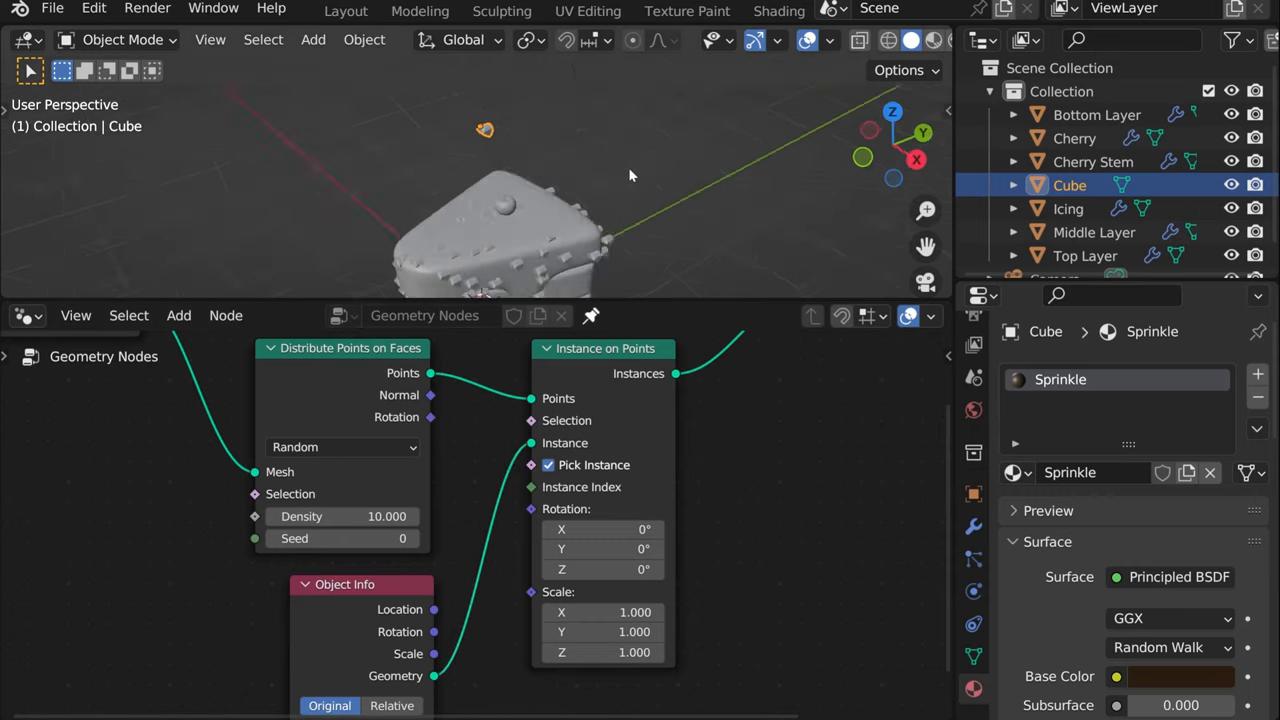
drag(630, 176, 584, 180)
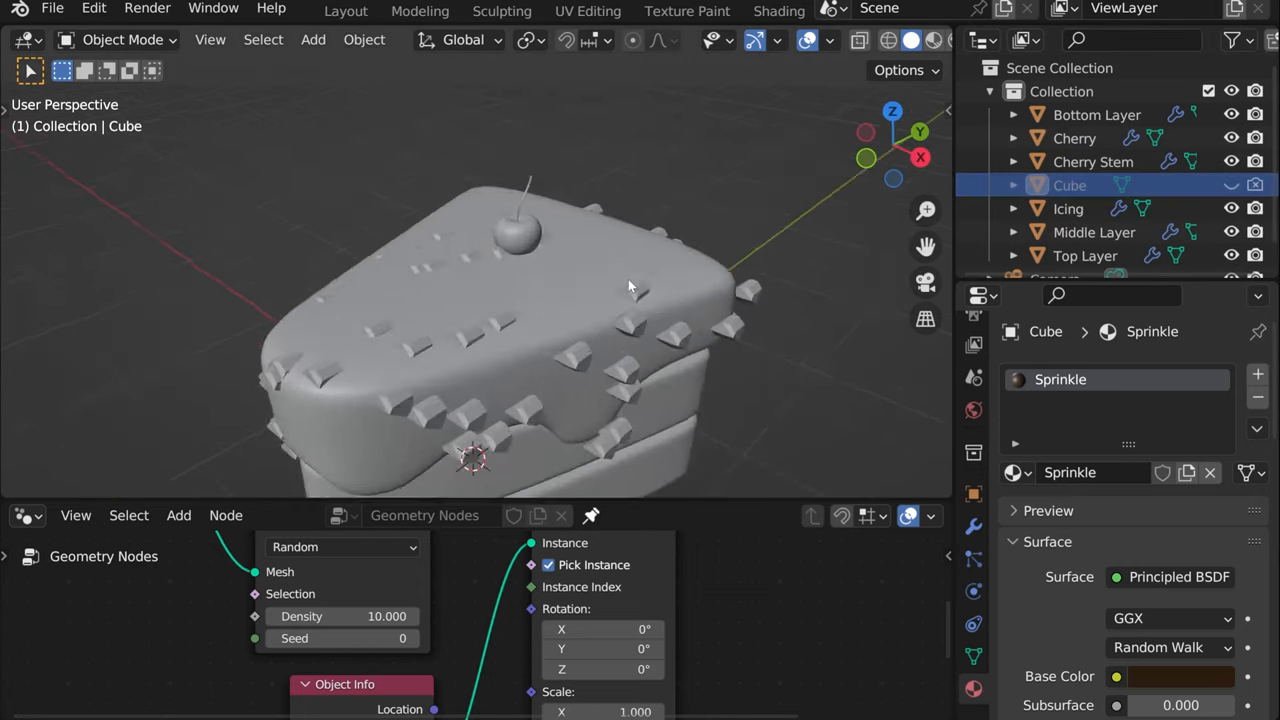
Set Instance on Points scale to 0.5 and route point rotation through a Rotate Euler node
drag(630, 284, 558, 318)
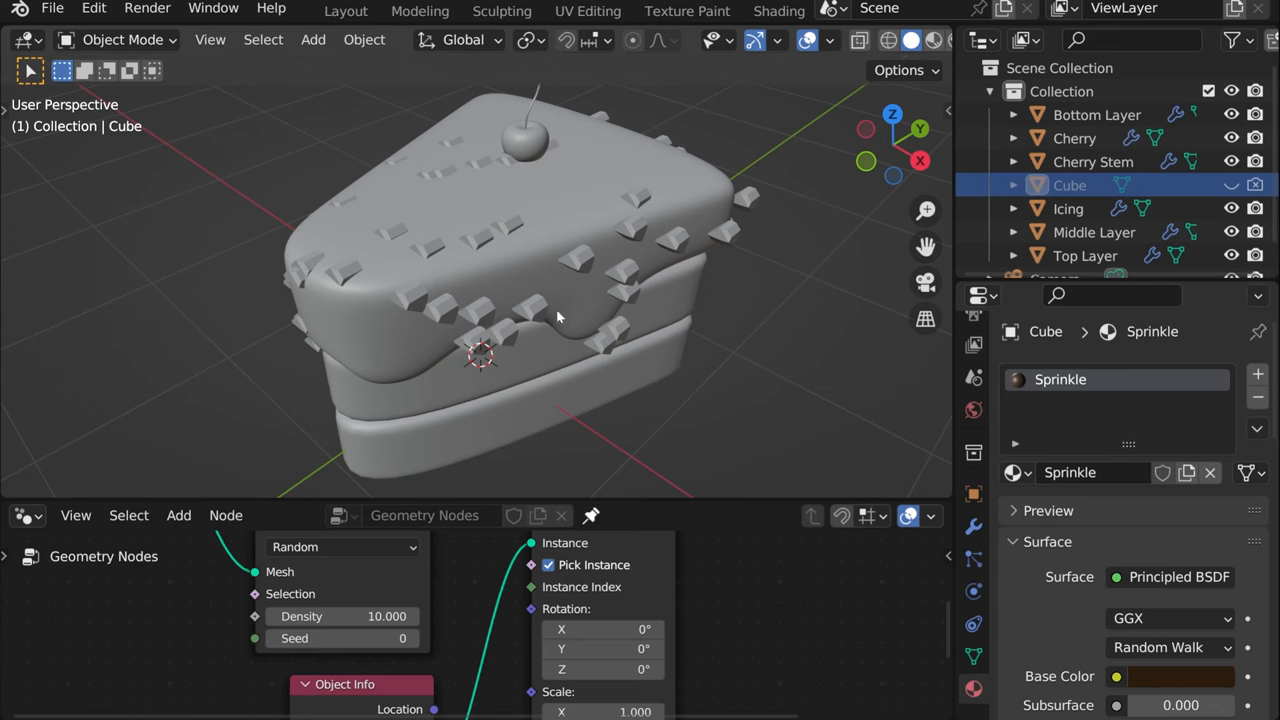
click(1068, 208)
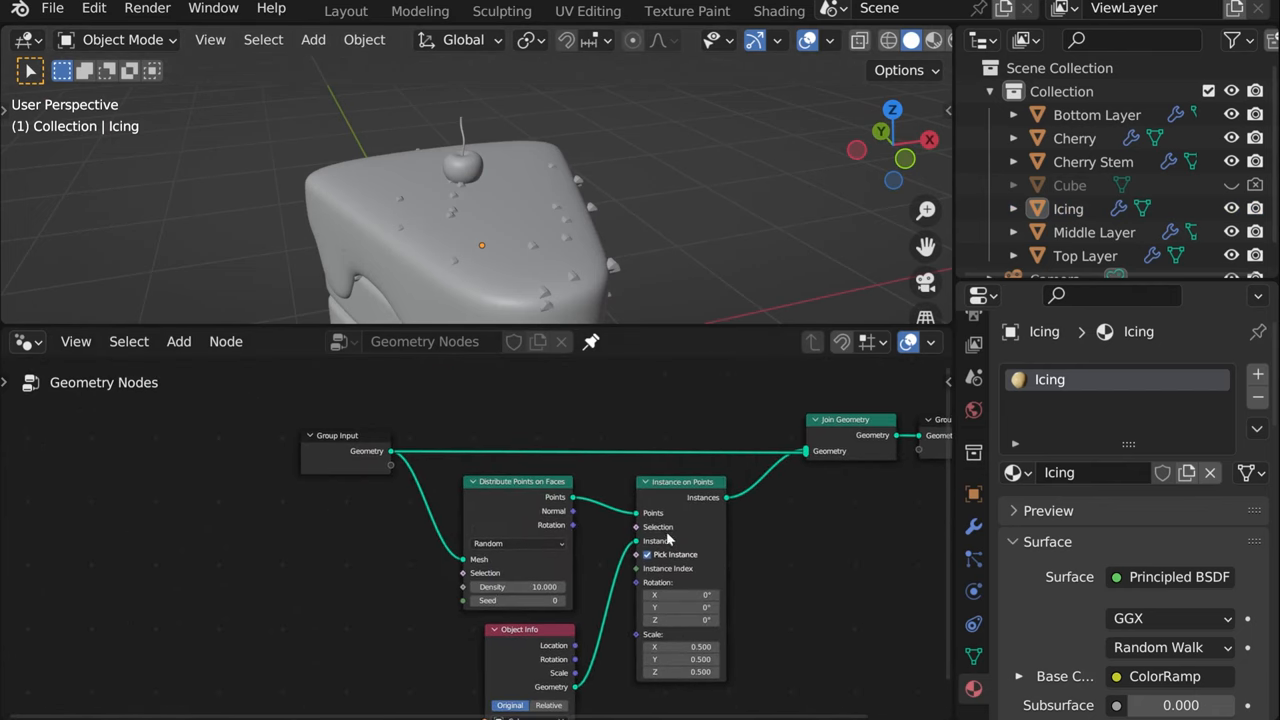
scroll(up, 3)
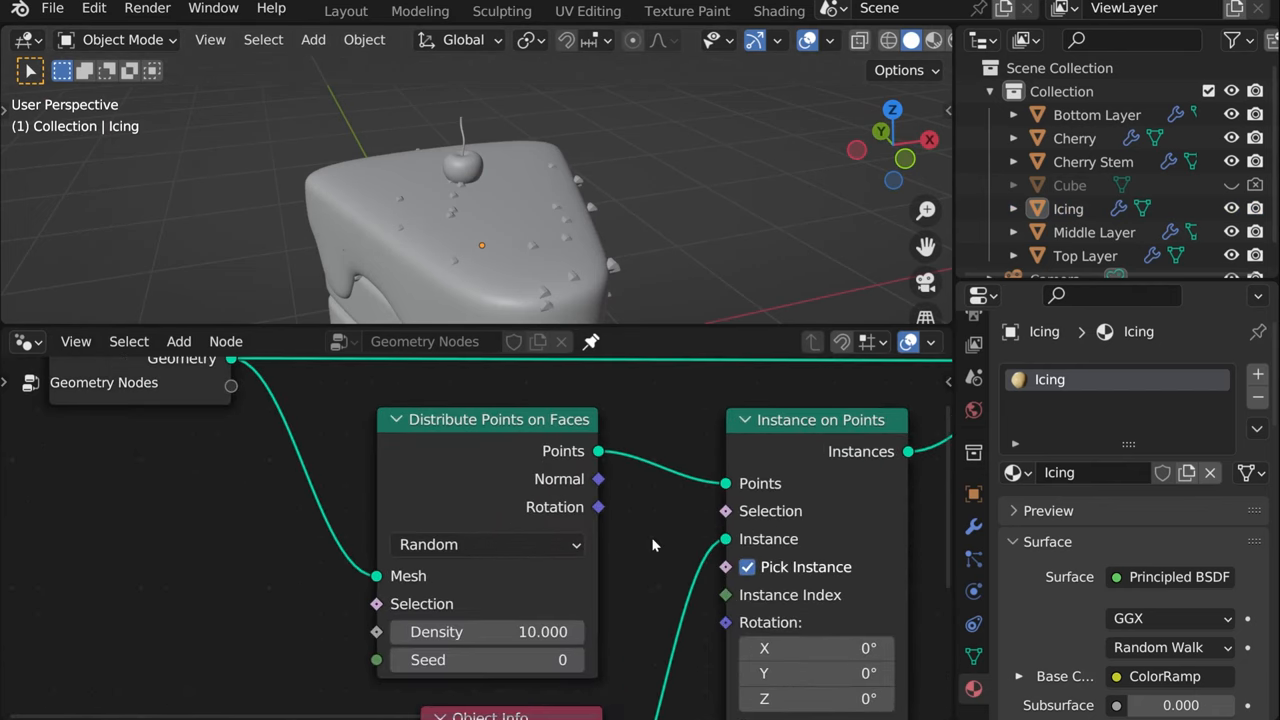
drag(488, 632, 570, 632)
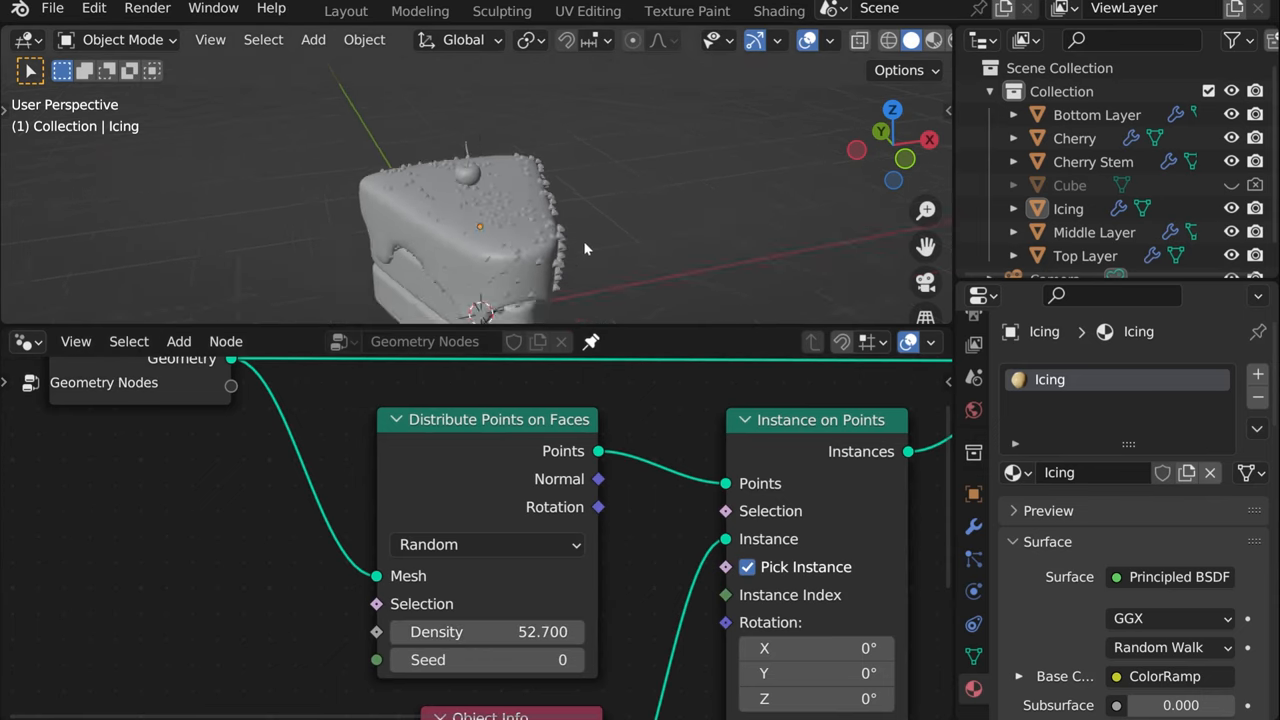
drag(584, 248, 556, 240)
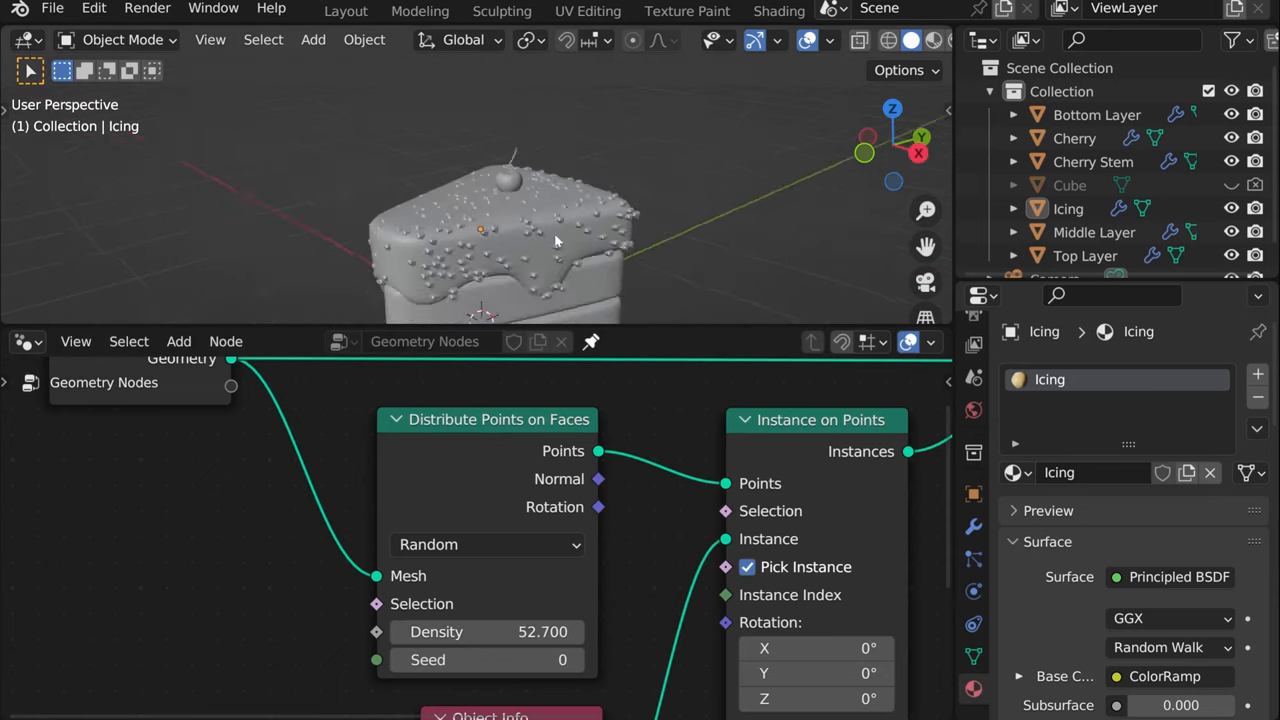
drag(556, 240, 410, 216)
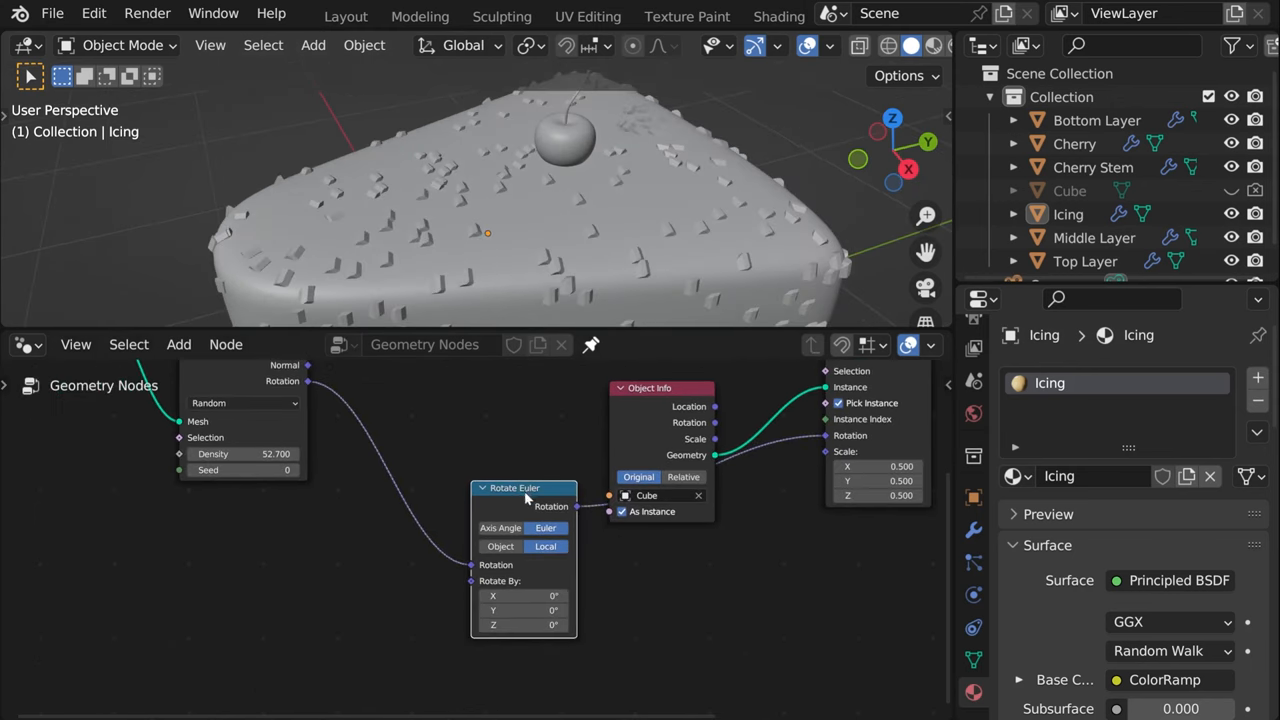
Add a Random Value node beside Rotate Euler and set its data type to Vector
drag(524, 488, 672, 548)
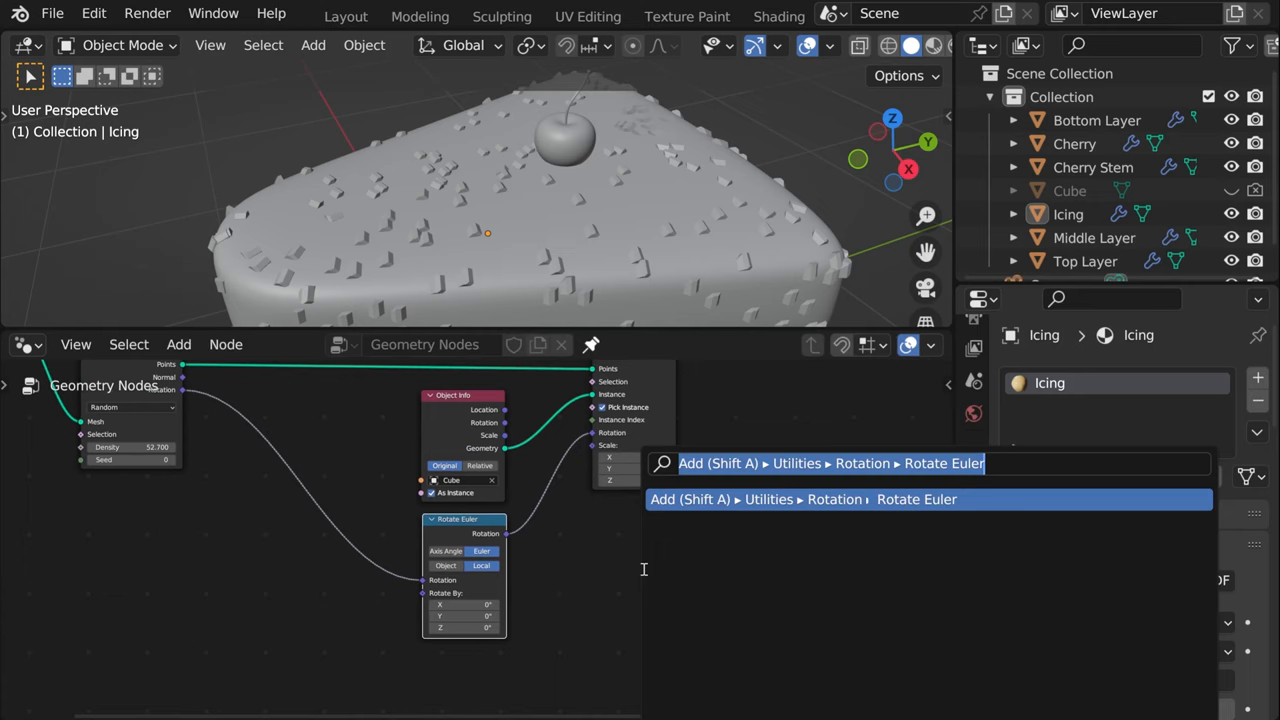
text(random)
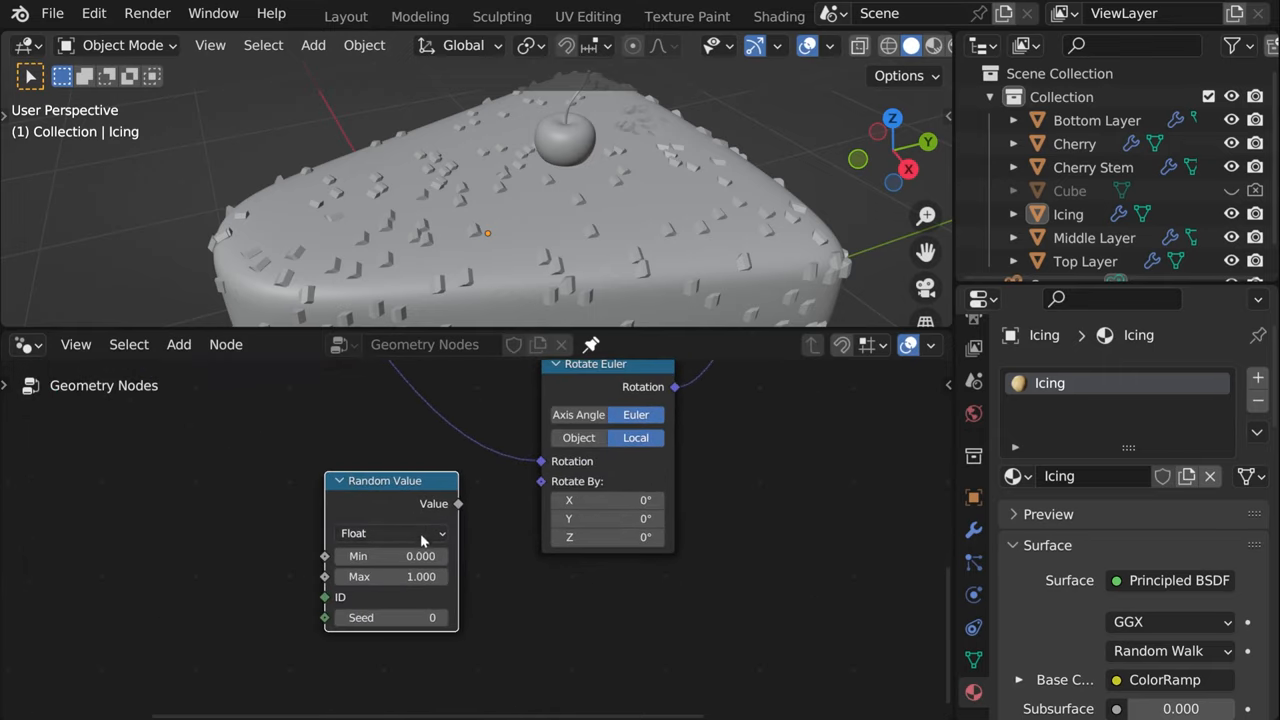
click(390, 532)
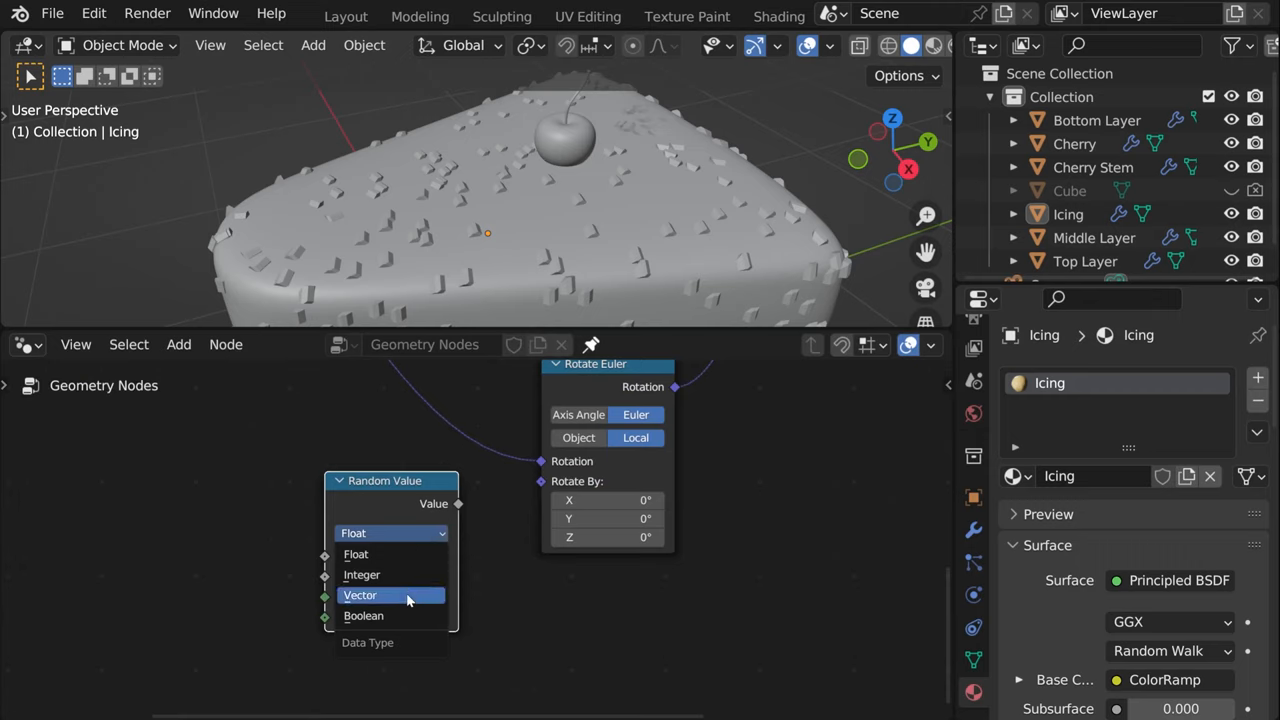
click(360, 596)
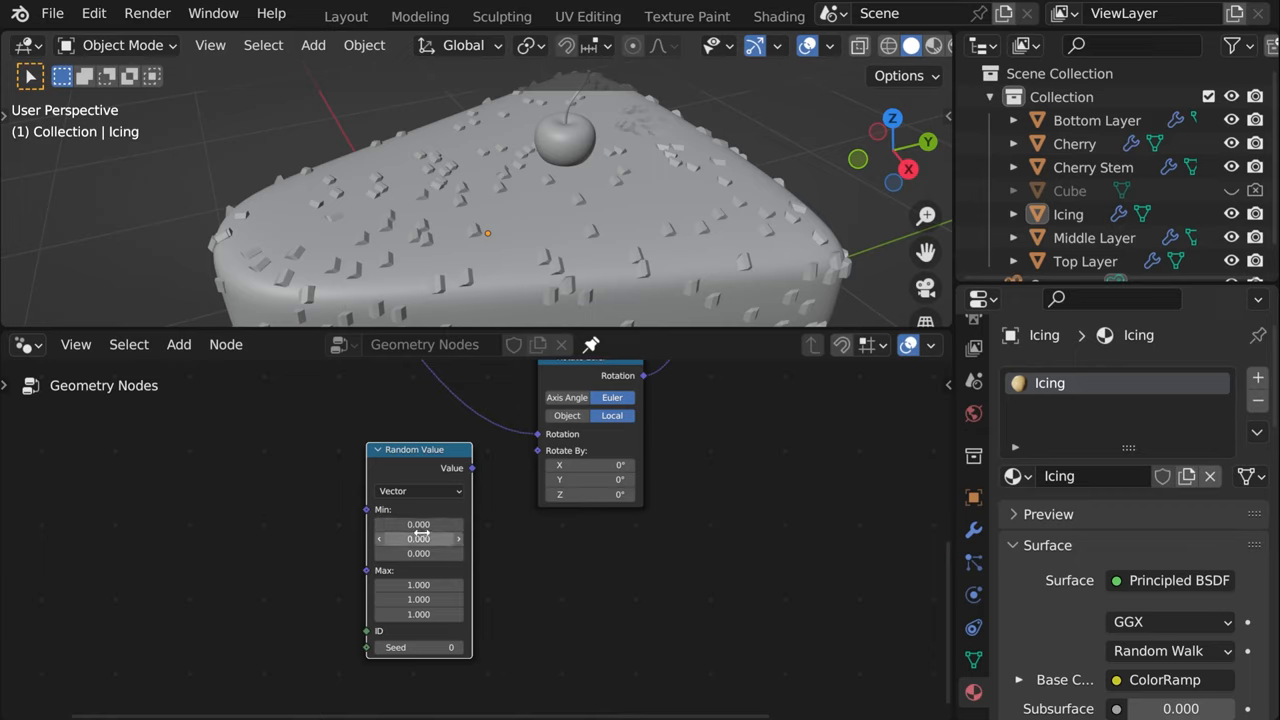
mouse_move(418, 524)
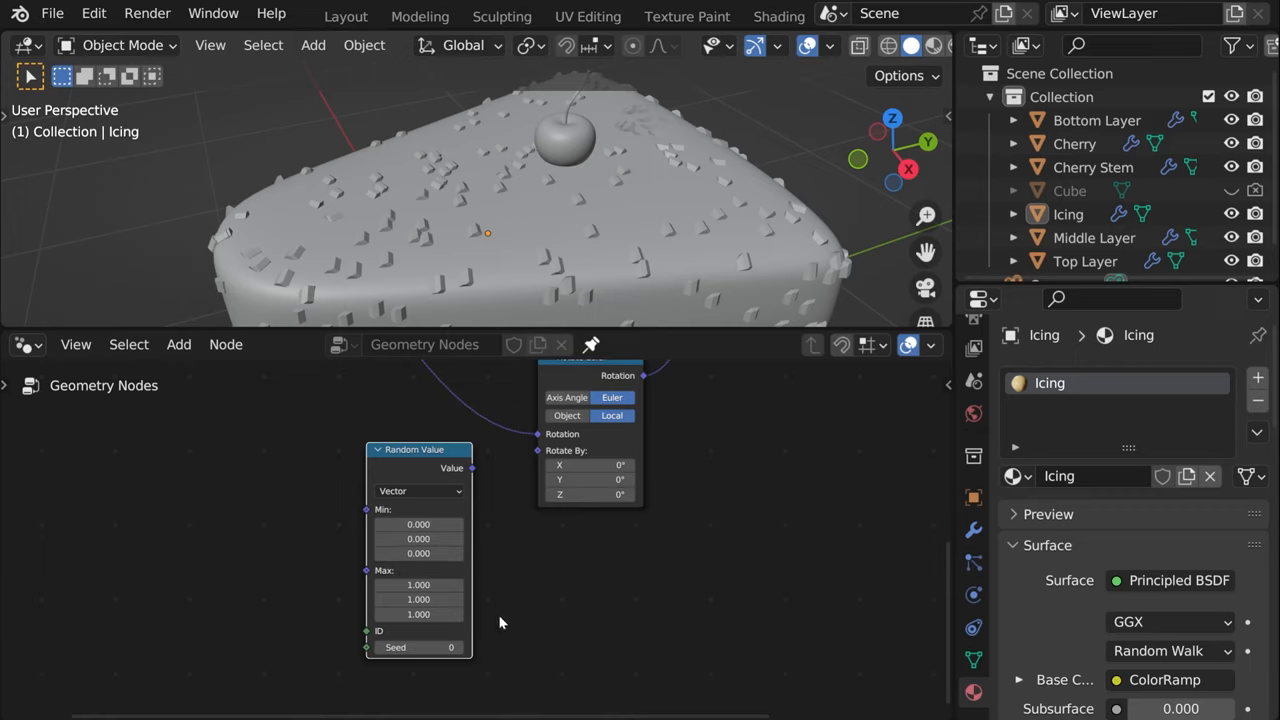
mouse_move(476, 484)
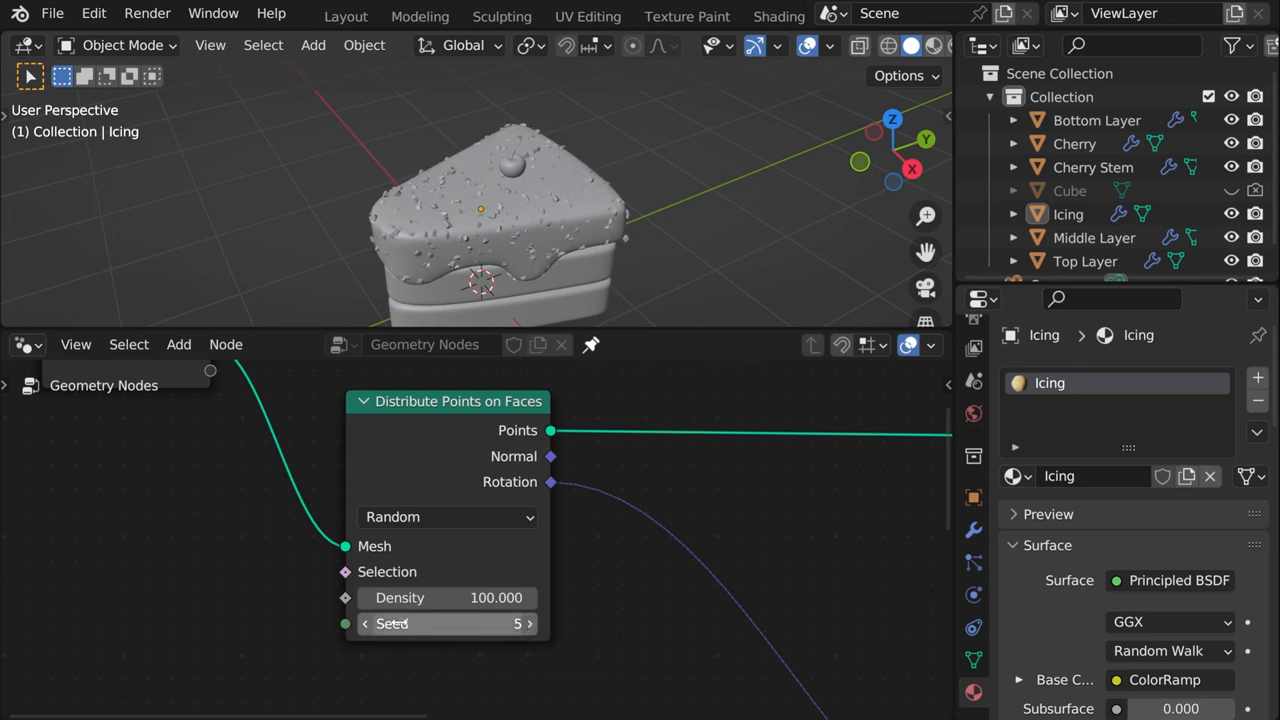
Raise the Instance on Points scale from 0.3 to 0.4 on all axes, then select the Icing object
scroll(down, 3)
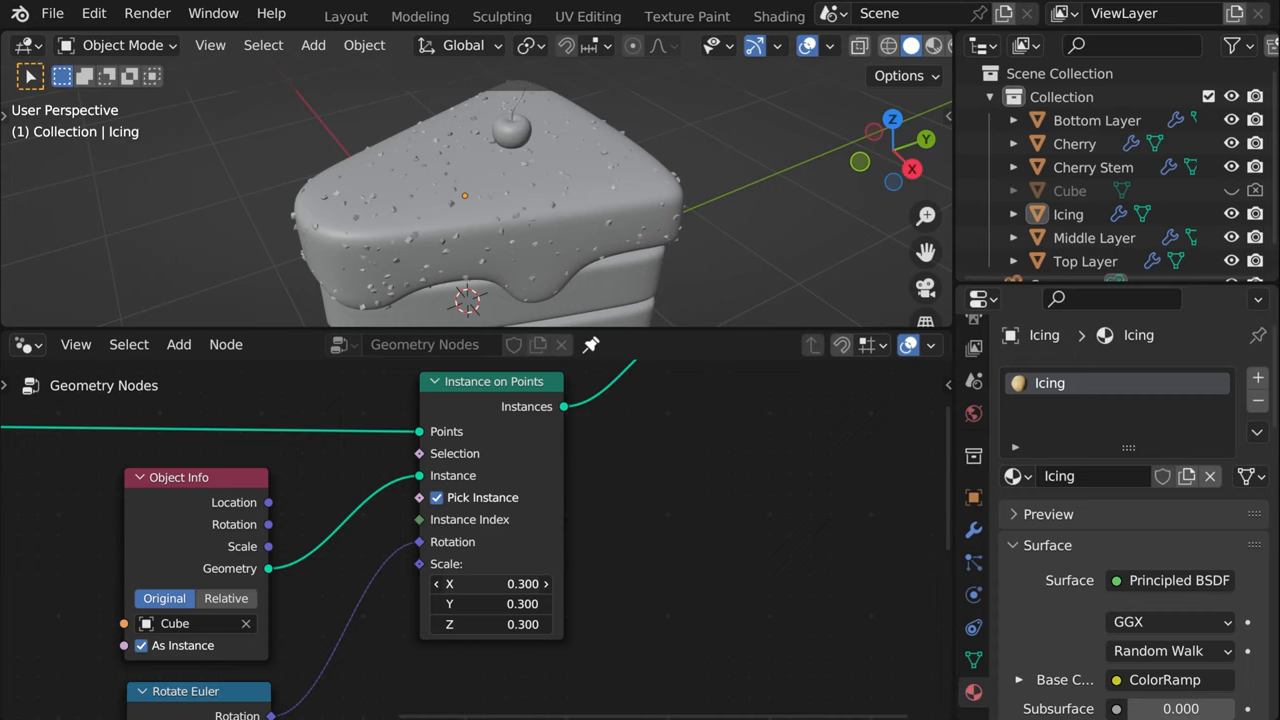
drag(490, 584, 544, 584)
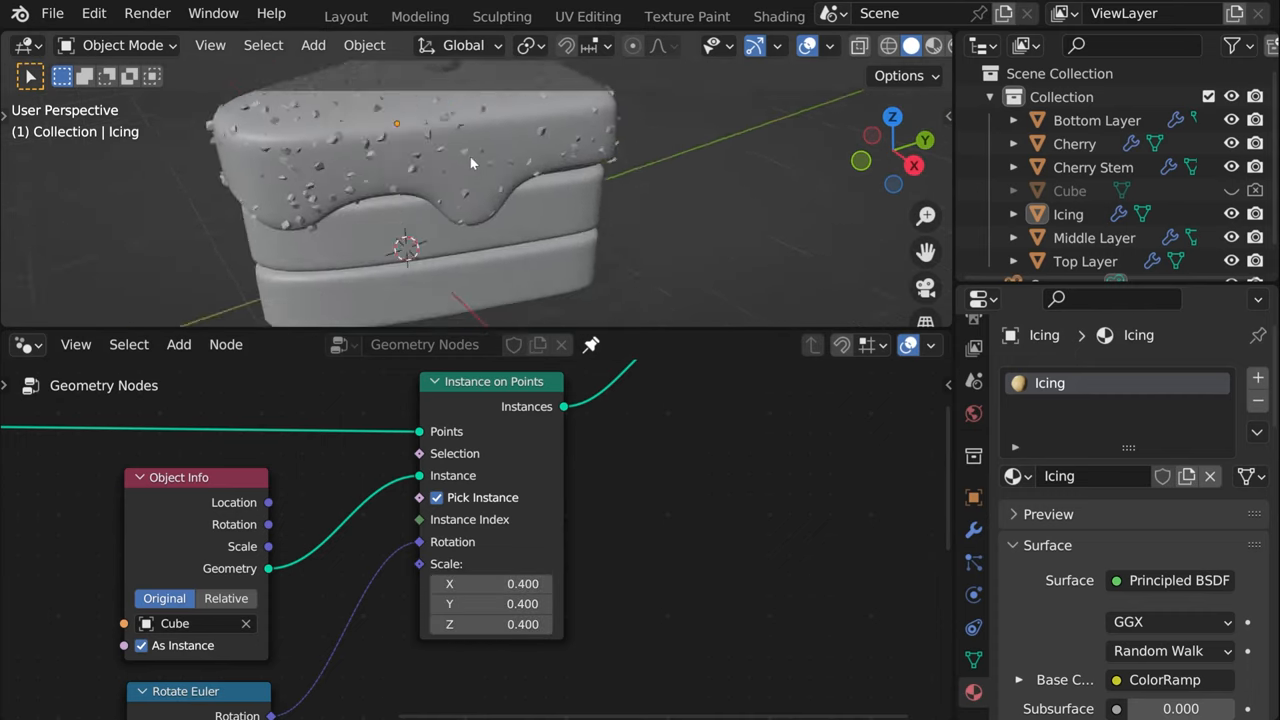
click(470, 160)
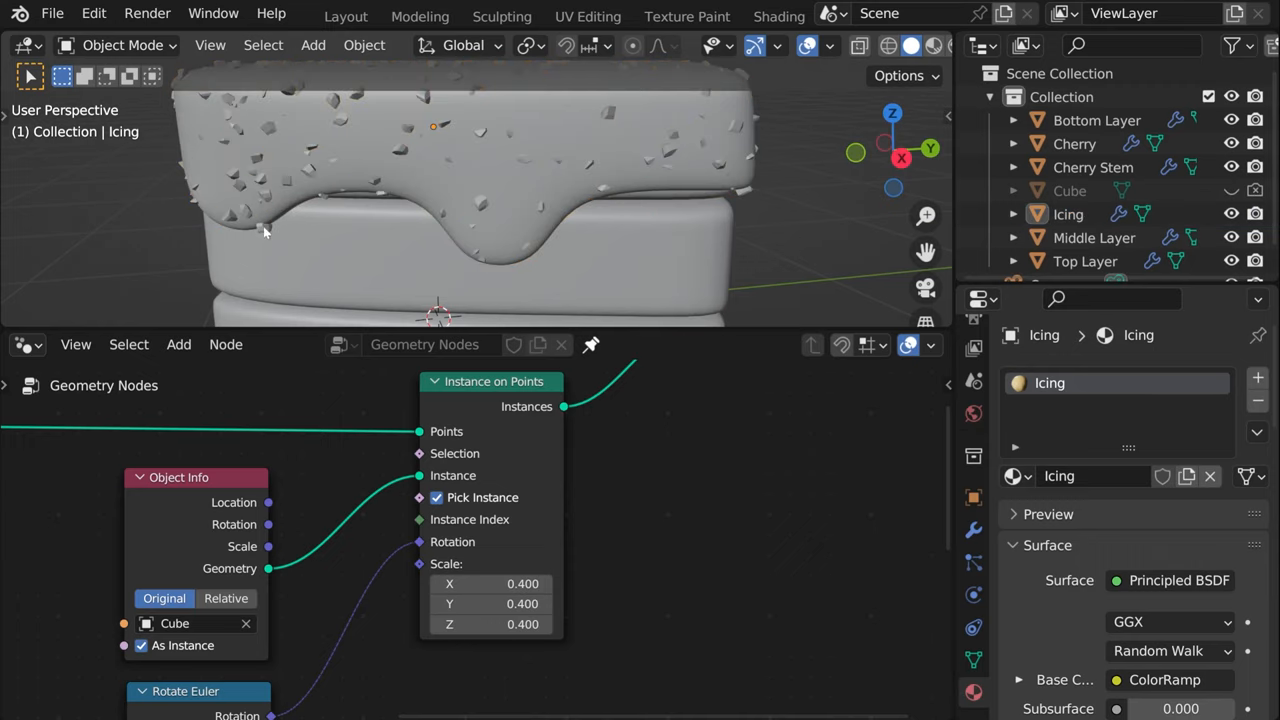
mouse_move(274, 228)
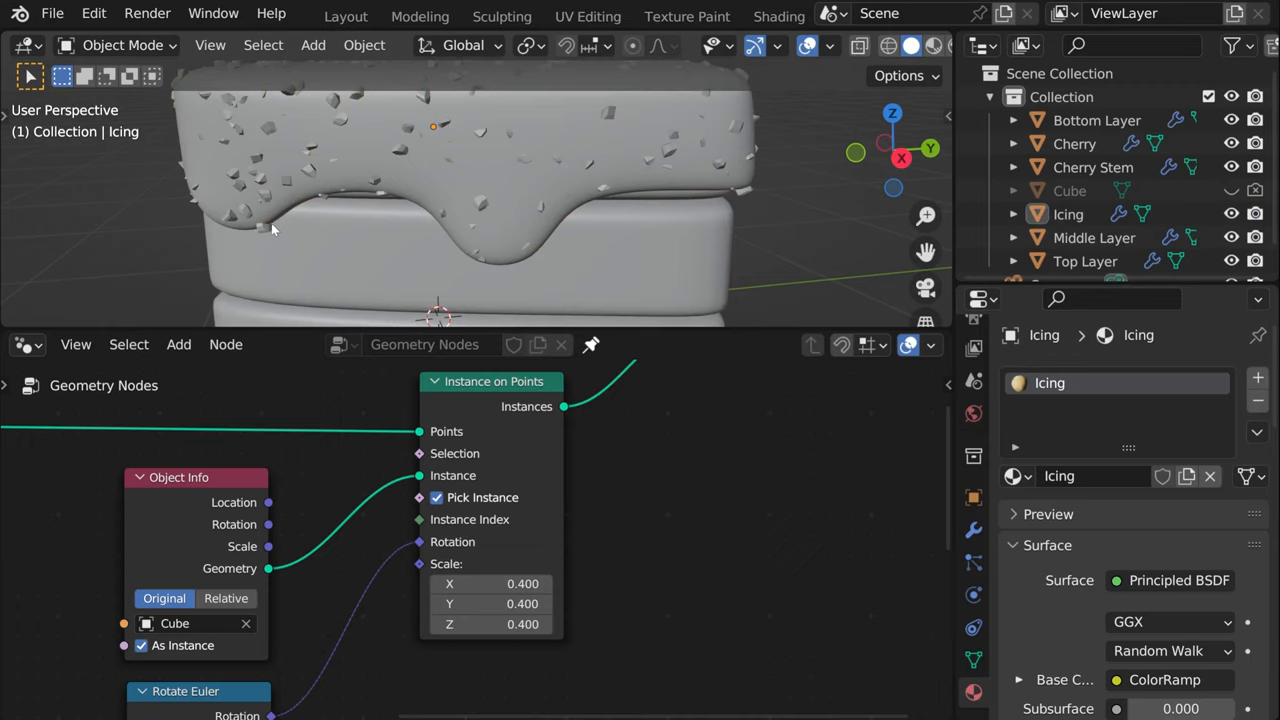
mouse_move(292, 212)
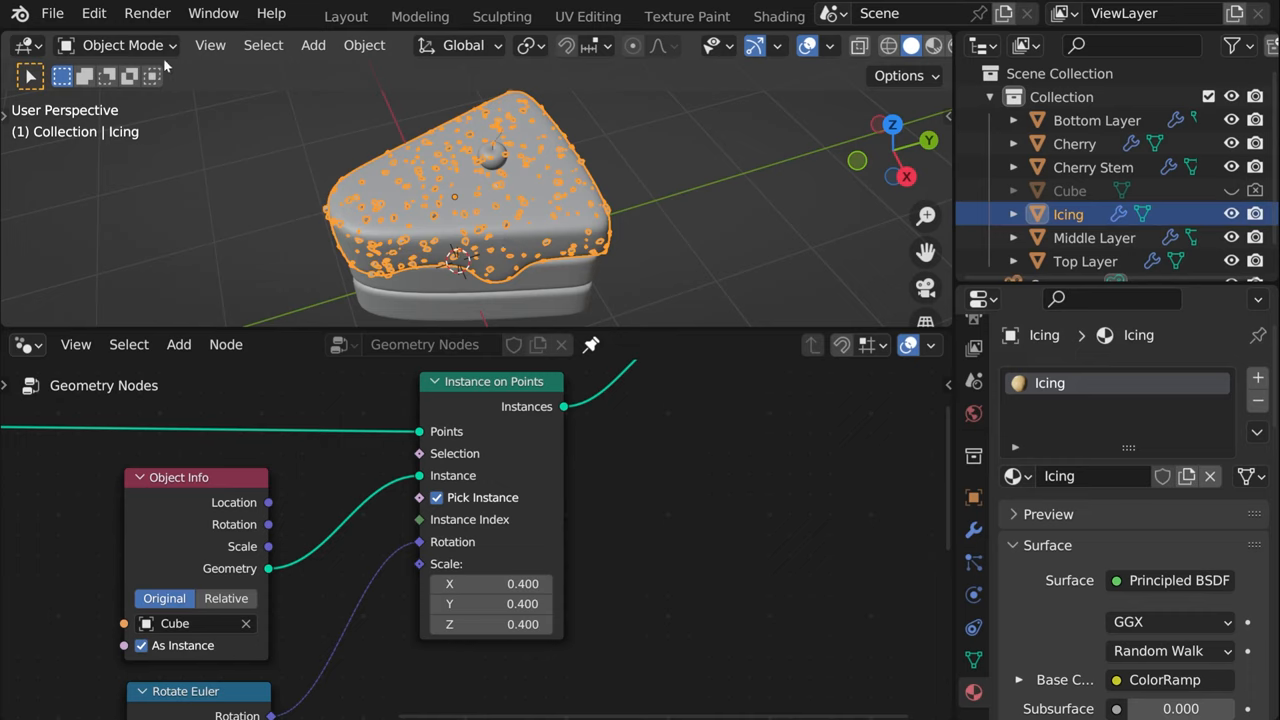
Add a vertex group to the Icing mesh data and name it 'Sprinkle Density'
click(120, 44)
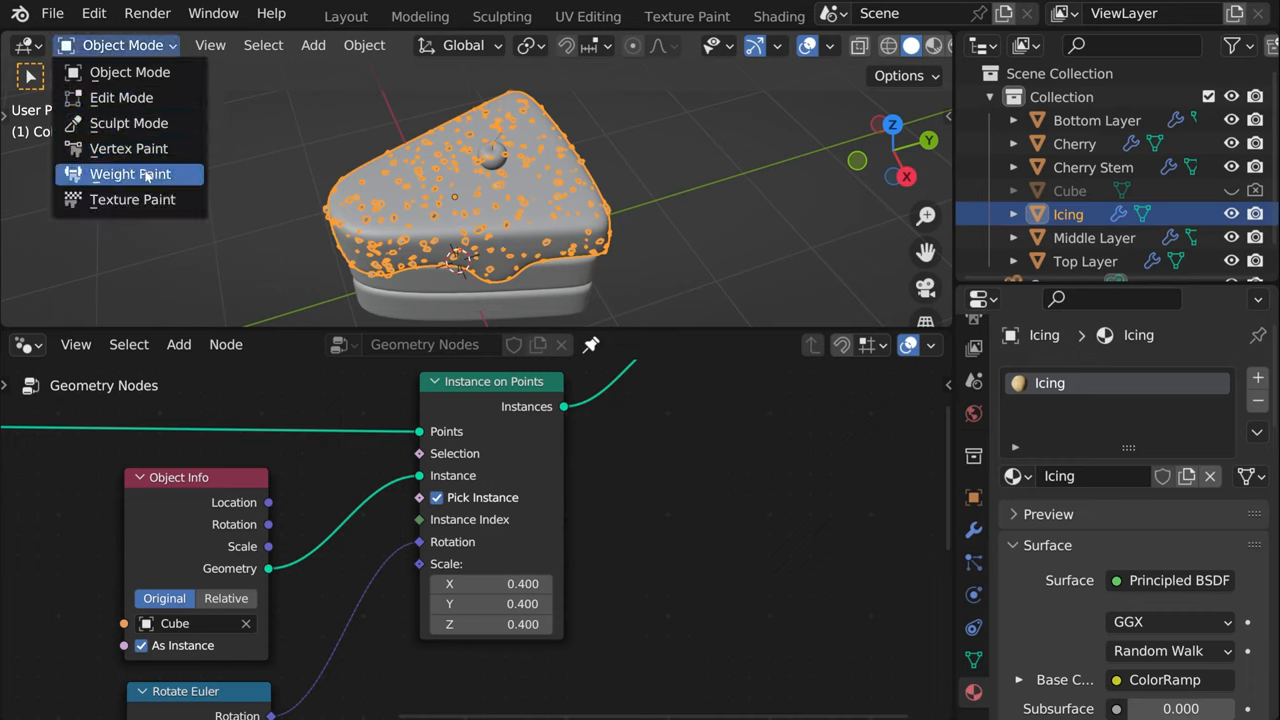
click(130, 172)
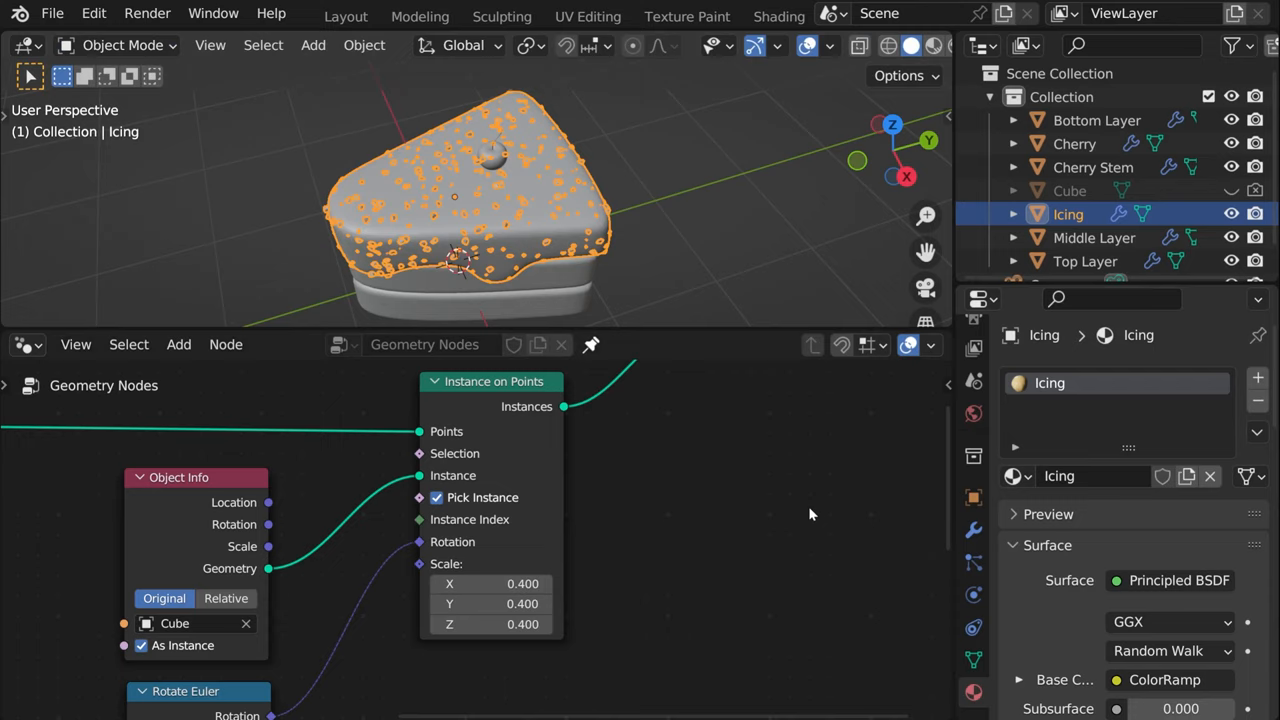
mouse_move(972, 660)
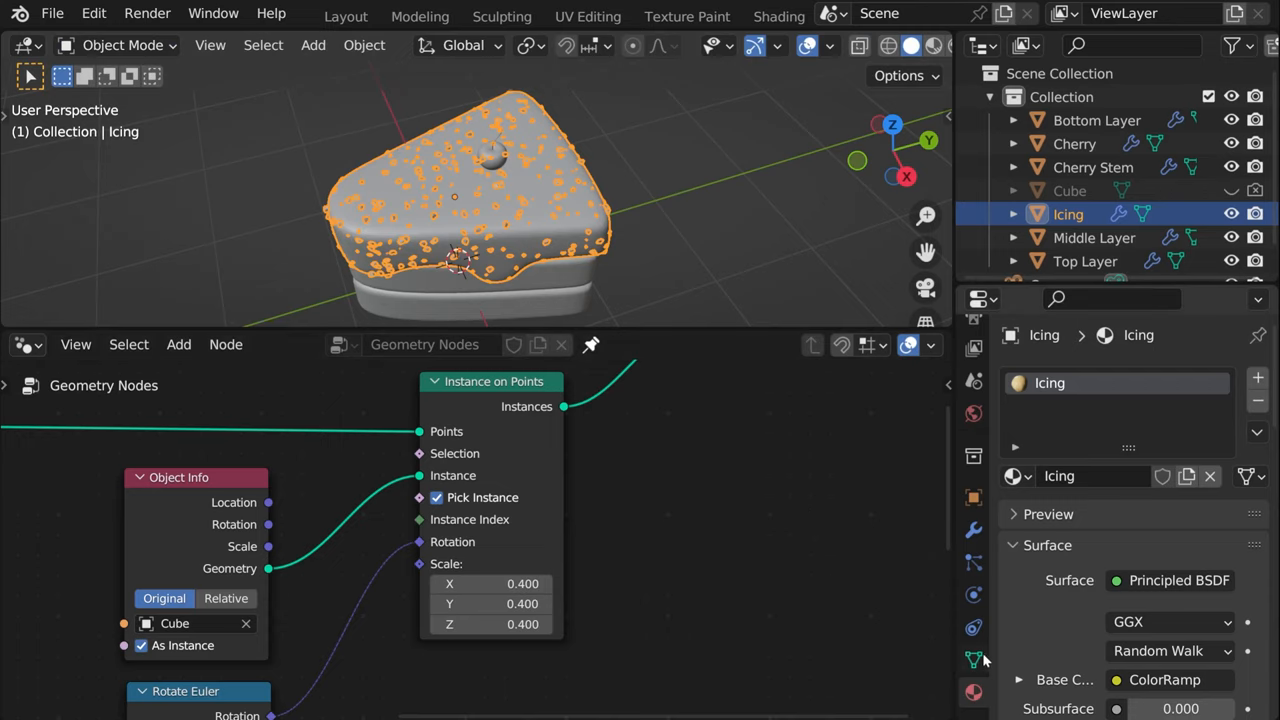
click(972, 658)
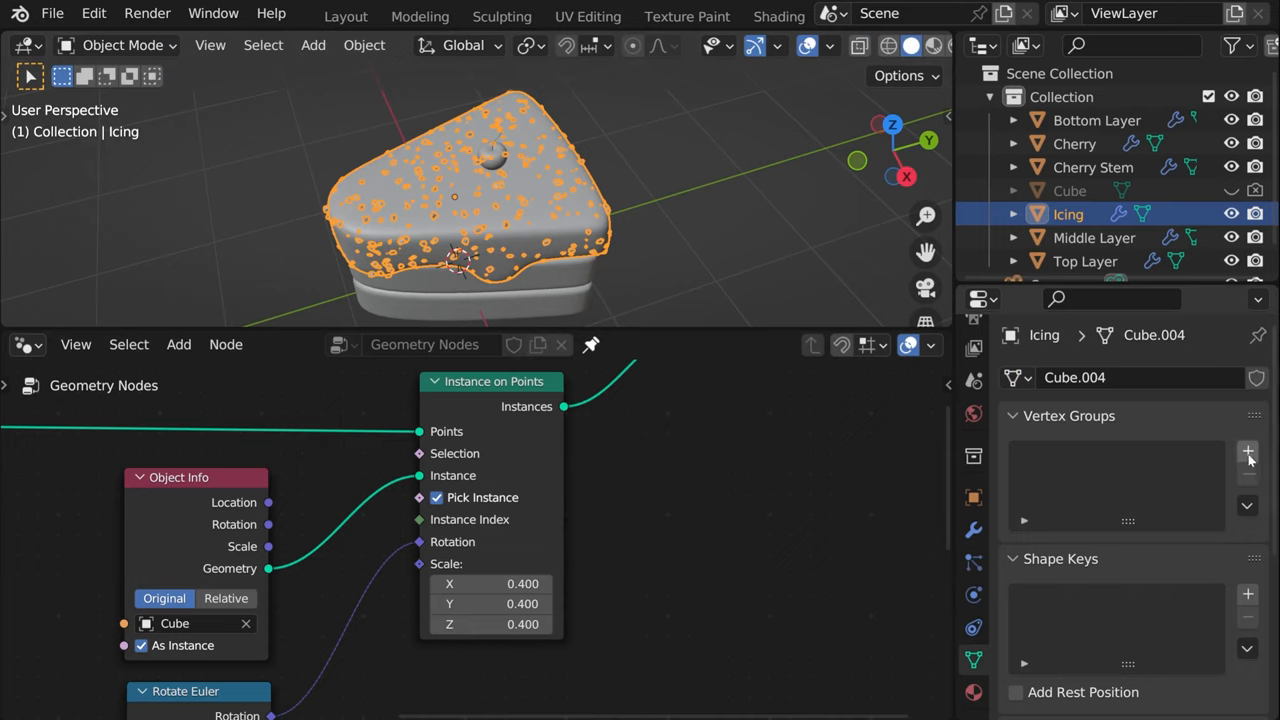
click(1248, 452)
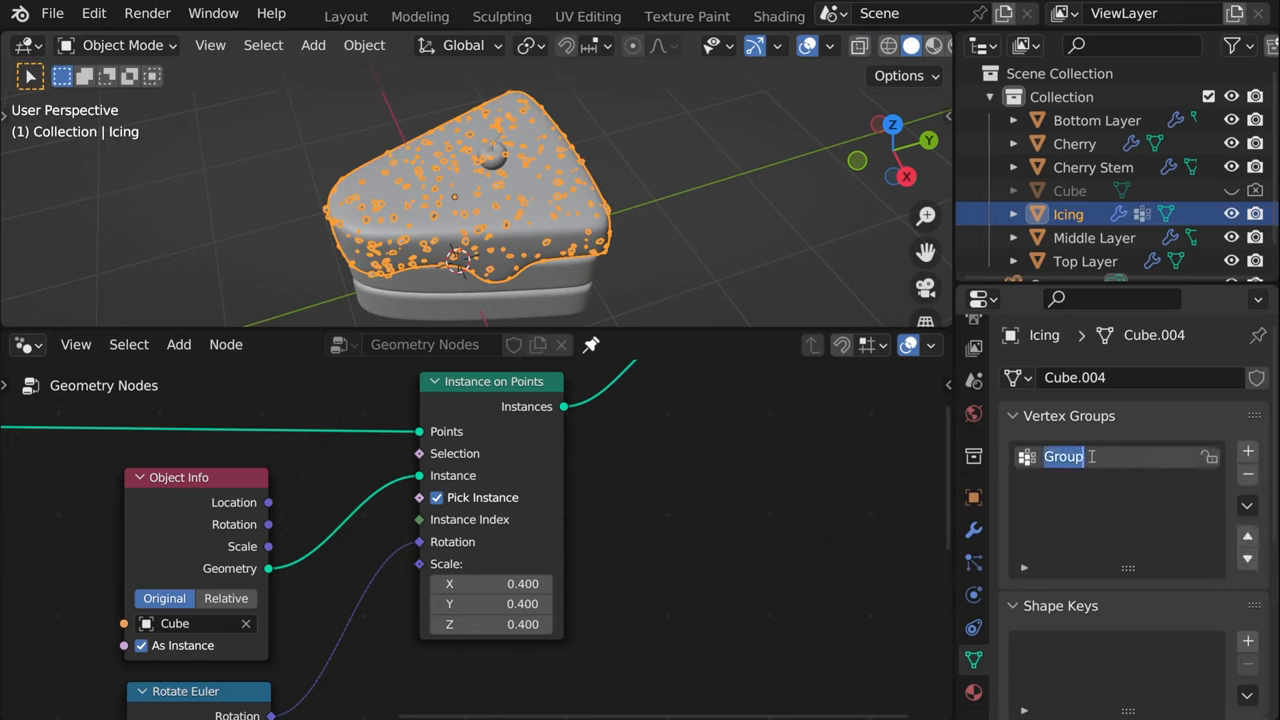
text(Spri)
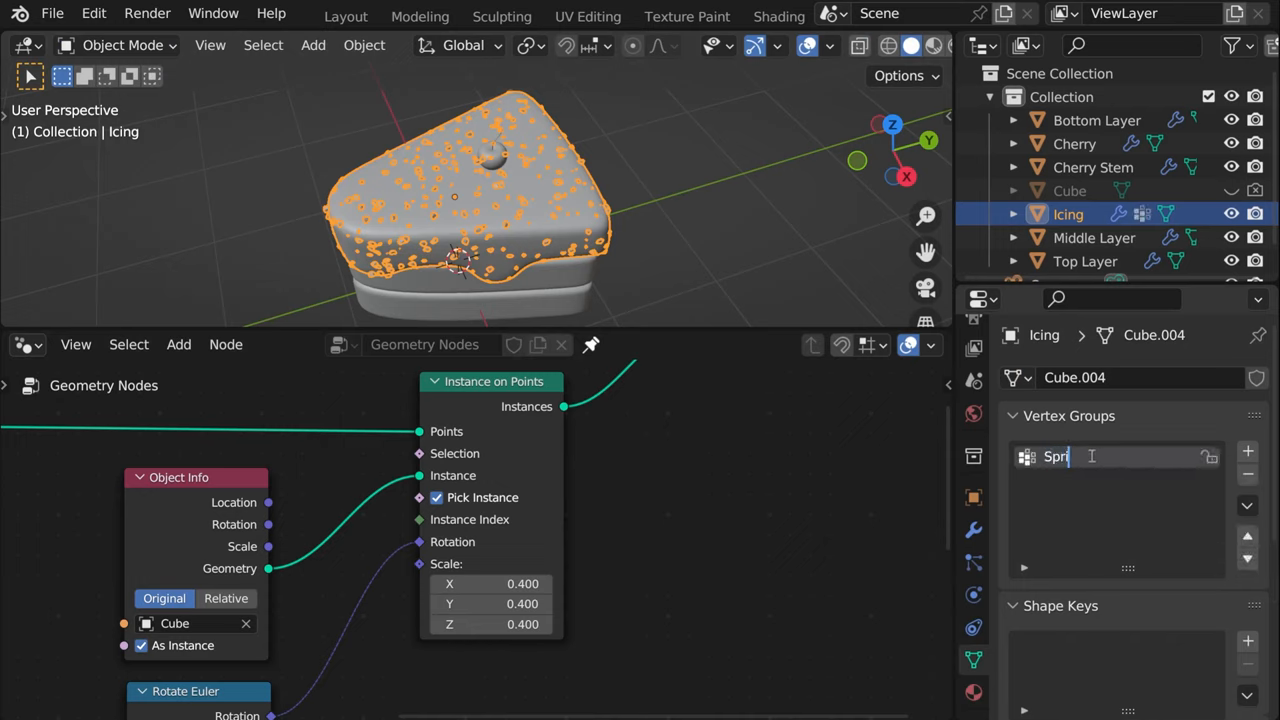
text(inkle)
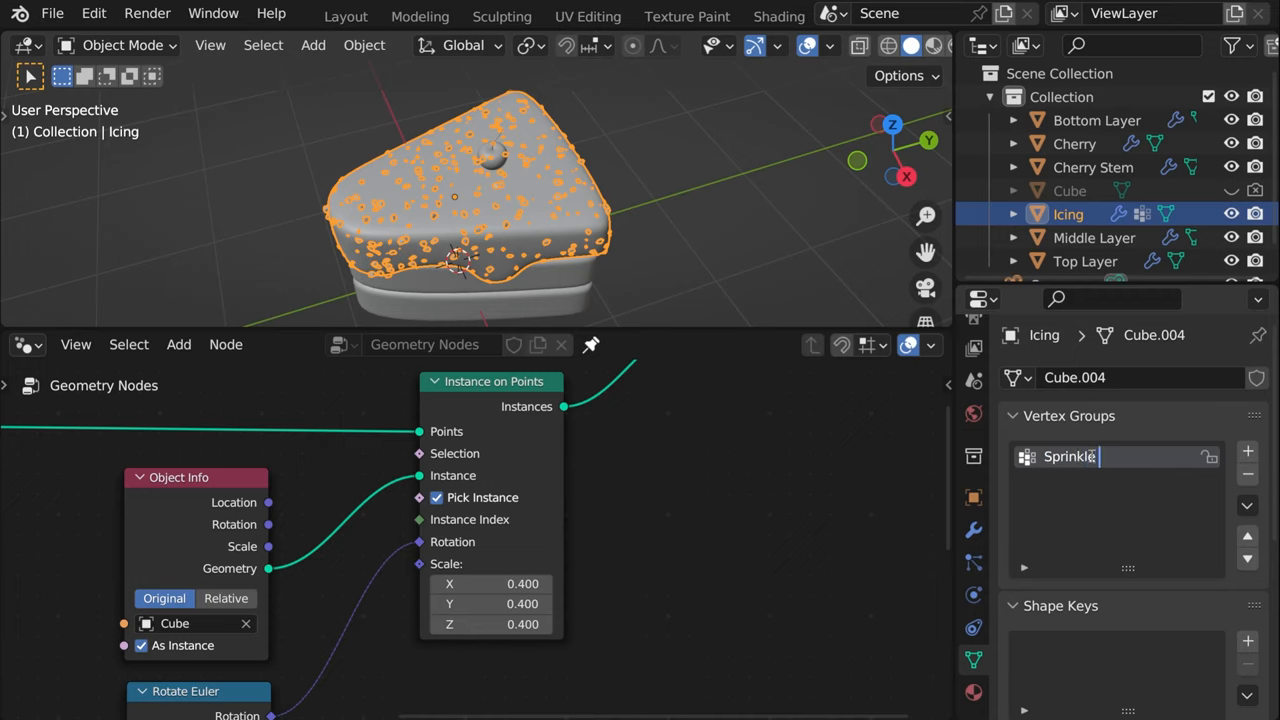
text(Density)
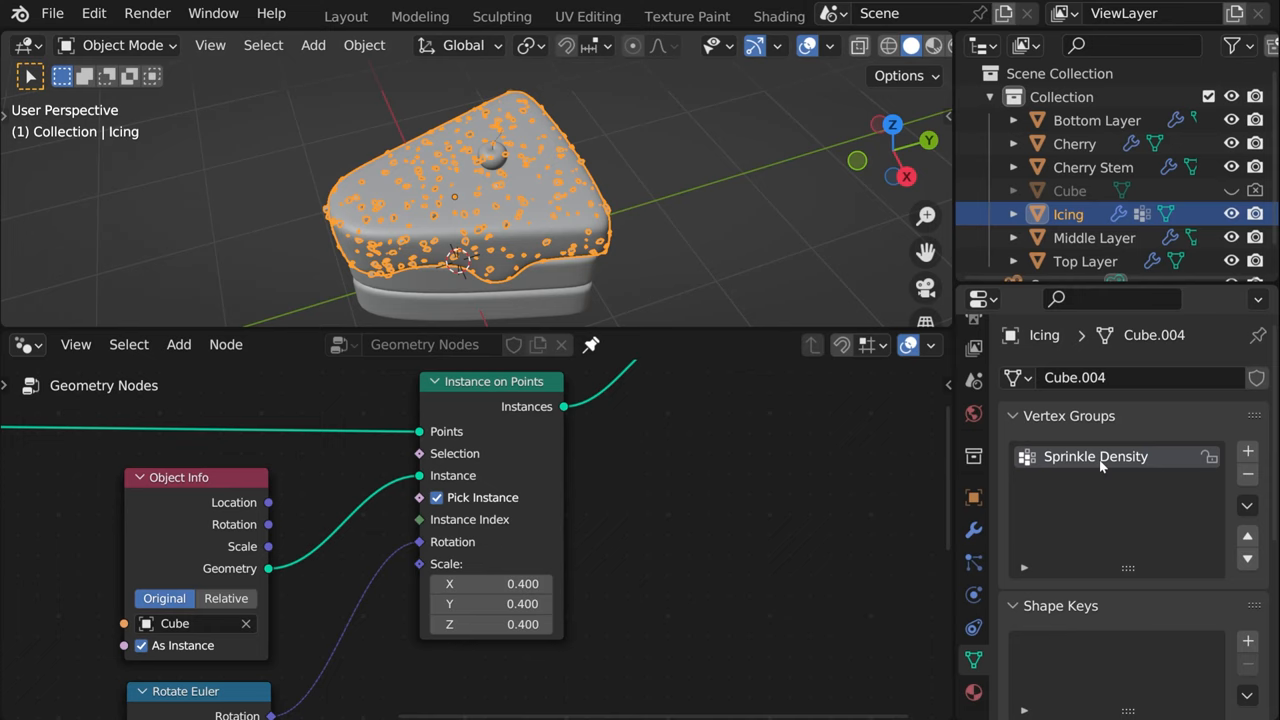
mouse_move(528, 238)
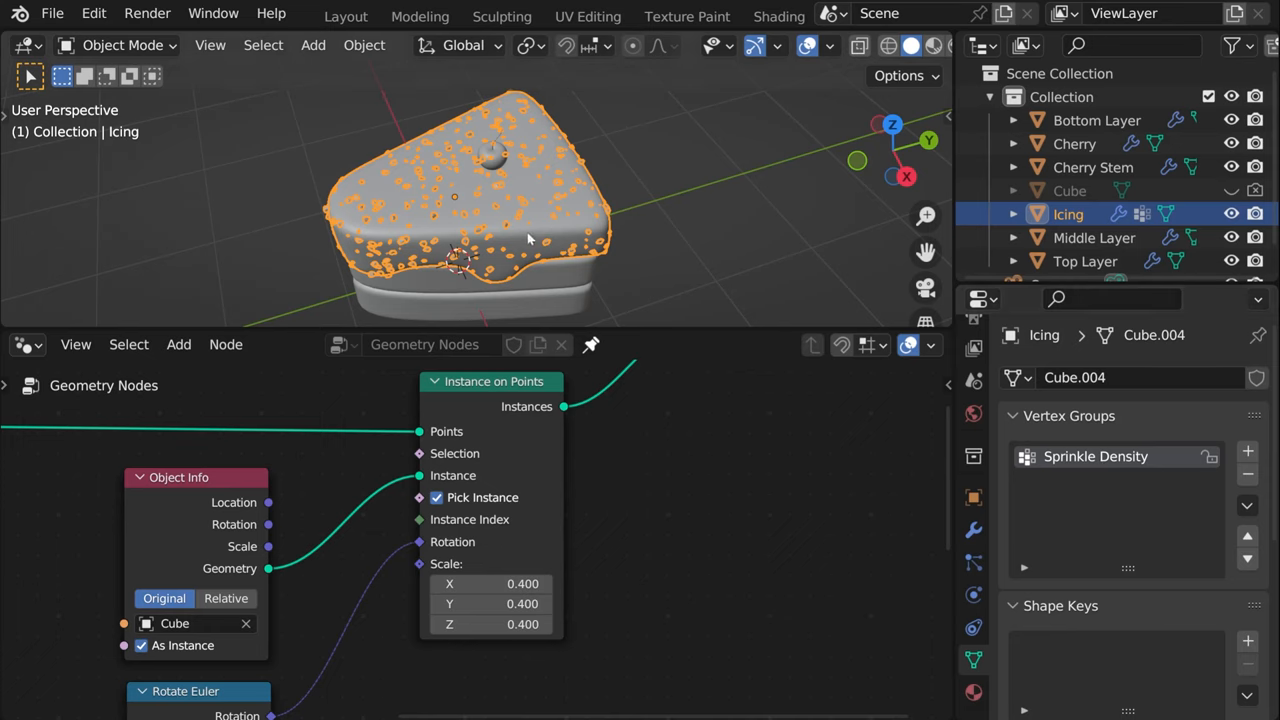
click(120, 44)
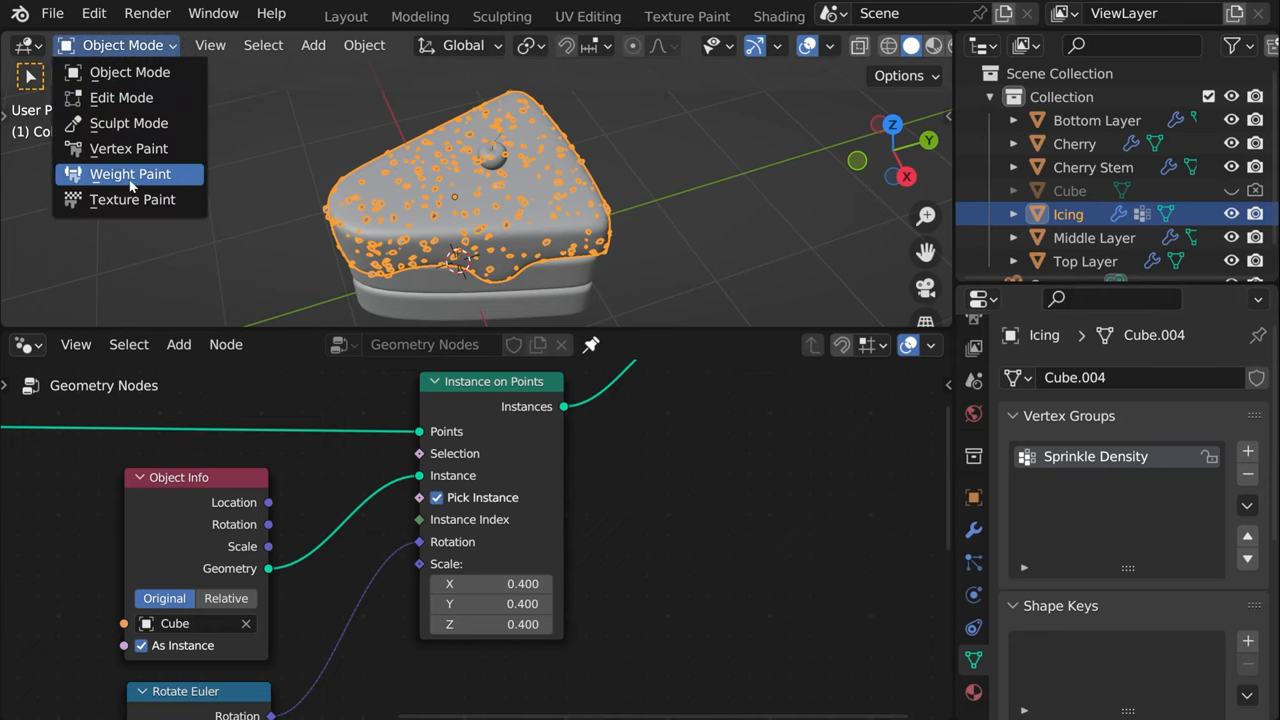
Weight-paint high density across the icing top, return to Object Mode and show the modifier stack
click(130, 172)
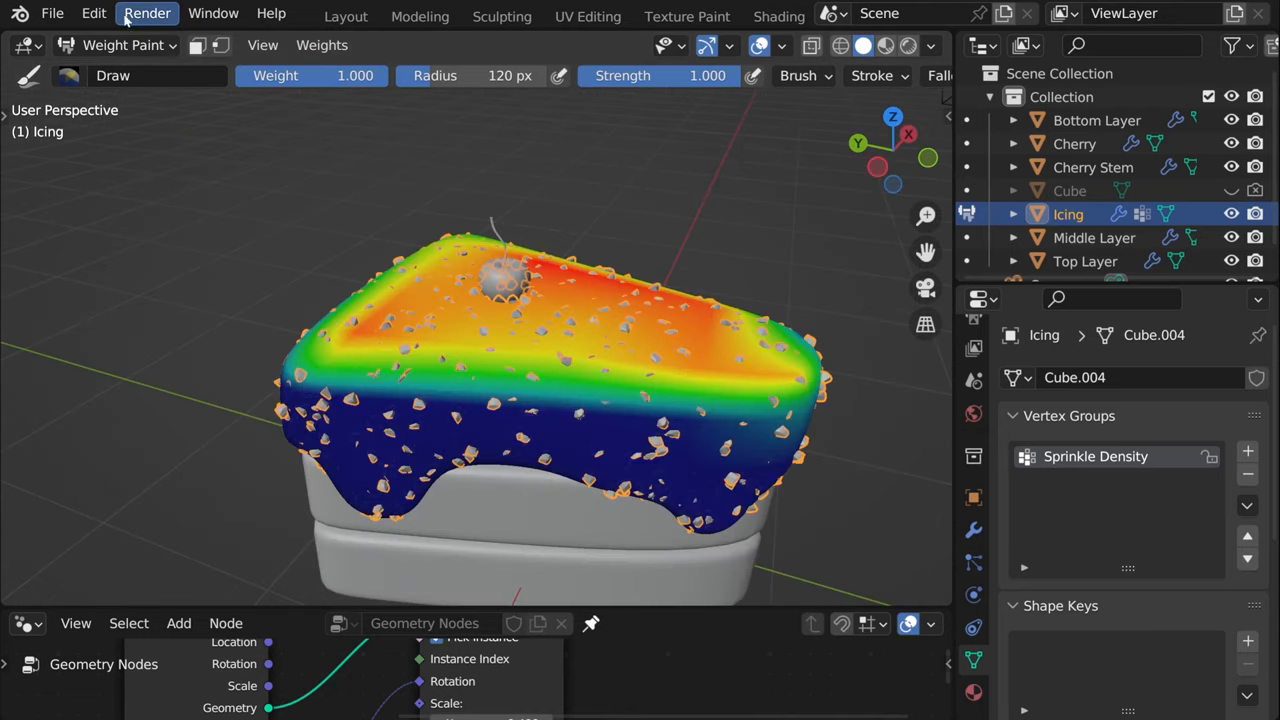
click(120, 44)
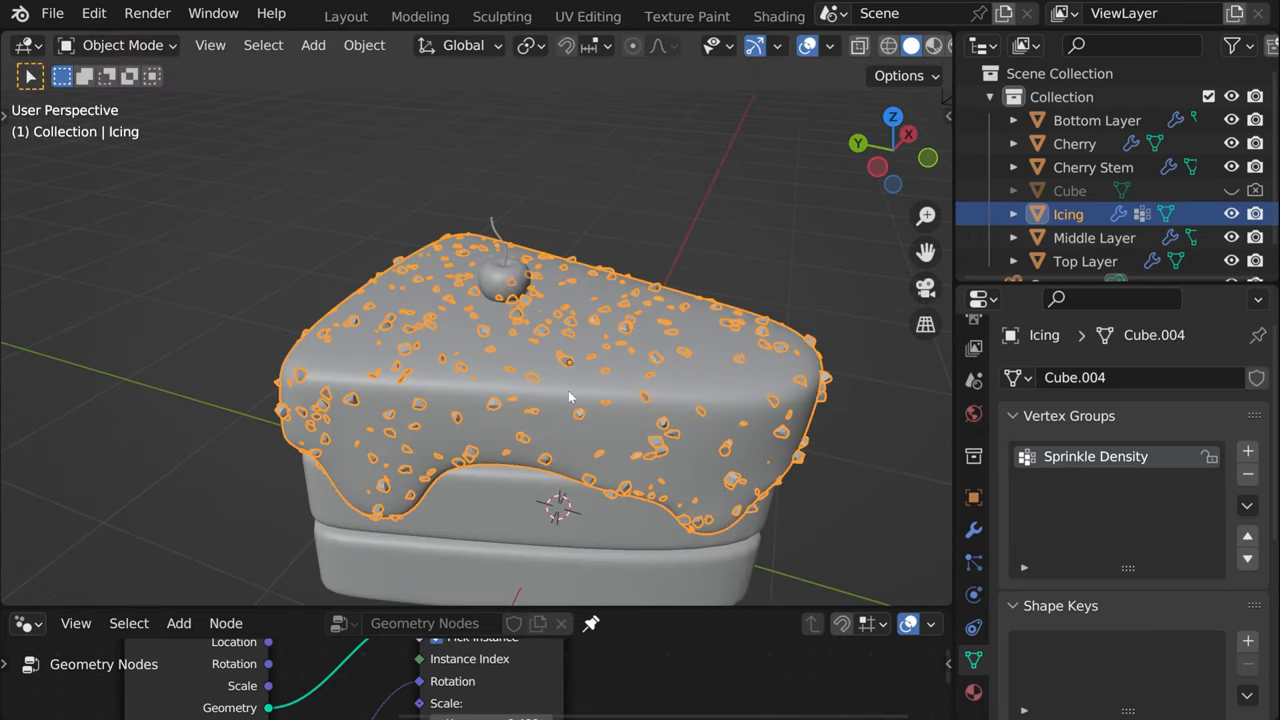
click(972, 530)
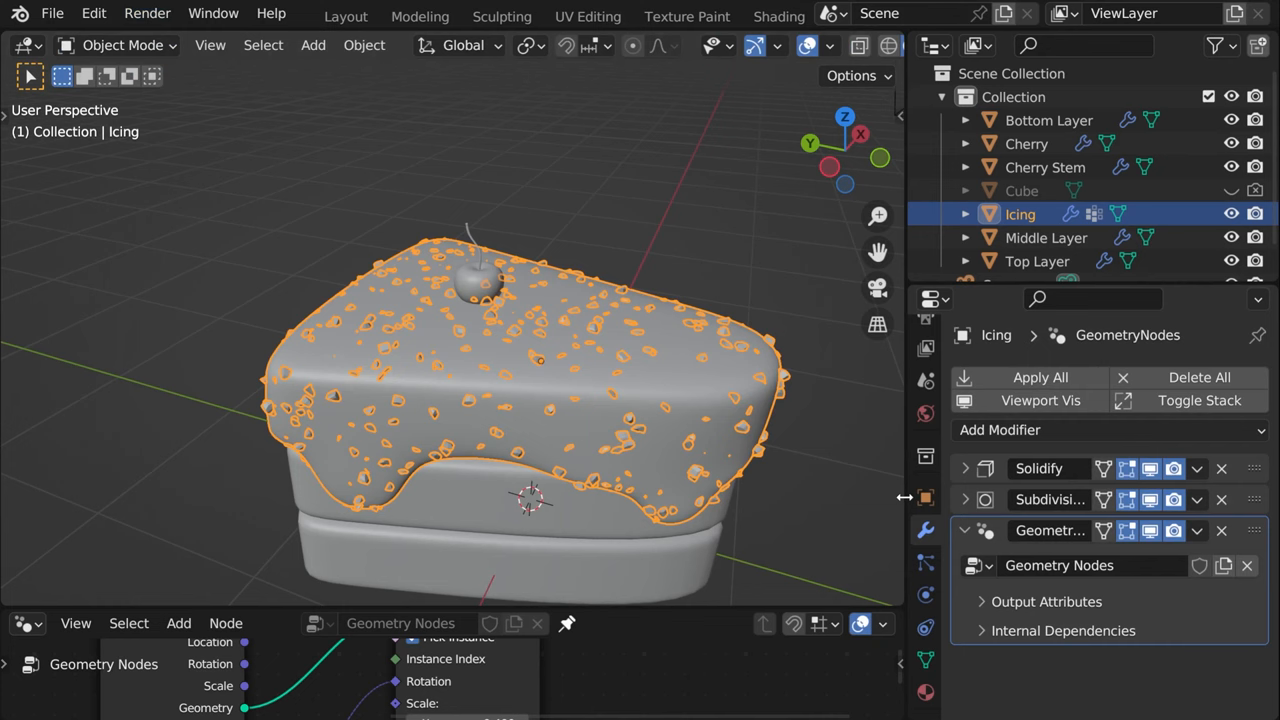
Add a Multiresolution modifier to the icing, subdivide it, and return to Weight Paint mode
click(964, 532)
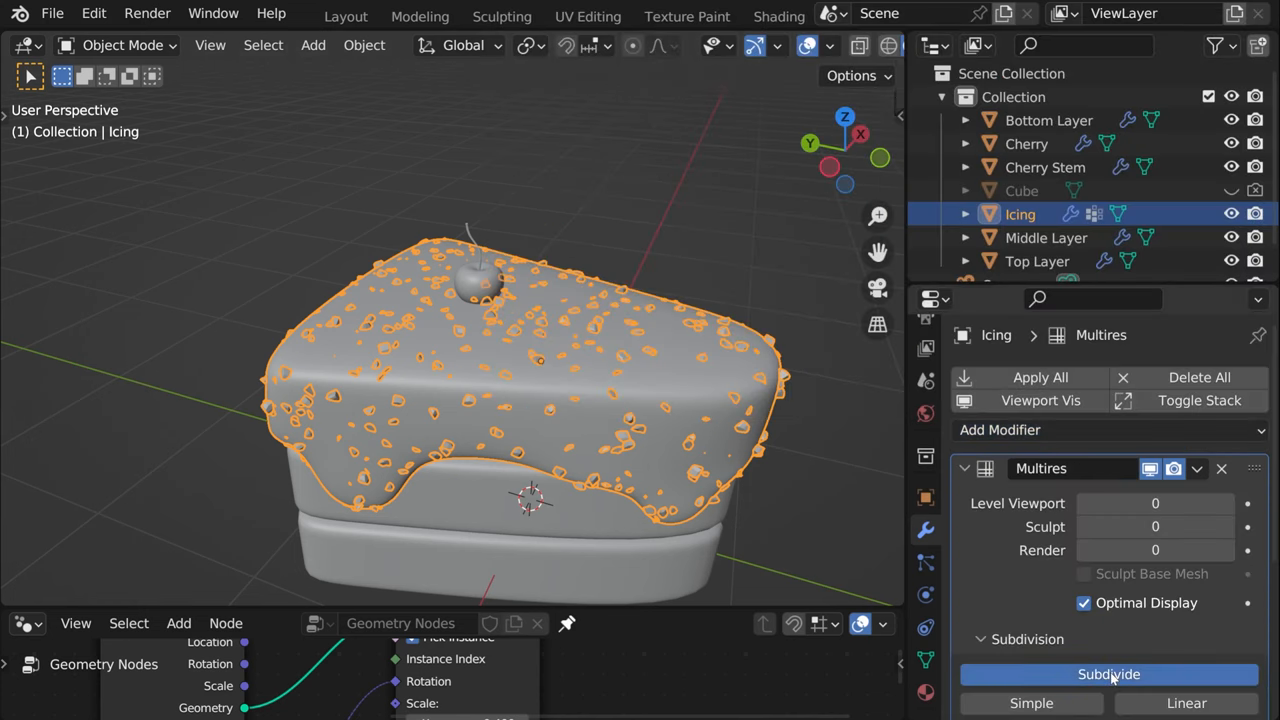
click(1108, 672)
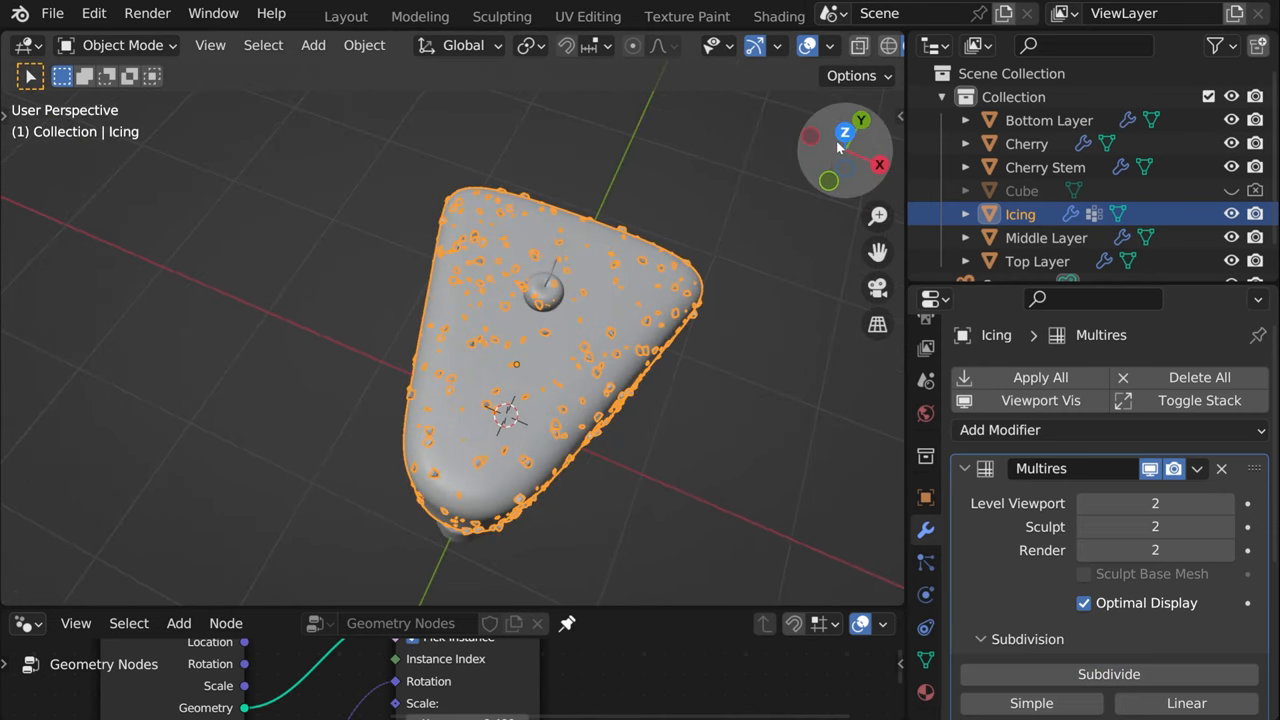
click(120, 44)
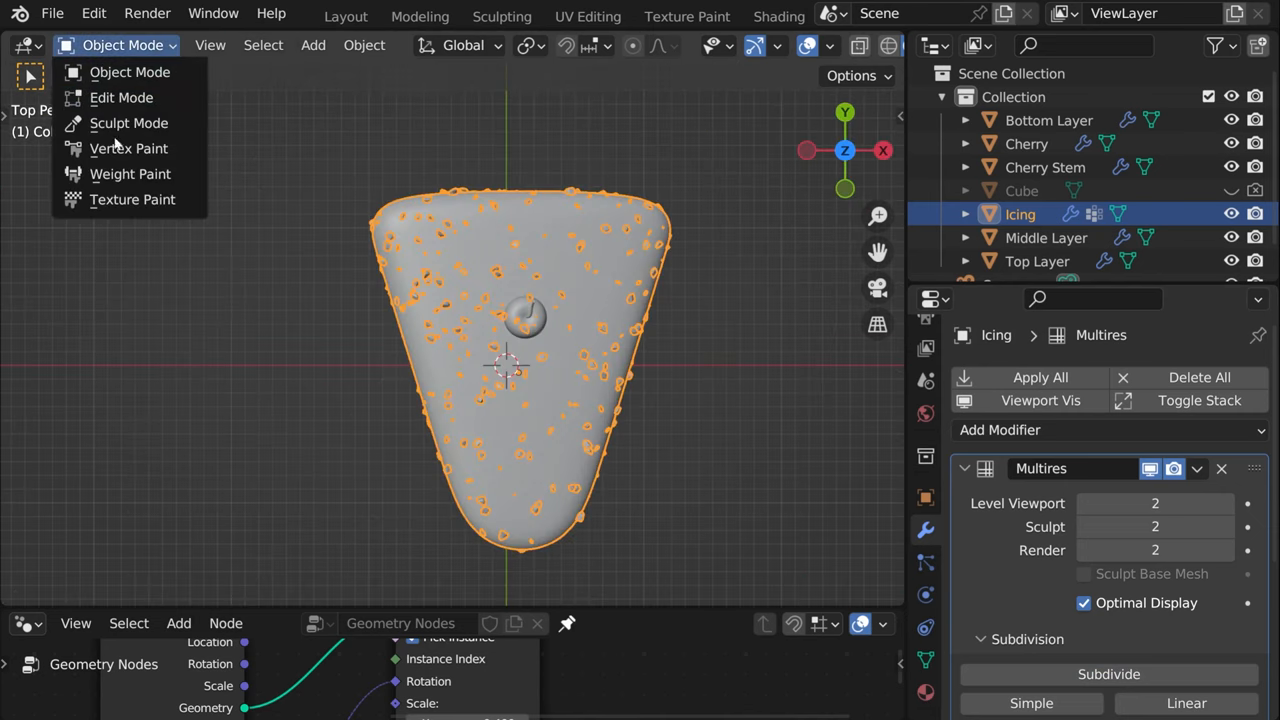
click(130, 172)
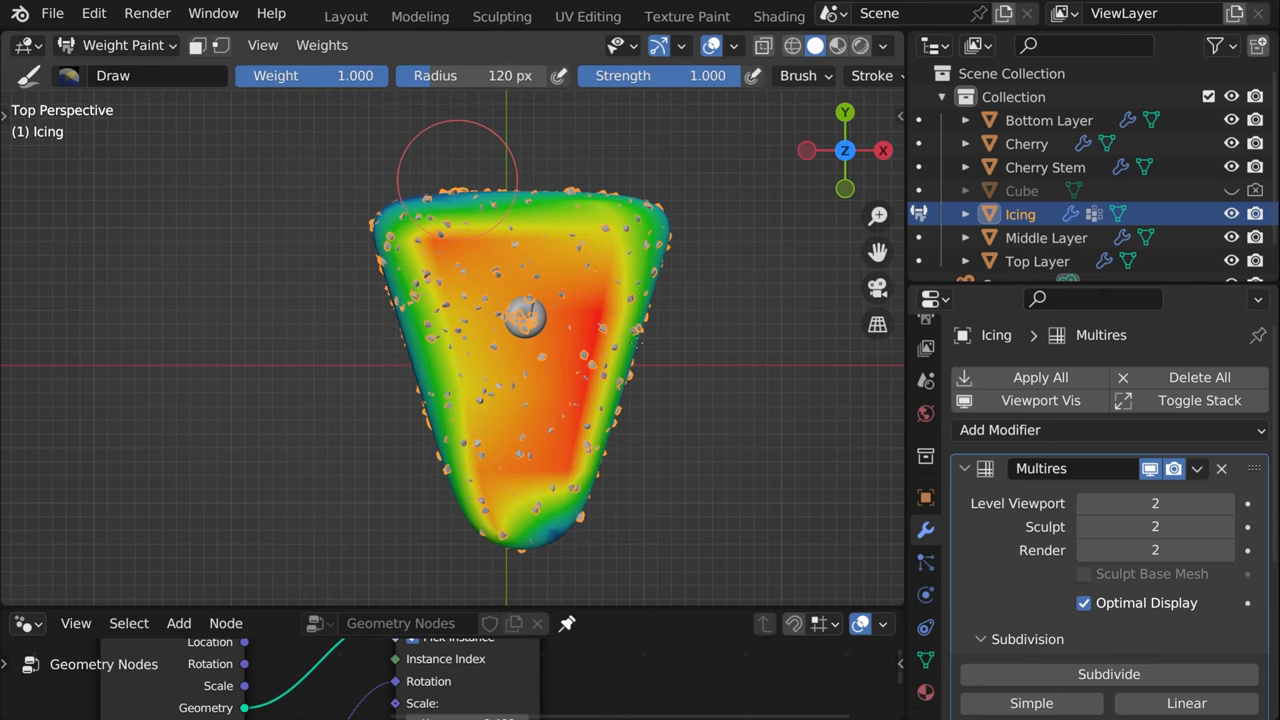
mouse_move(500, 376)
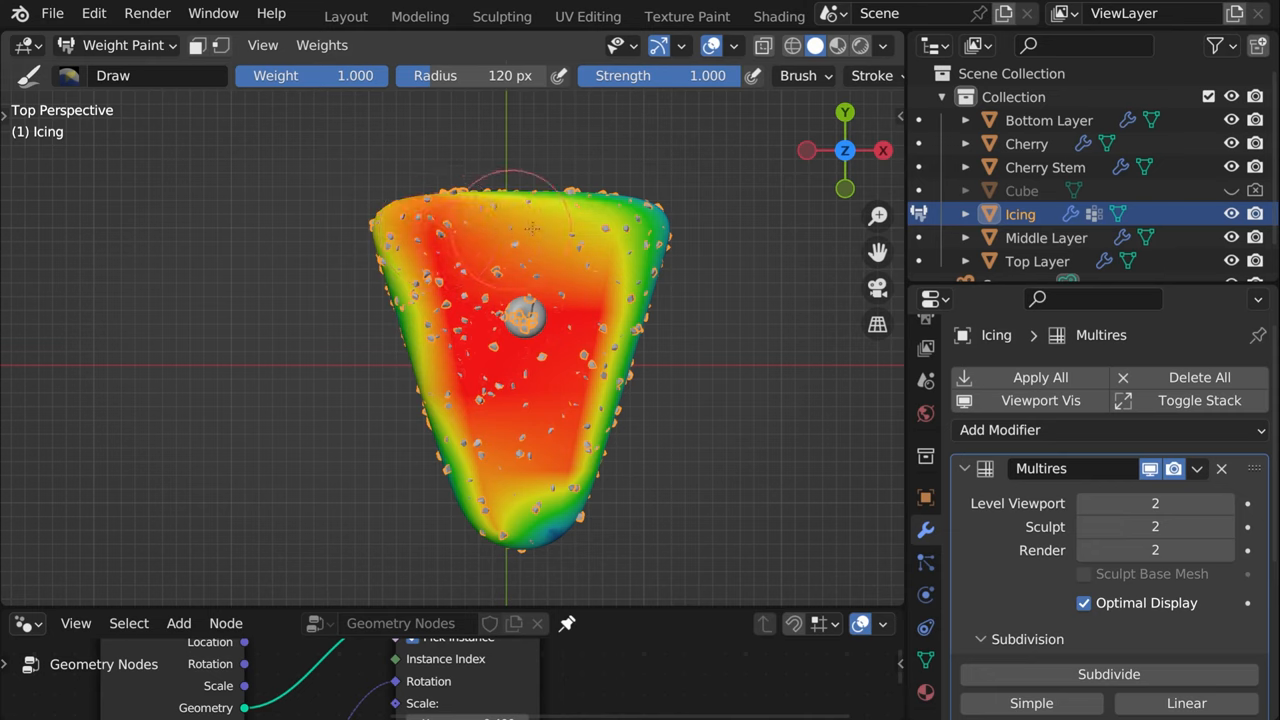
Repaint high Sprinkle Density weights across the icing top and check them from the side
drag(530, 220, 536, 504)
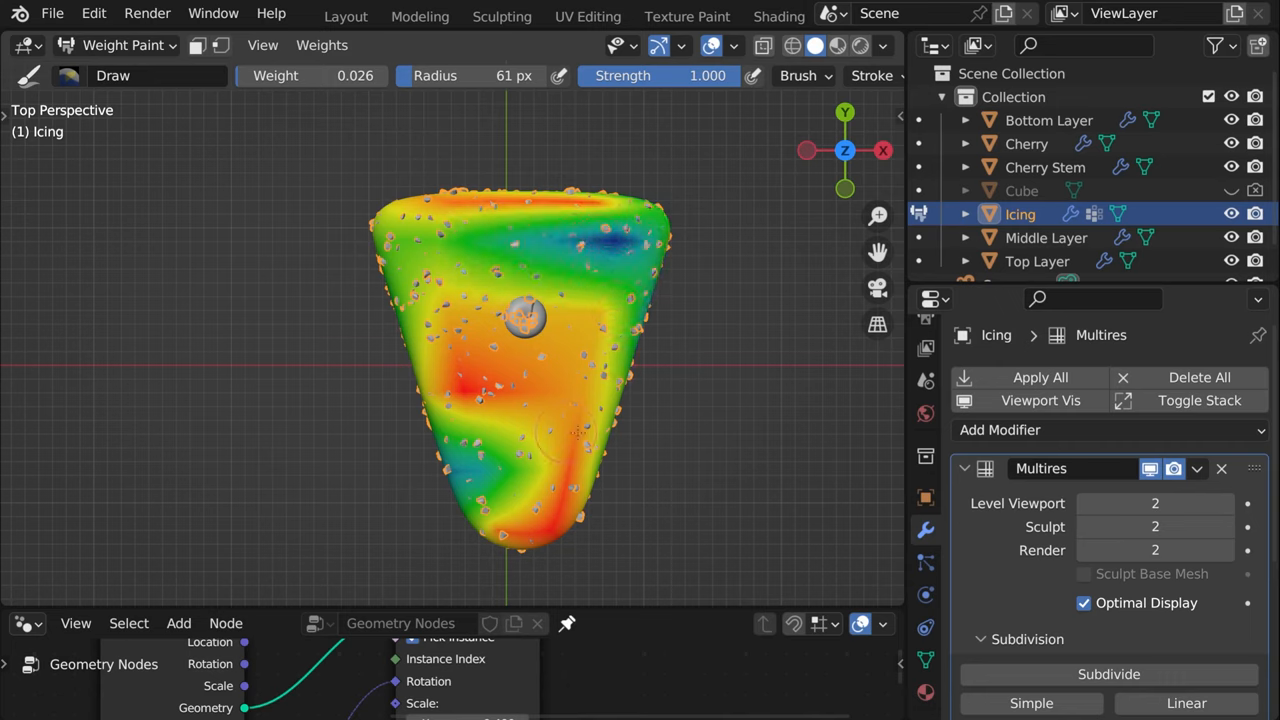
scroll(down, 3)
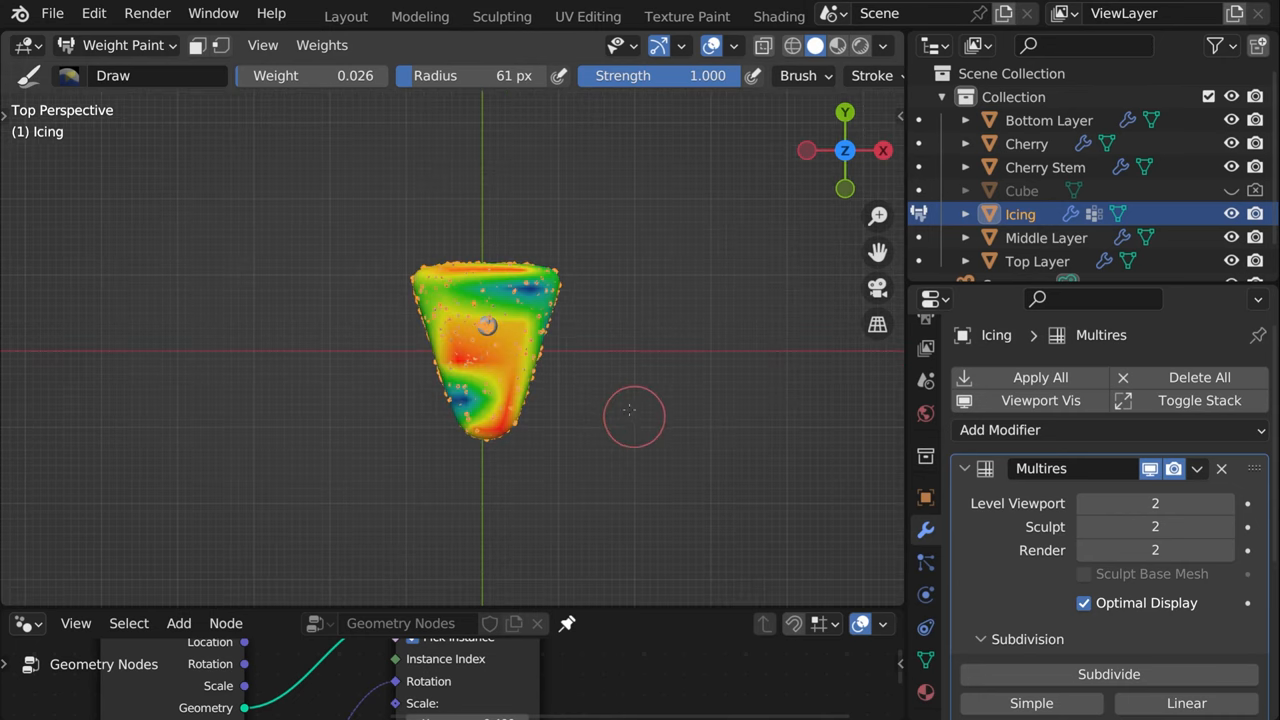
drag(484, 350, 544, 440)
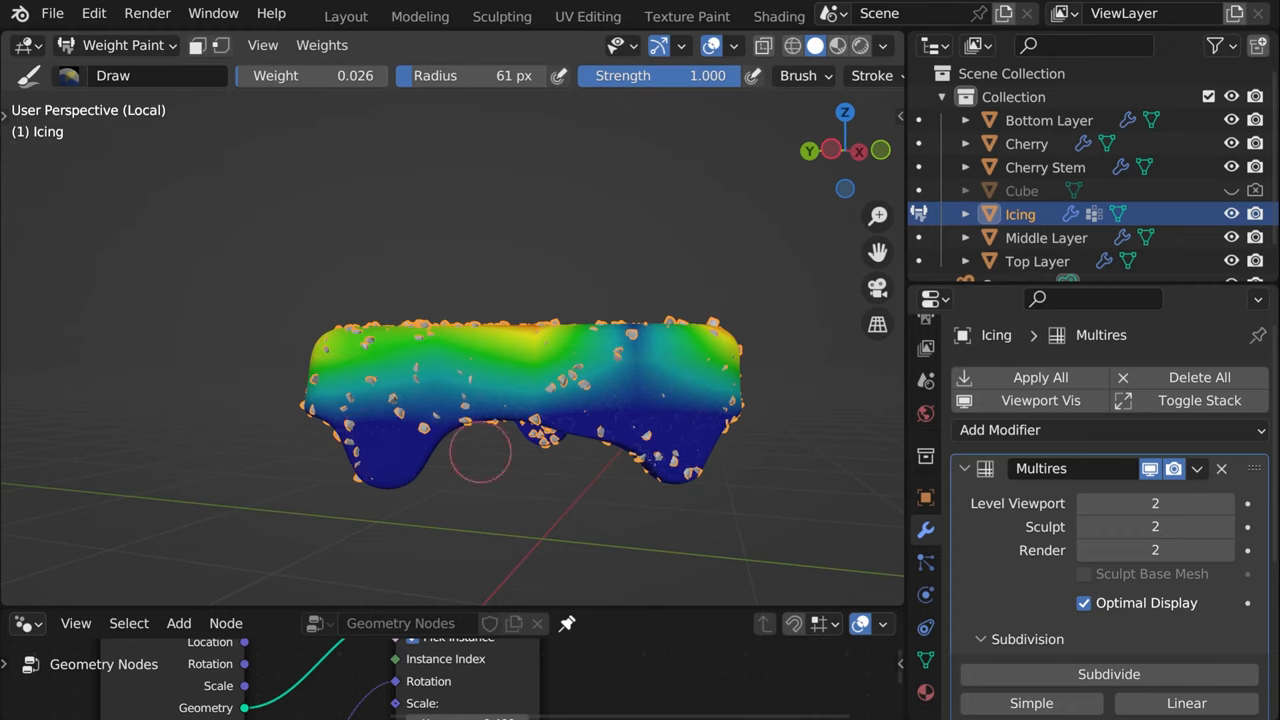
mouse_move(370, 376)
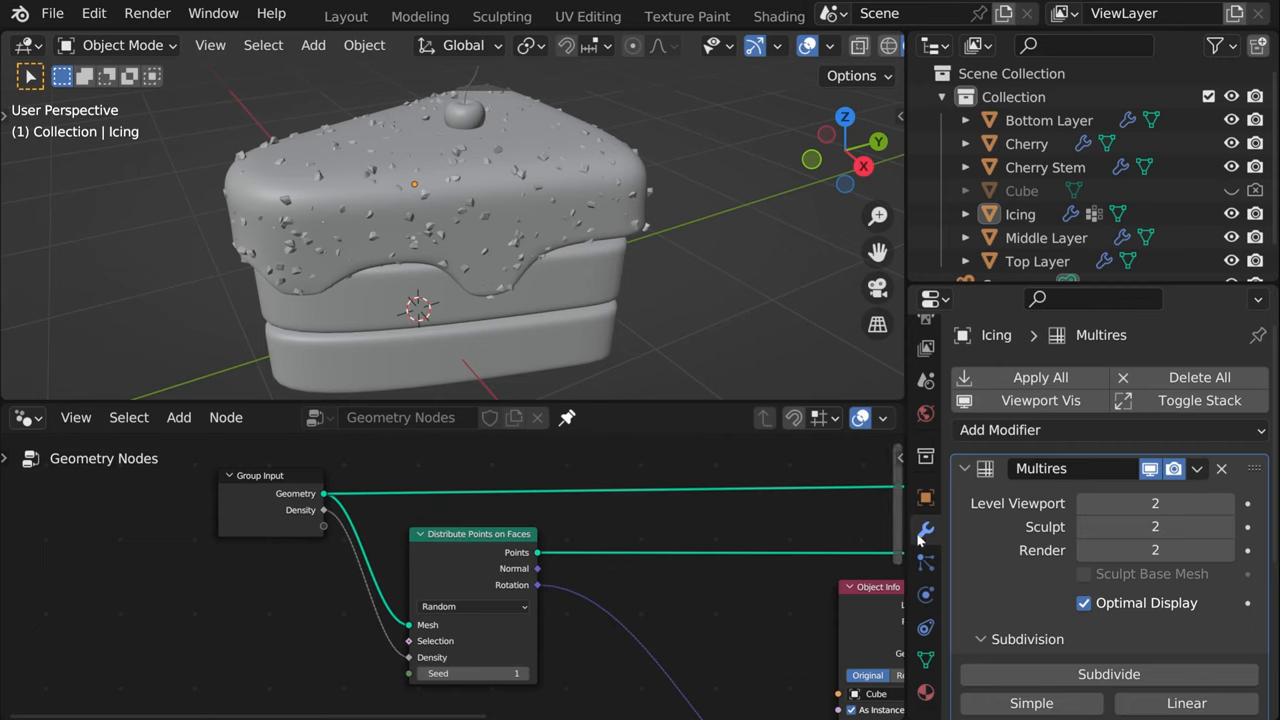
Collapse Multires and set the Geometry Nodes Density input to read the Sprinkle Density attribute
click(964, 468)
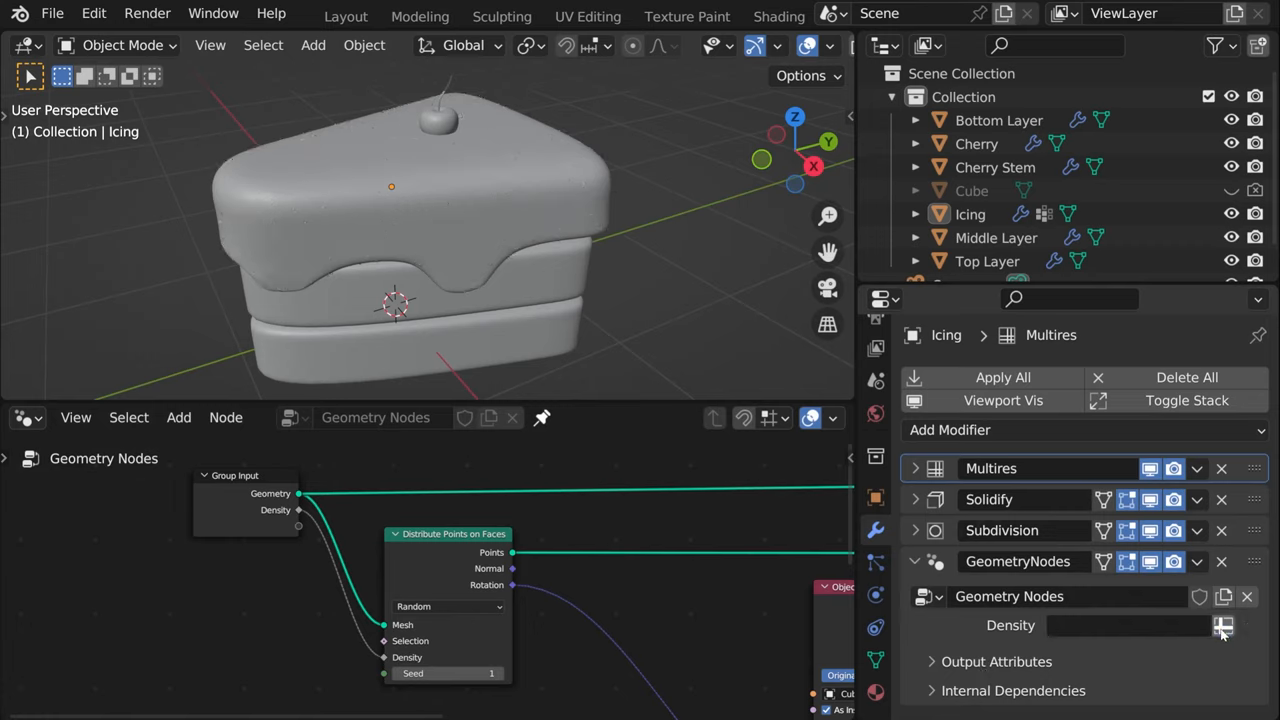
mouse_move(1172, 632)
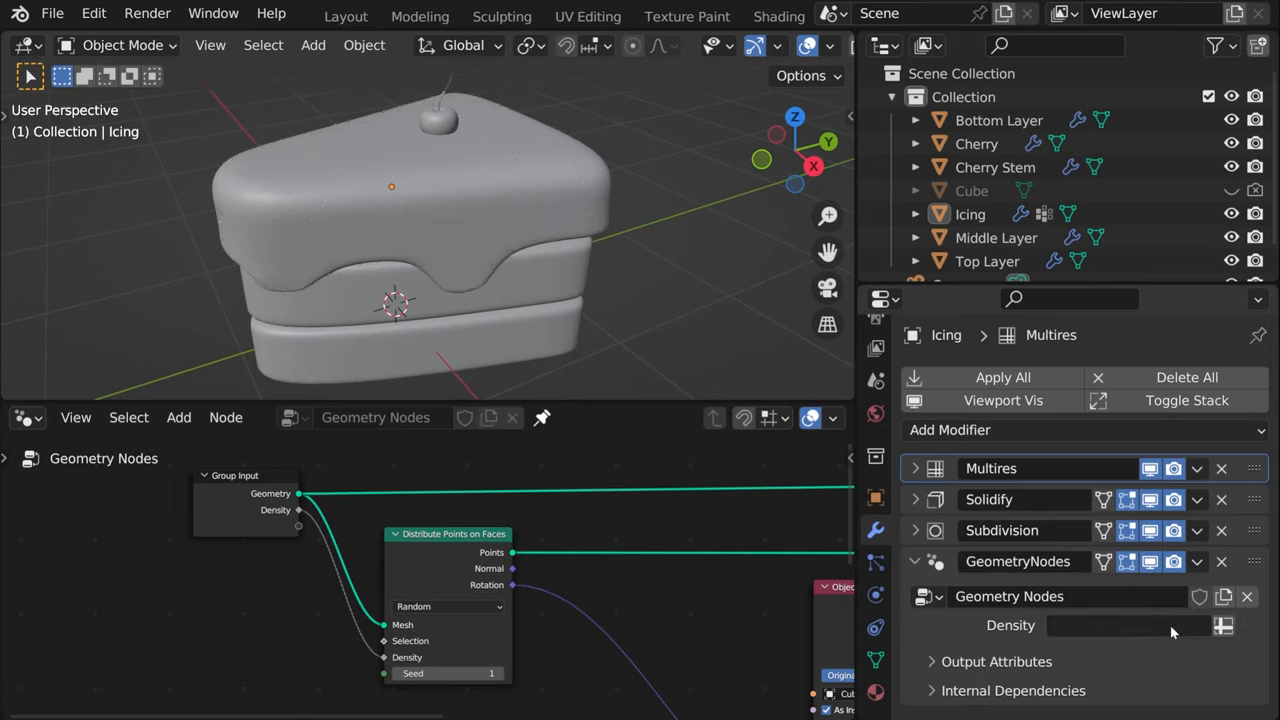
click(1130, 624)
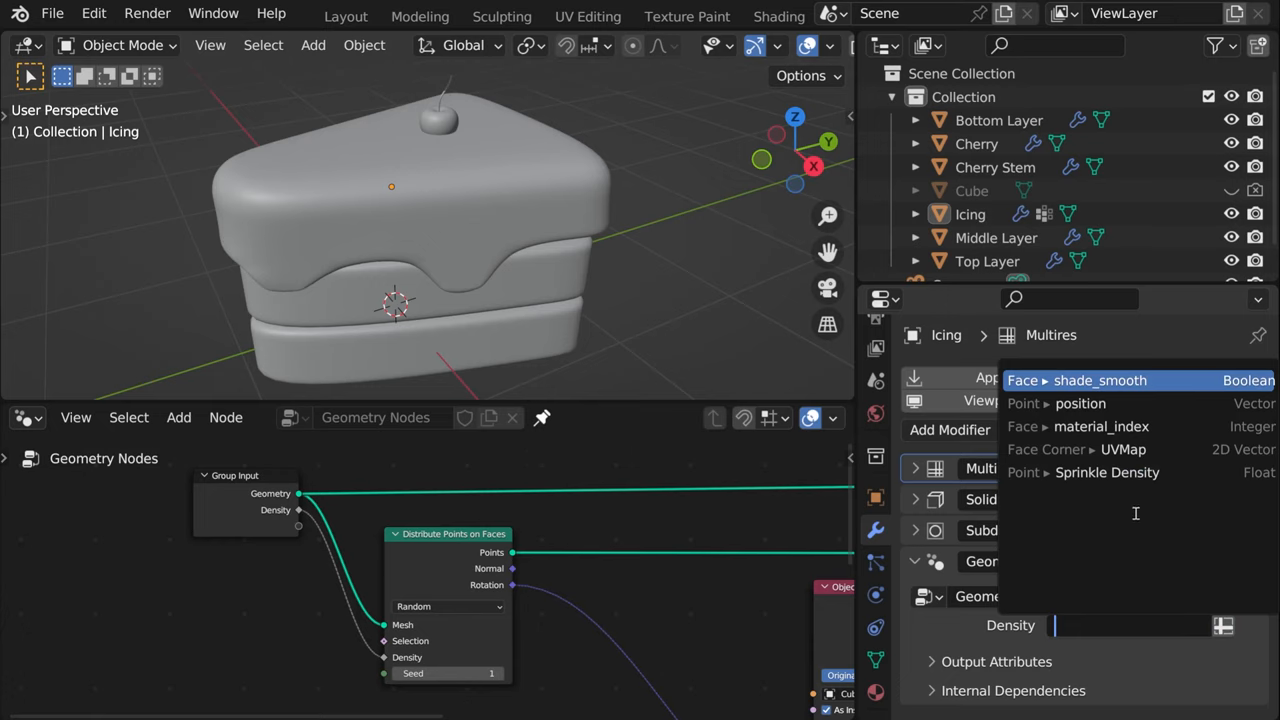
click(1108, 472)
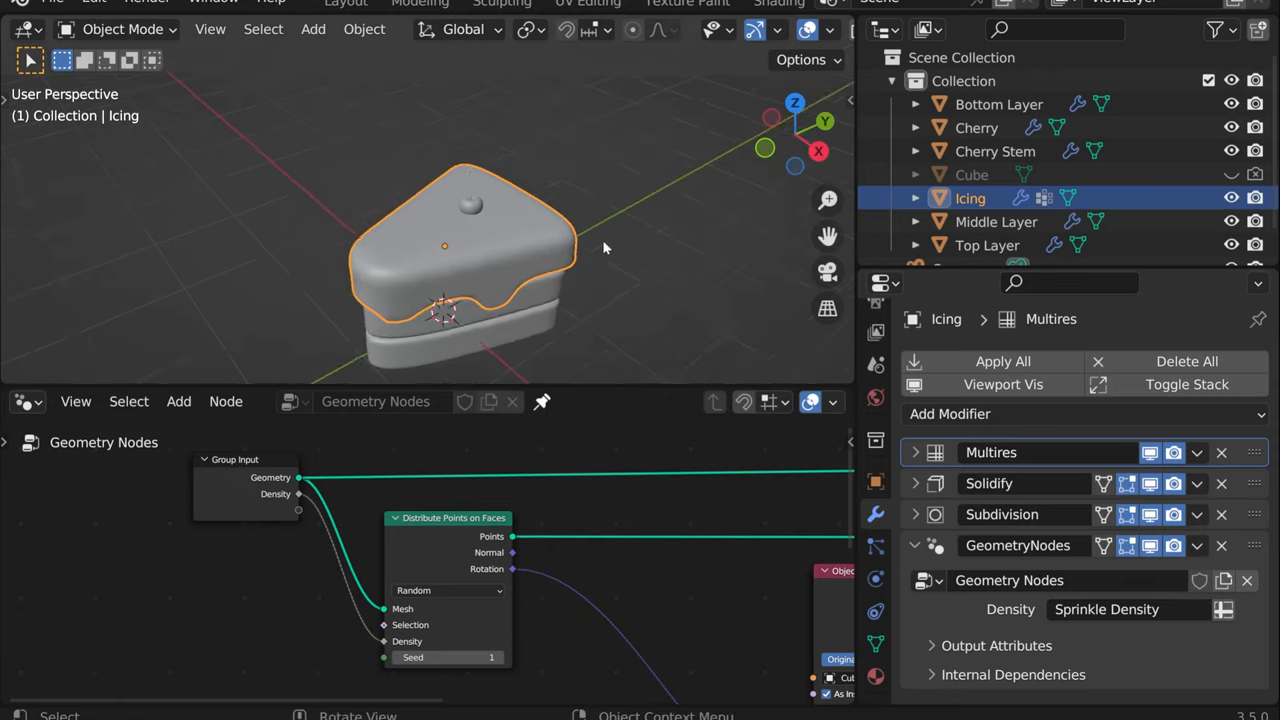
click(1220, 452)
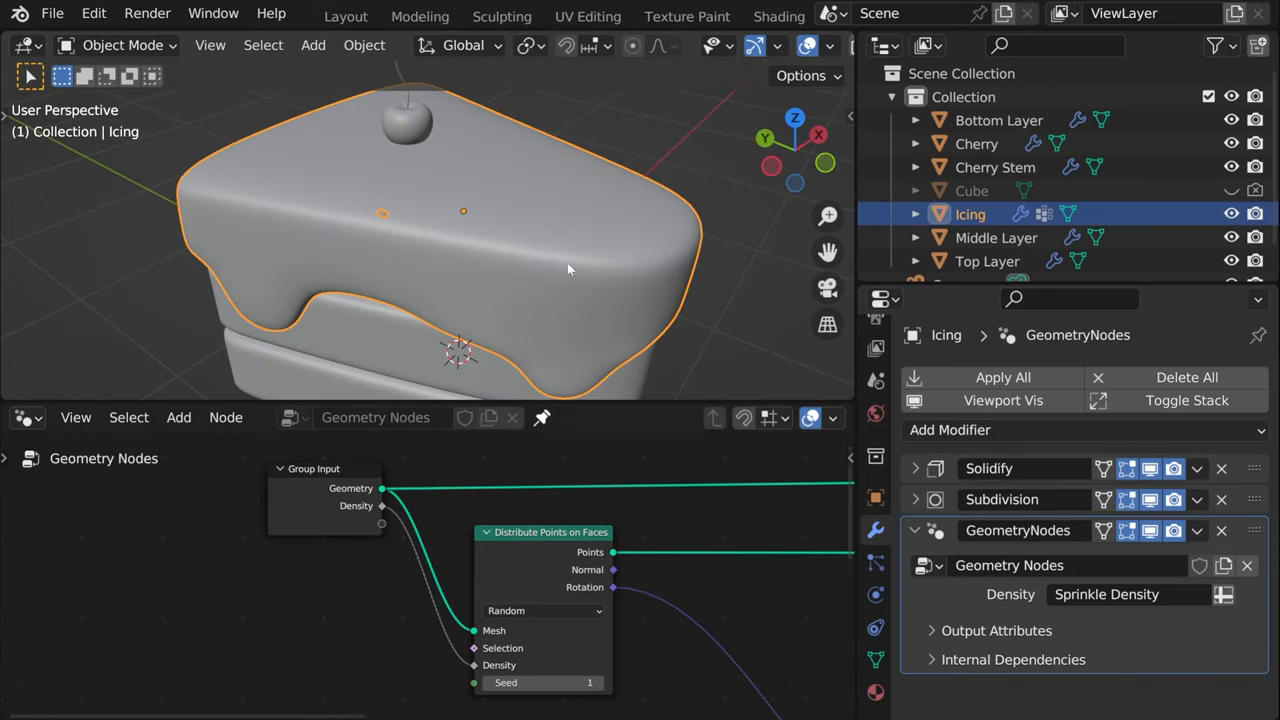
mouse_move(598, 232)
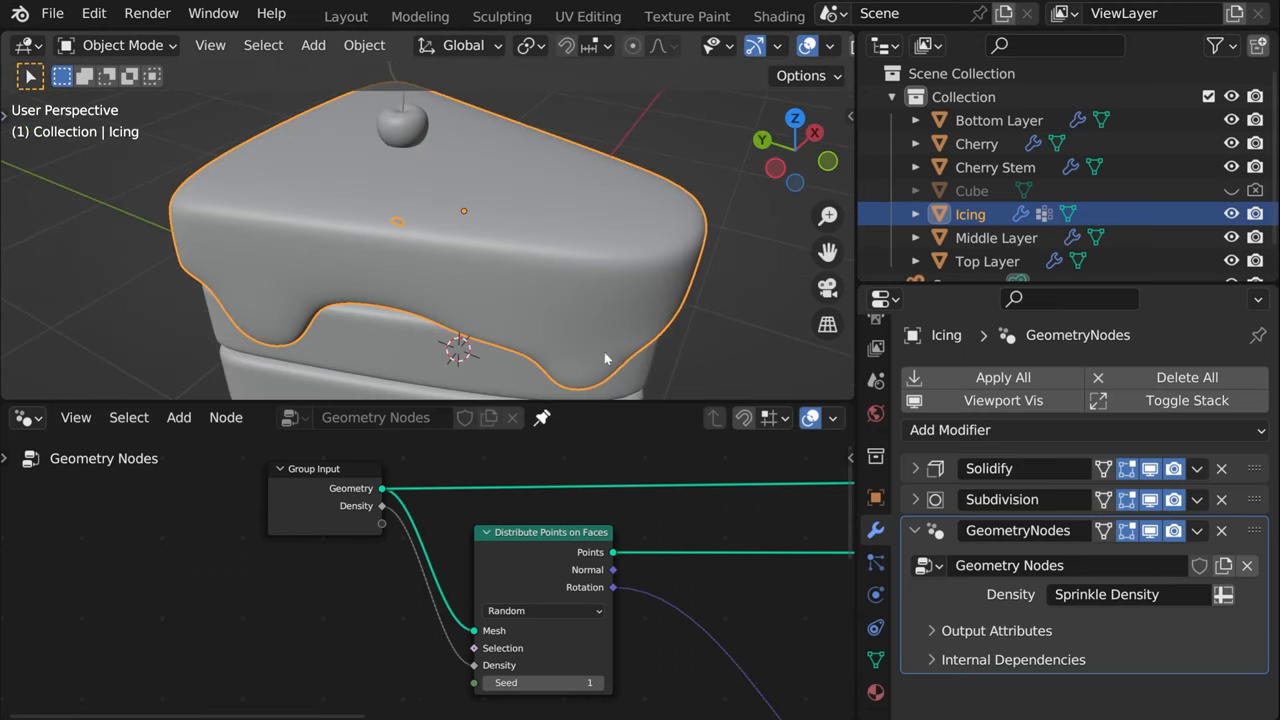
Set Distribute Points on Faces to the Poisson Disk method
click(544, 610)
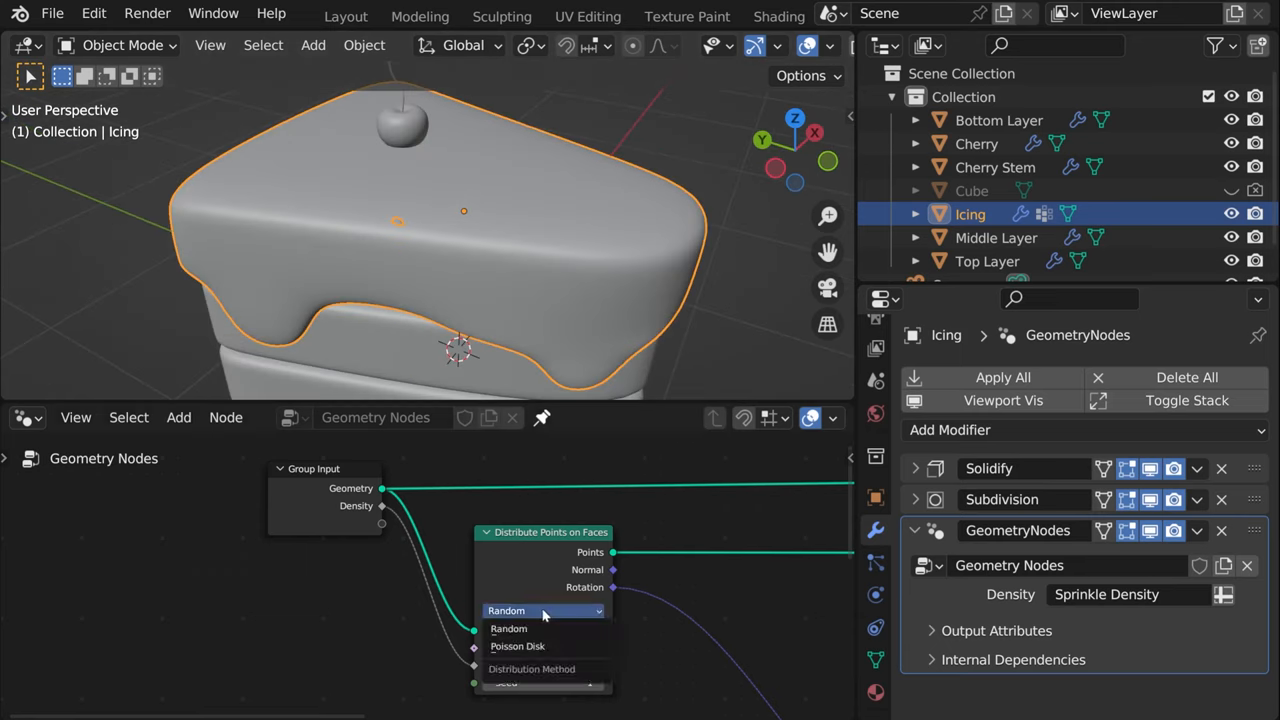
click(516, 644)
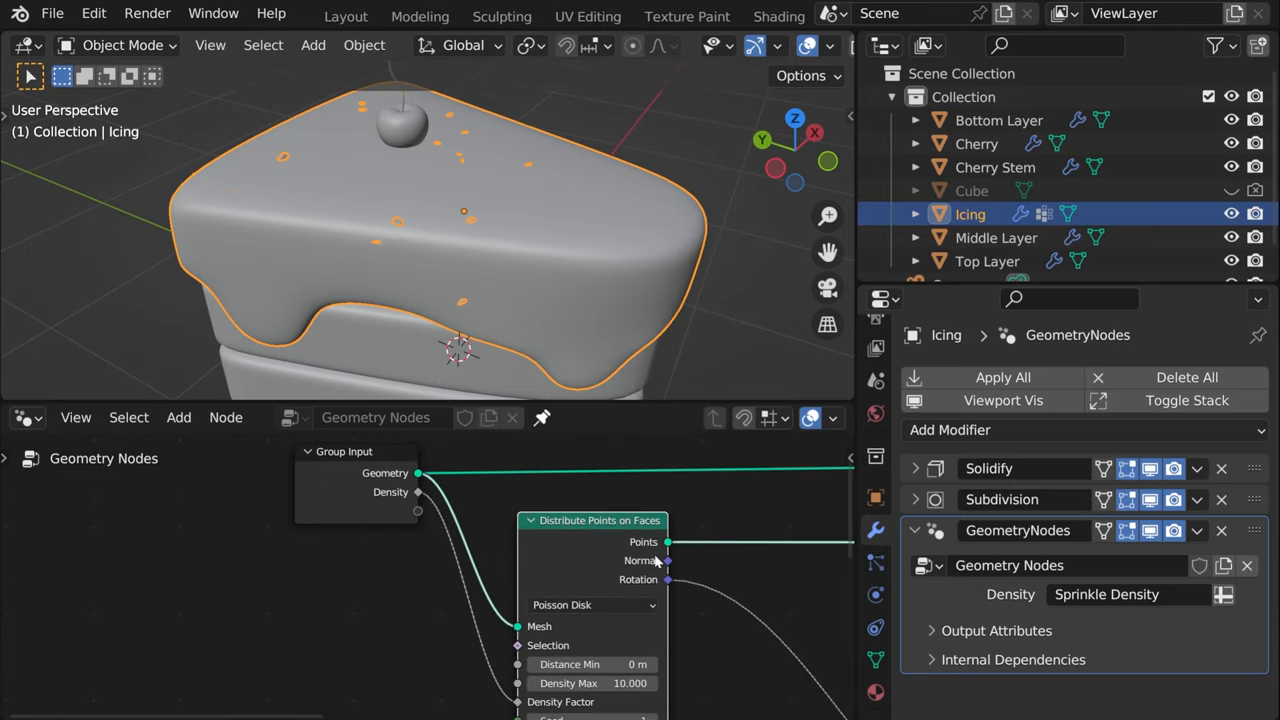
mouse_move(1130, 594)
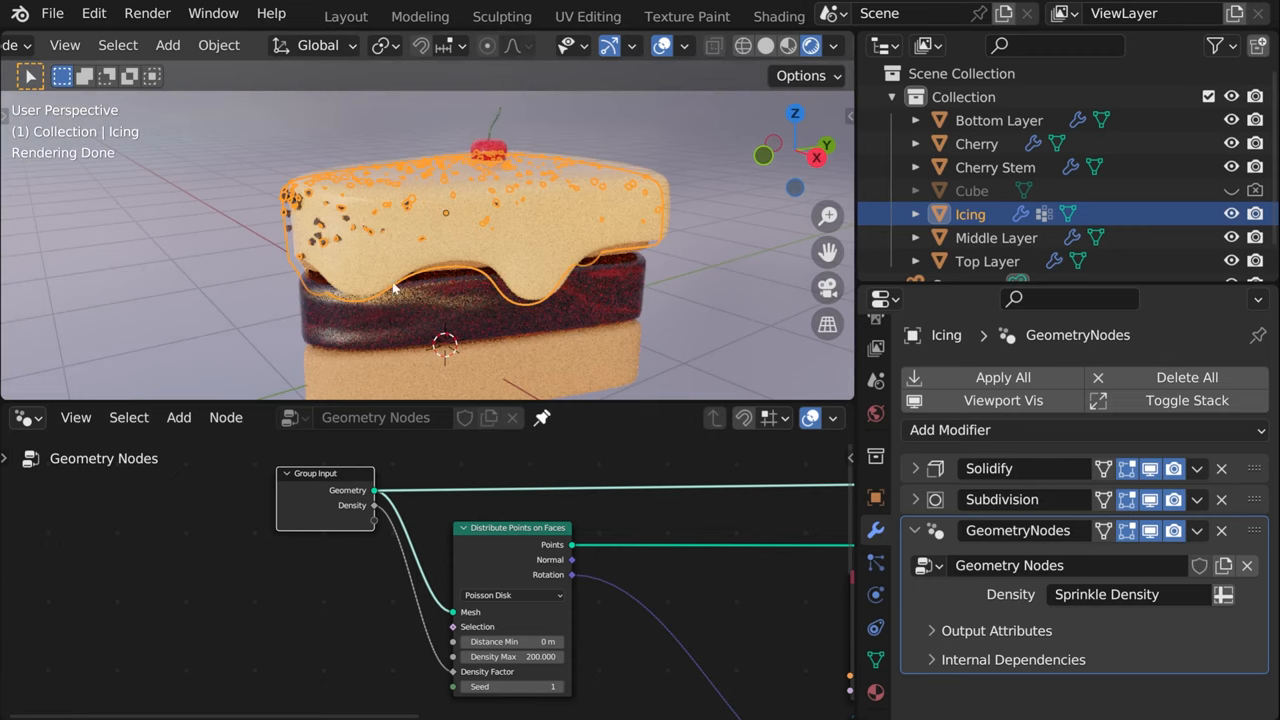
mouse_move(556, 246)
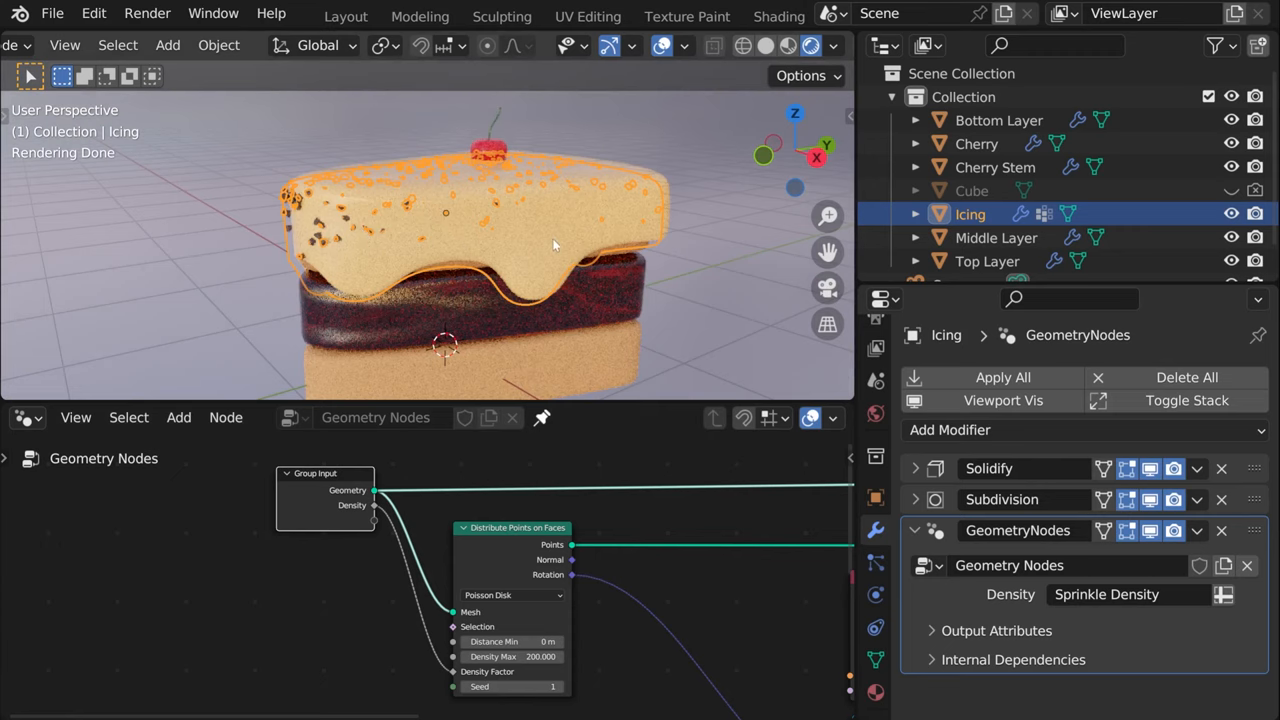
Inspect the Icing material in the Shading workspace, then return to Geometry Nodes
click(778, 12)
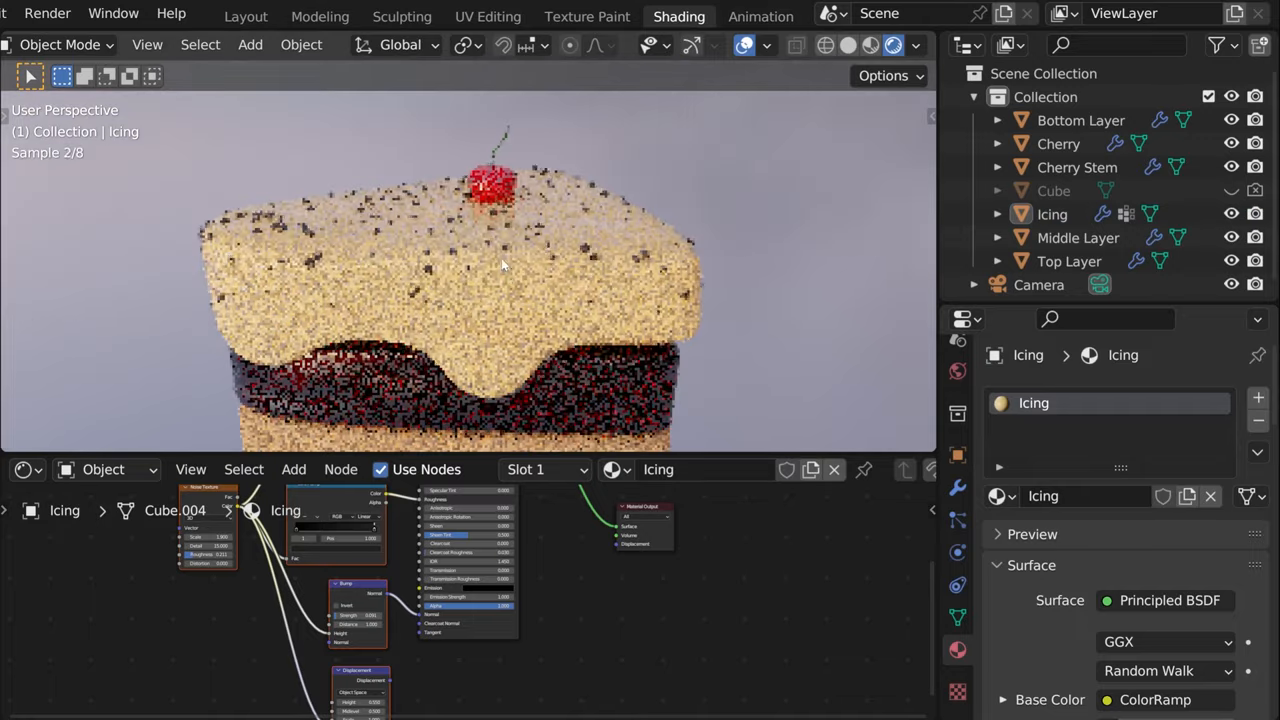
click(684, 16)
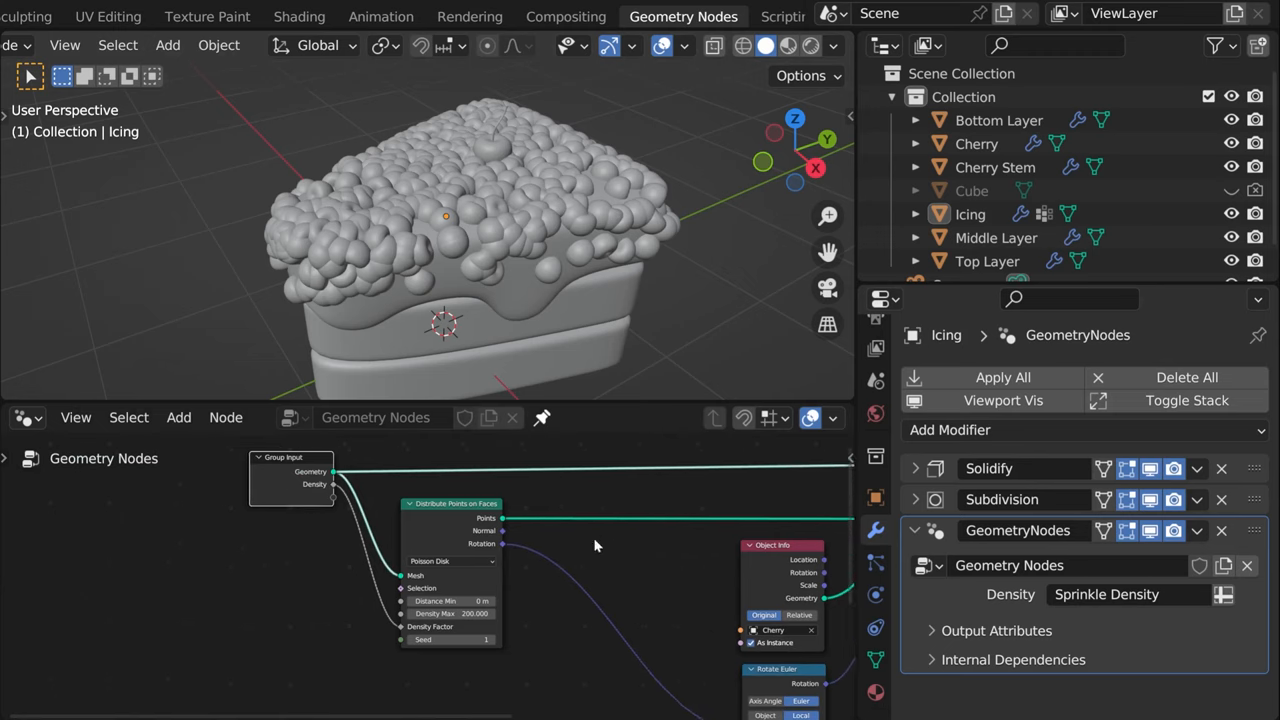
Try a lower Density Max, then undo back to the fine sprinkles at Density Max 200
double_click(450, 612)
text(30.000)
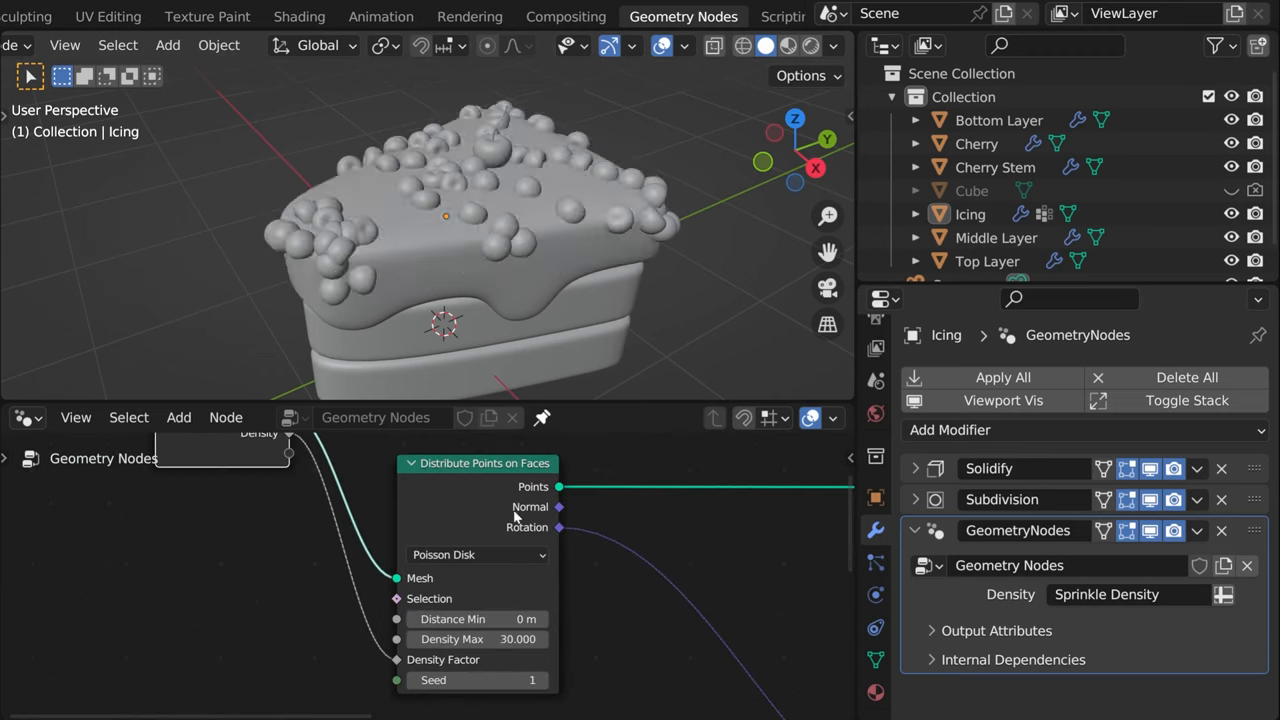
drag(500, 250, 420, 320)
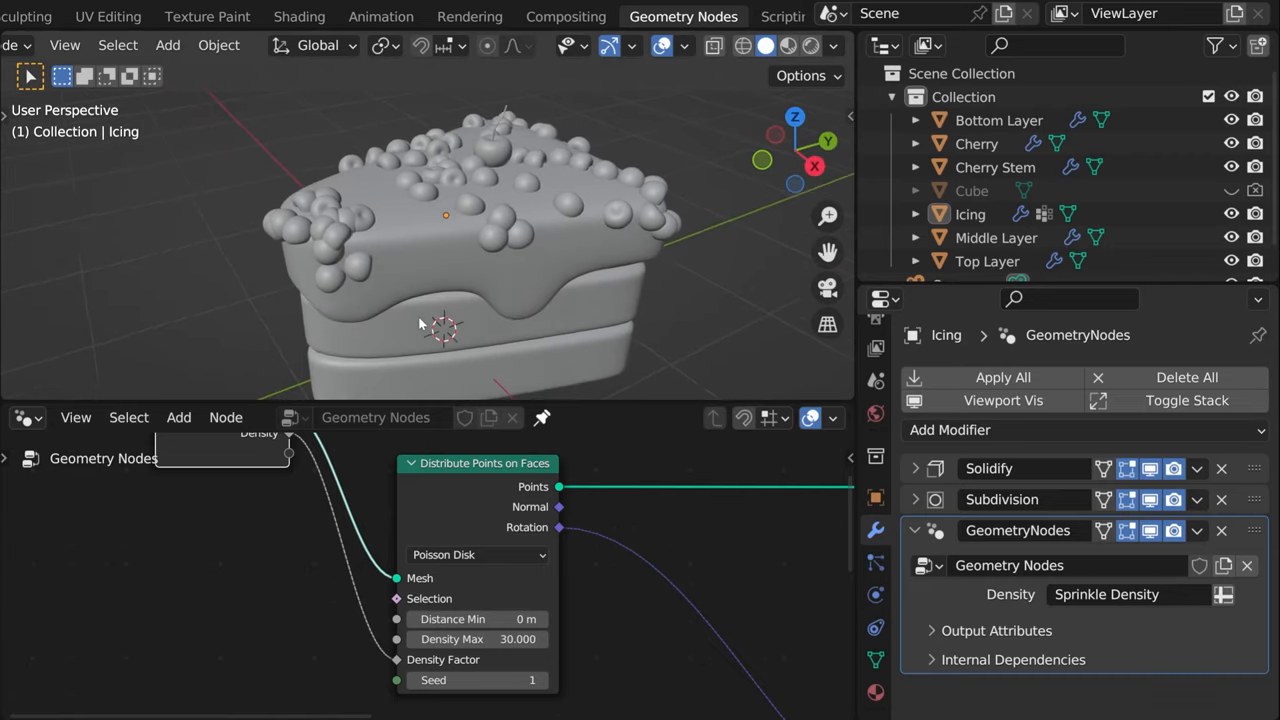
key(ctrl+z)
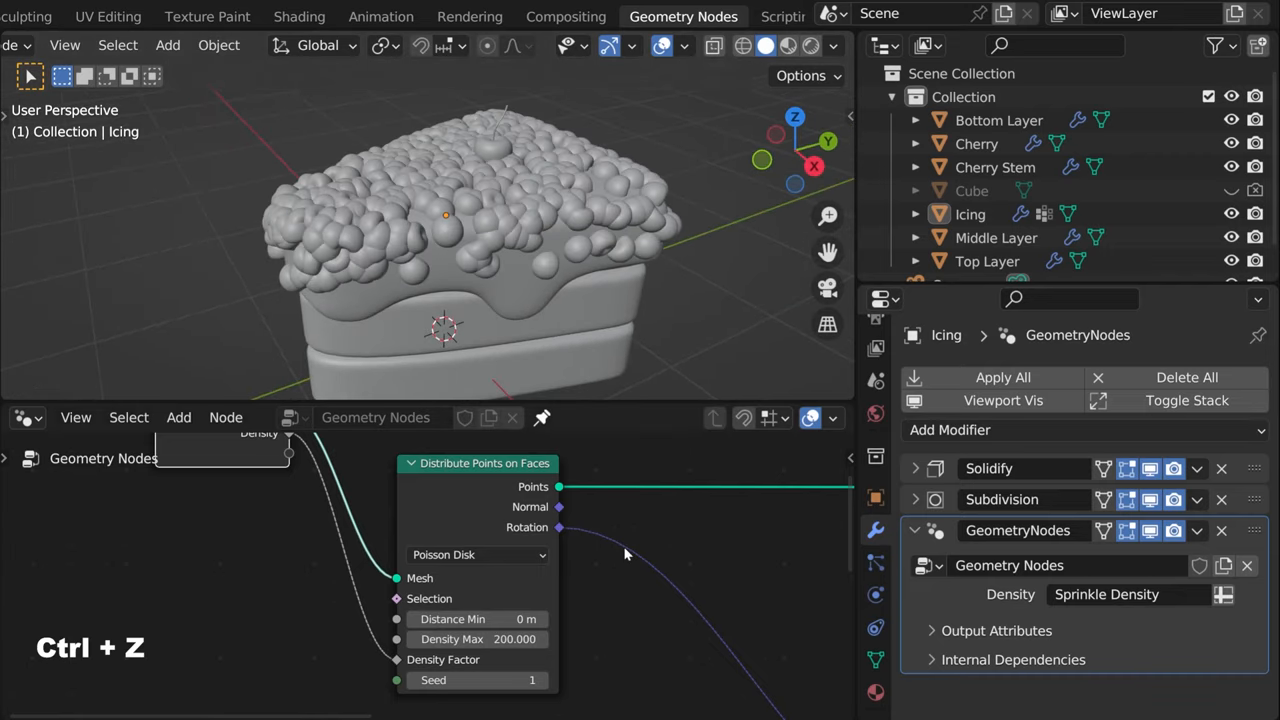
key(ctrl+z)
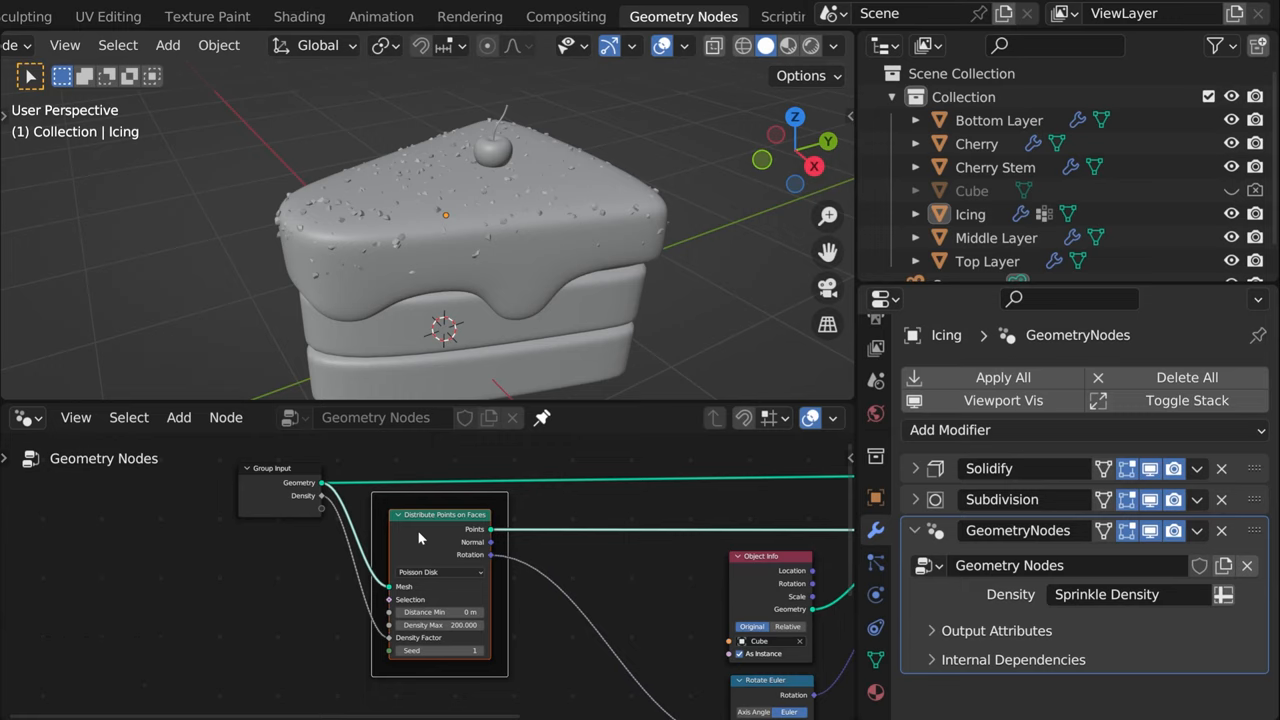
mouse_move(506, 658)
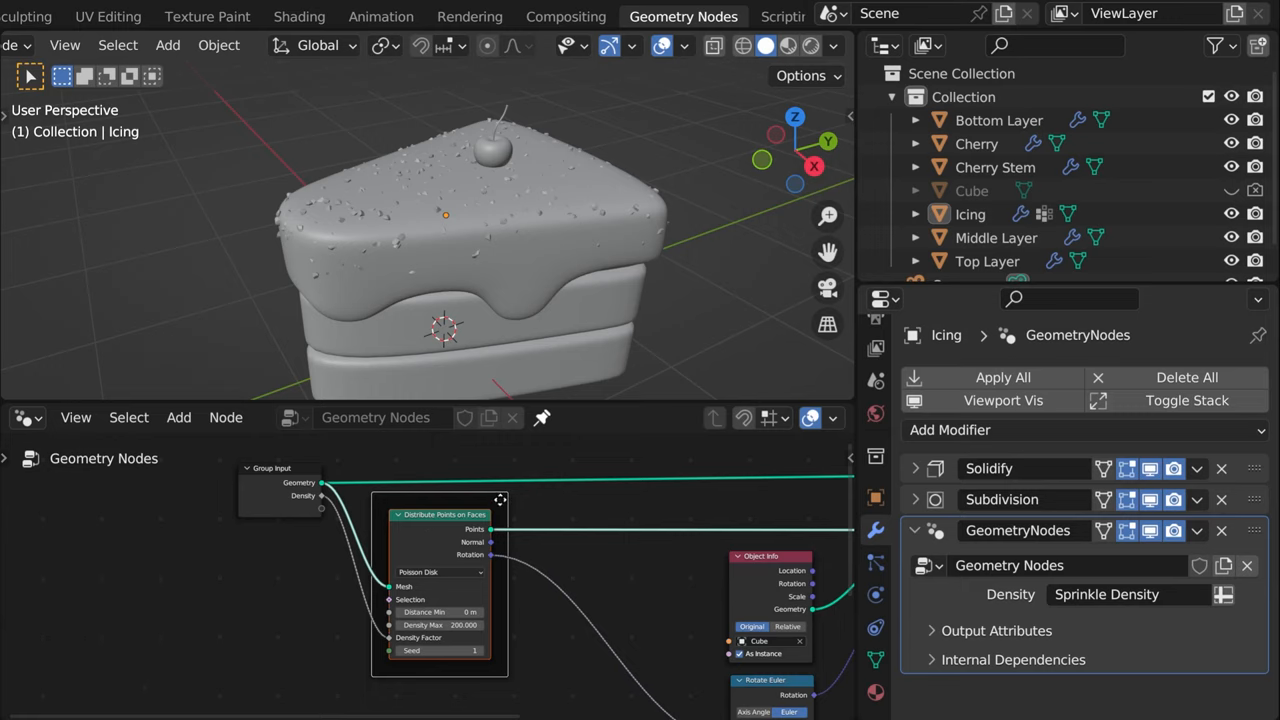
Label the distribute node 'density' and the object node 'sprinkle object'
key(f2)
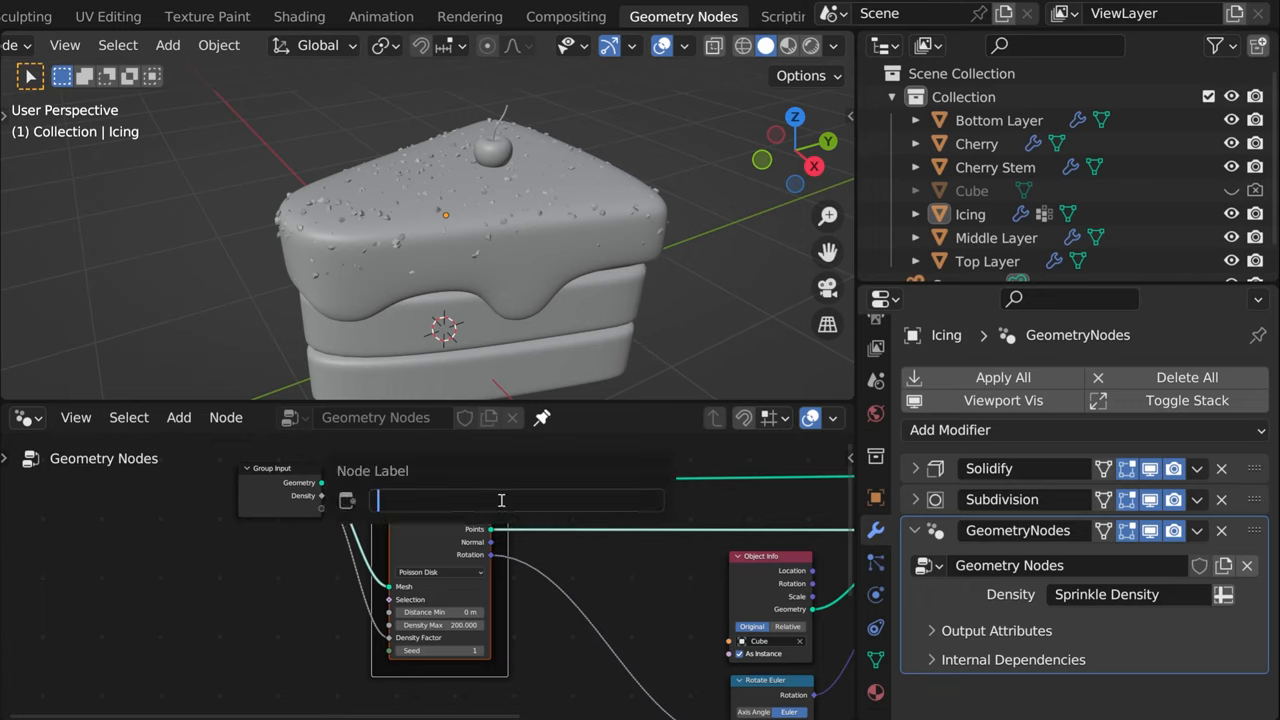
text(dens)
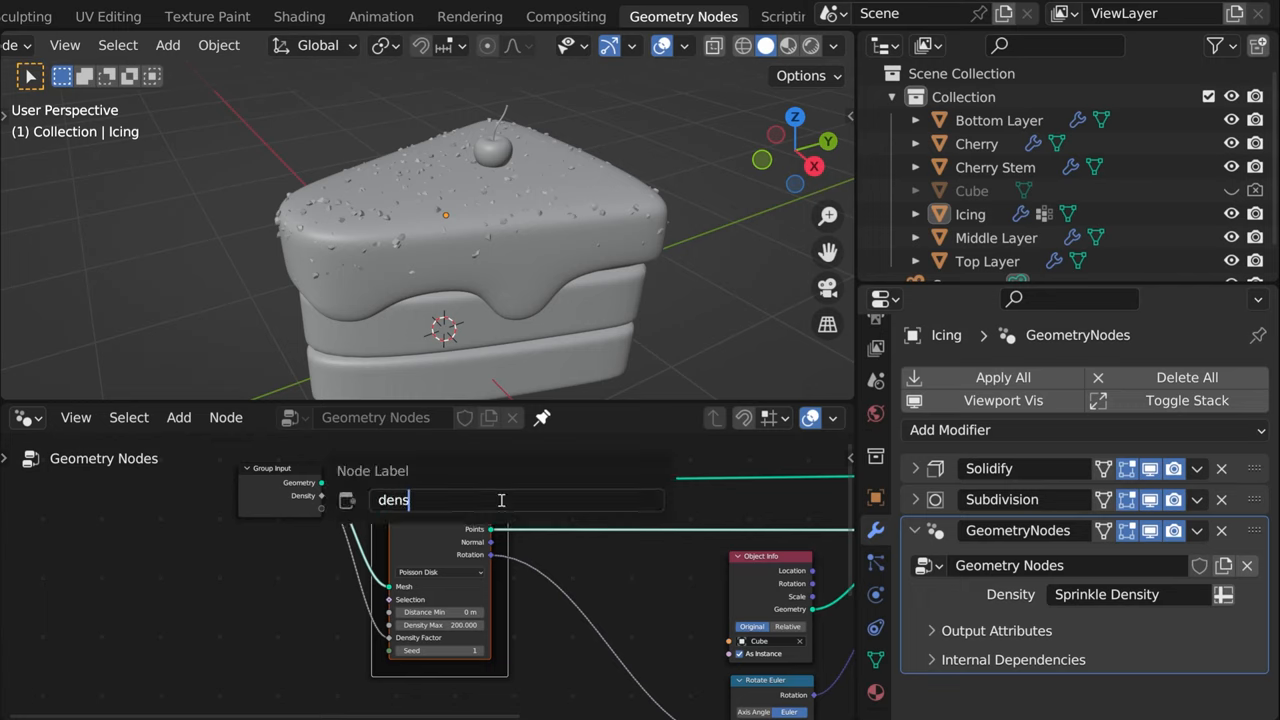
key(Return)
text(sprinkle obje)
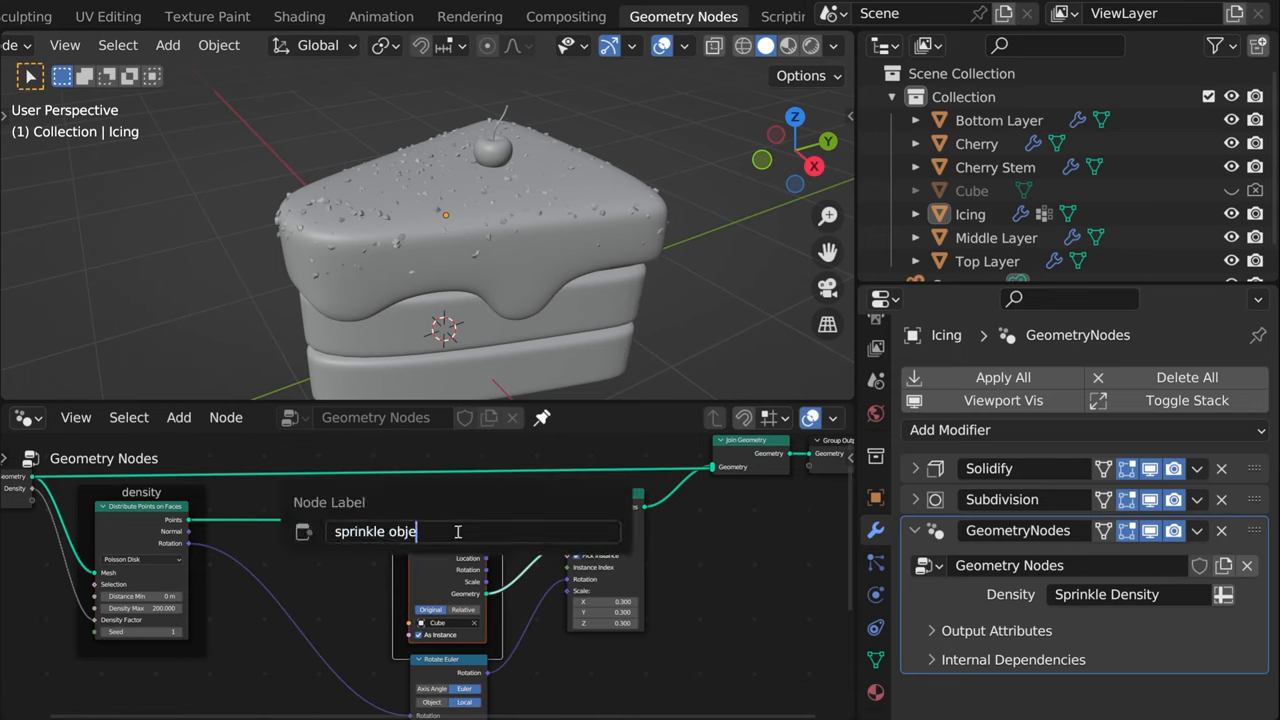
key(Return)
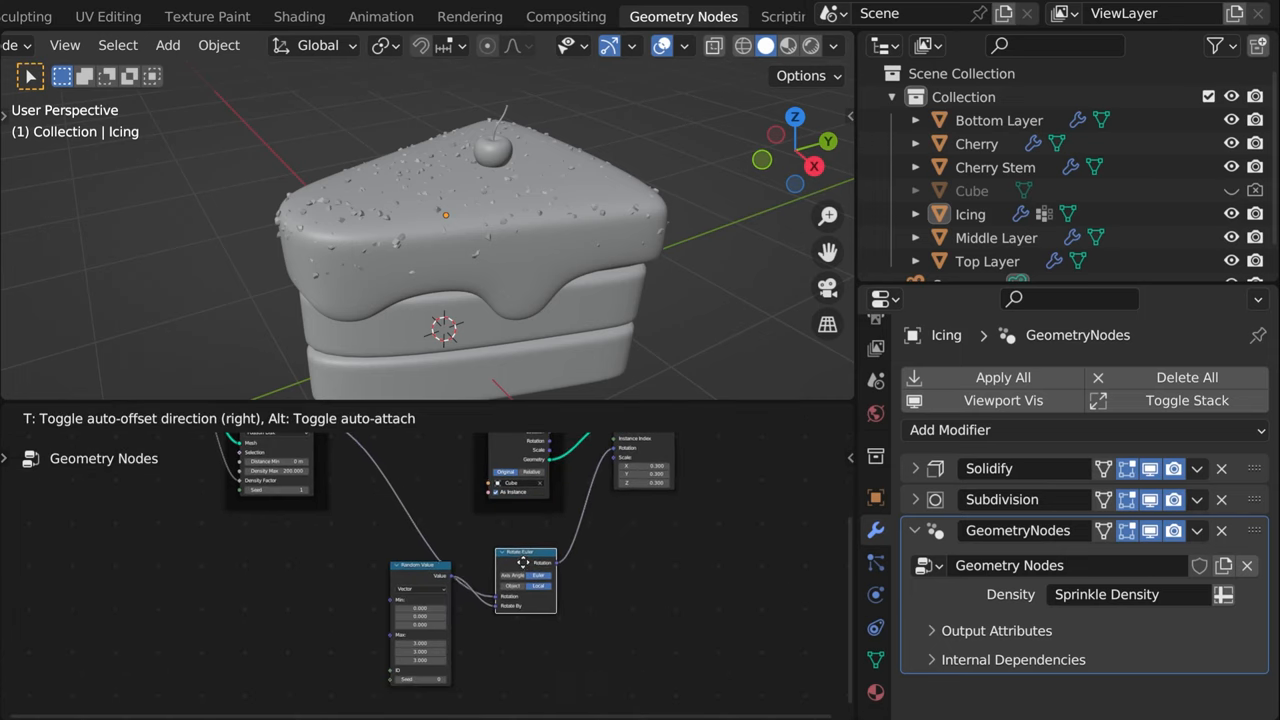
Label the rotation node 'rotation value', then select the icing on the cake
click(524, 552)
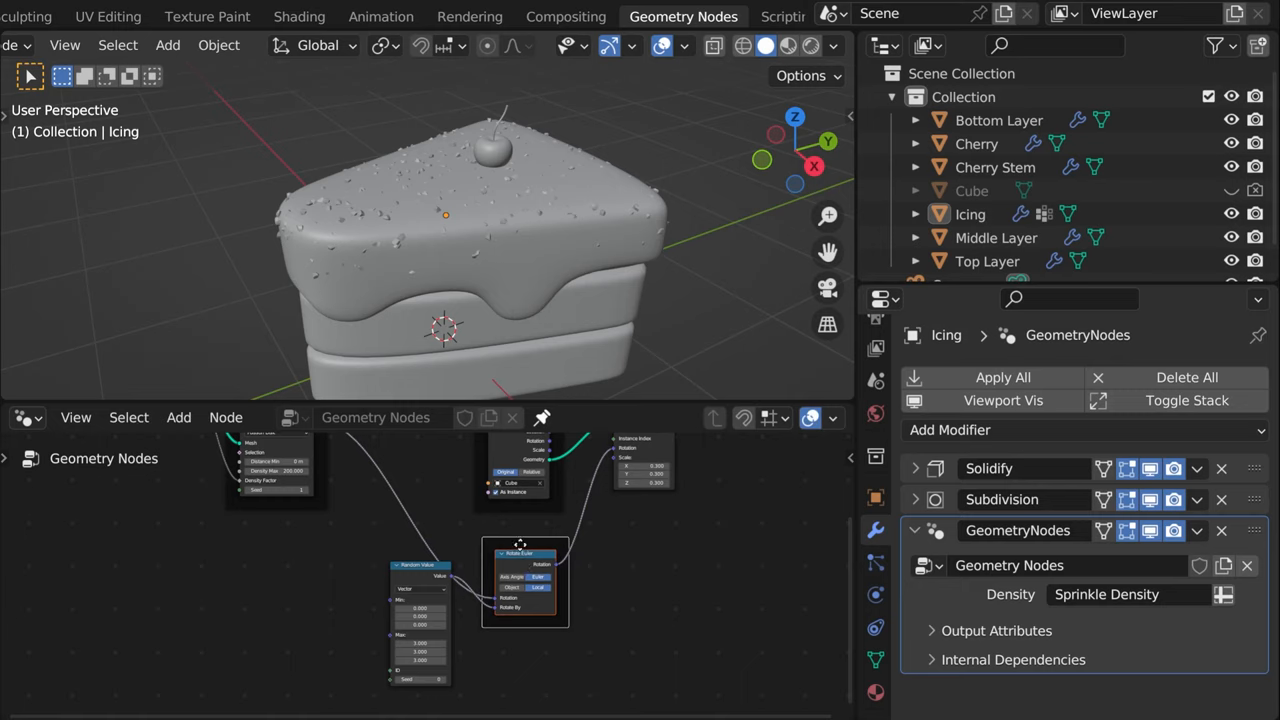
text(rotation valu)
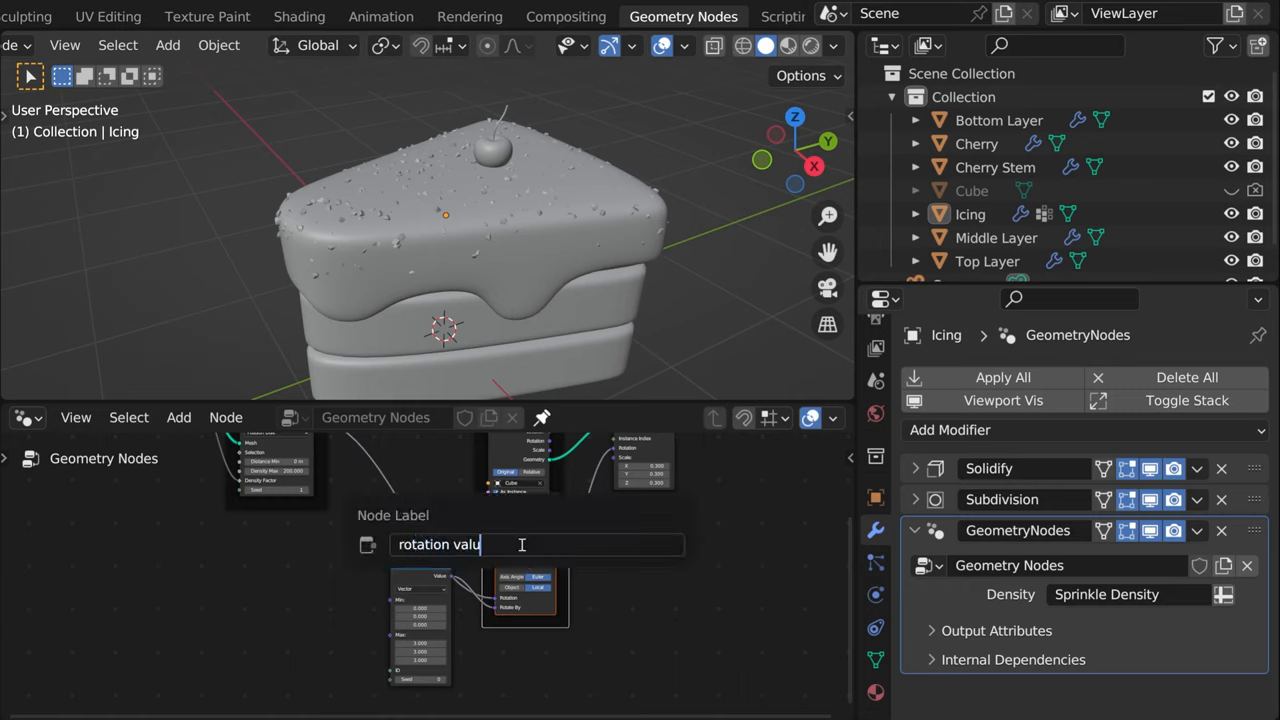
key(Return)
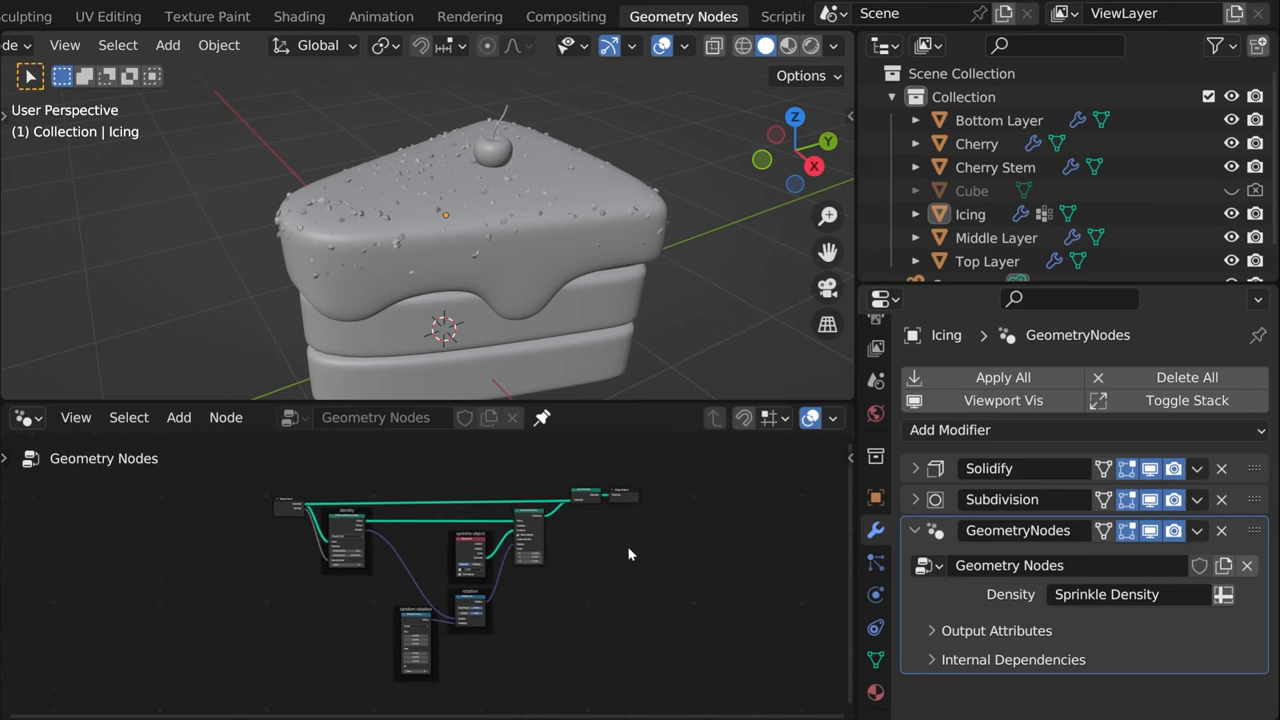
mouse_move(282, 516)
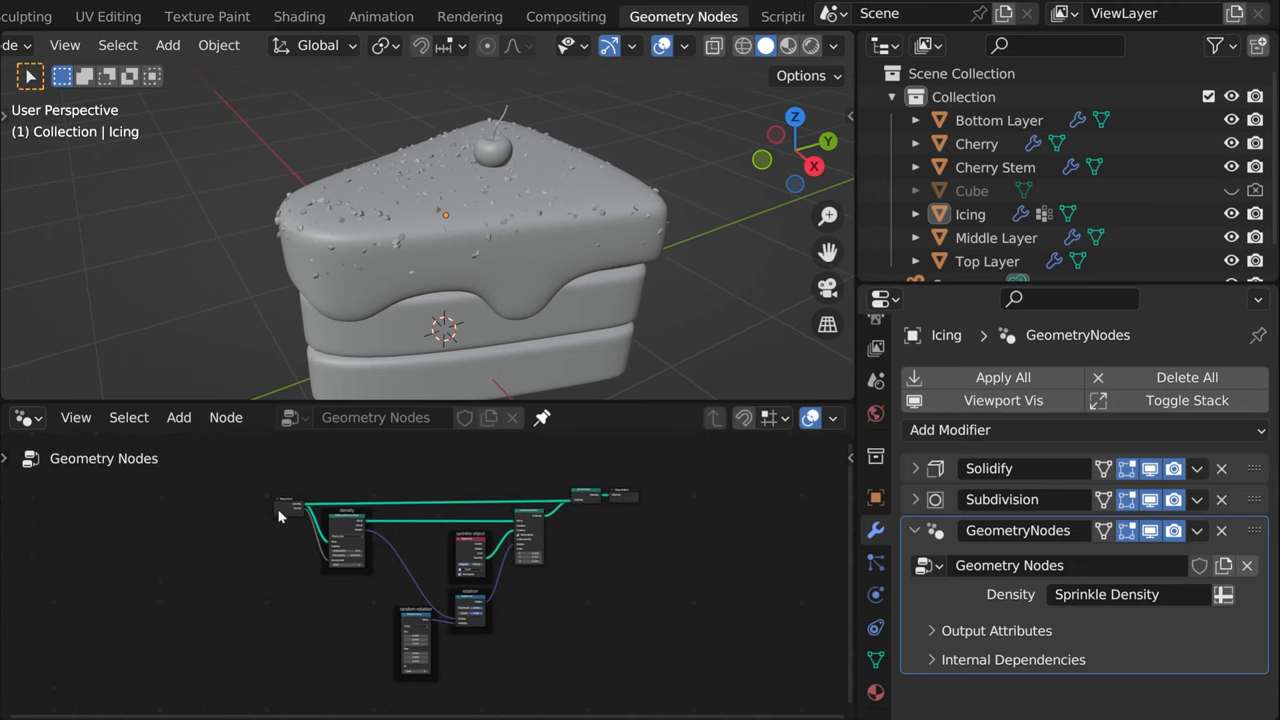
click(970, 212)
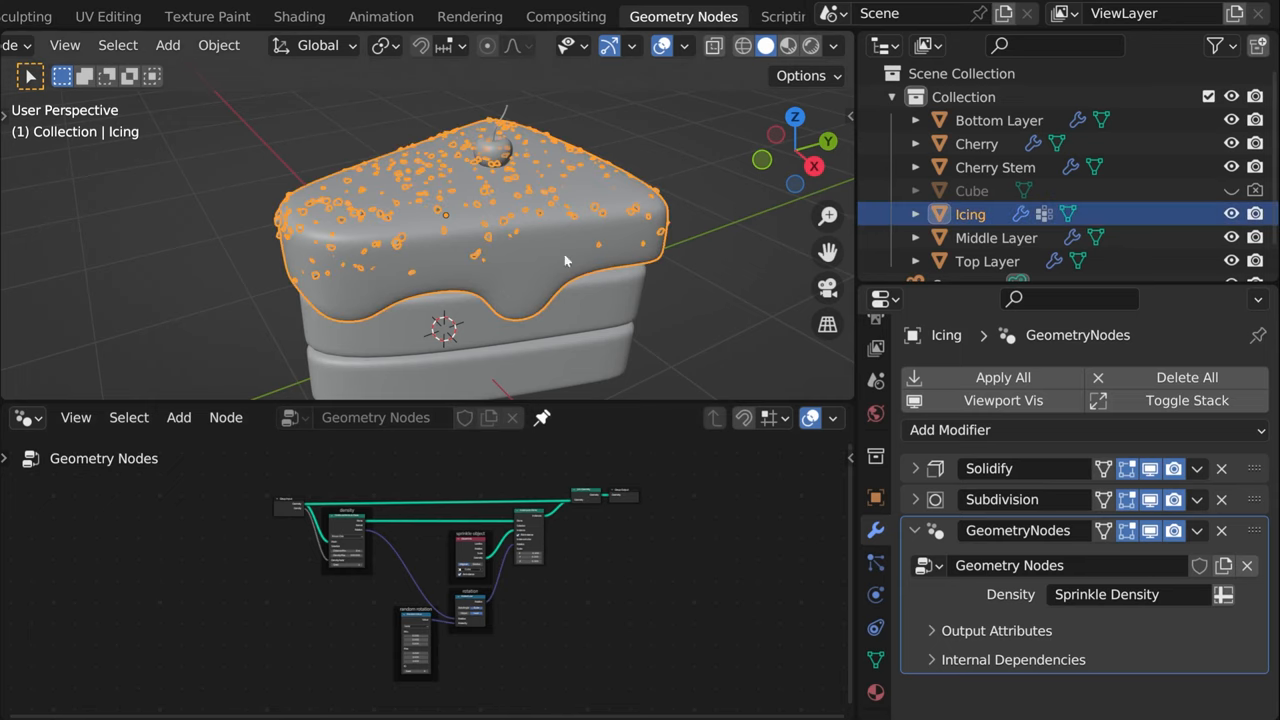